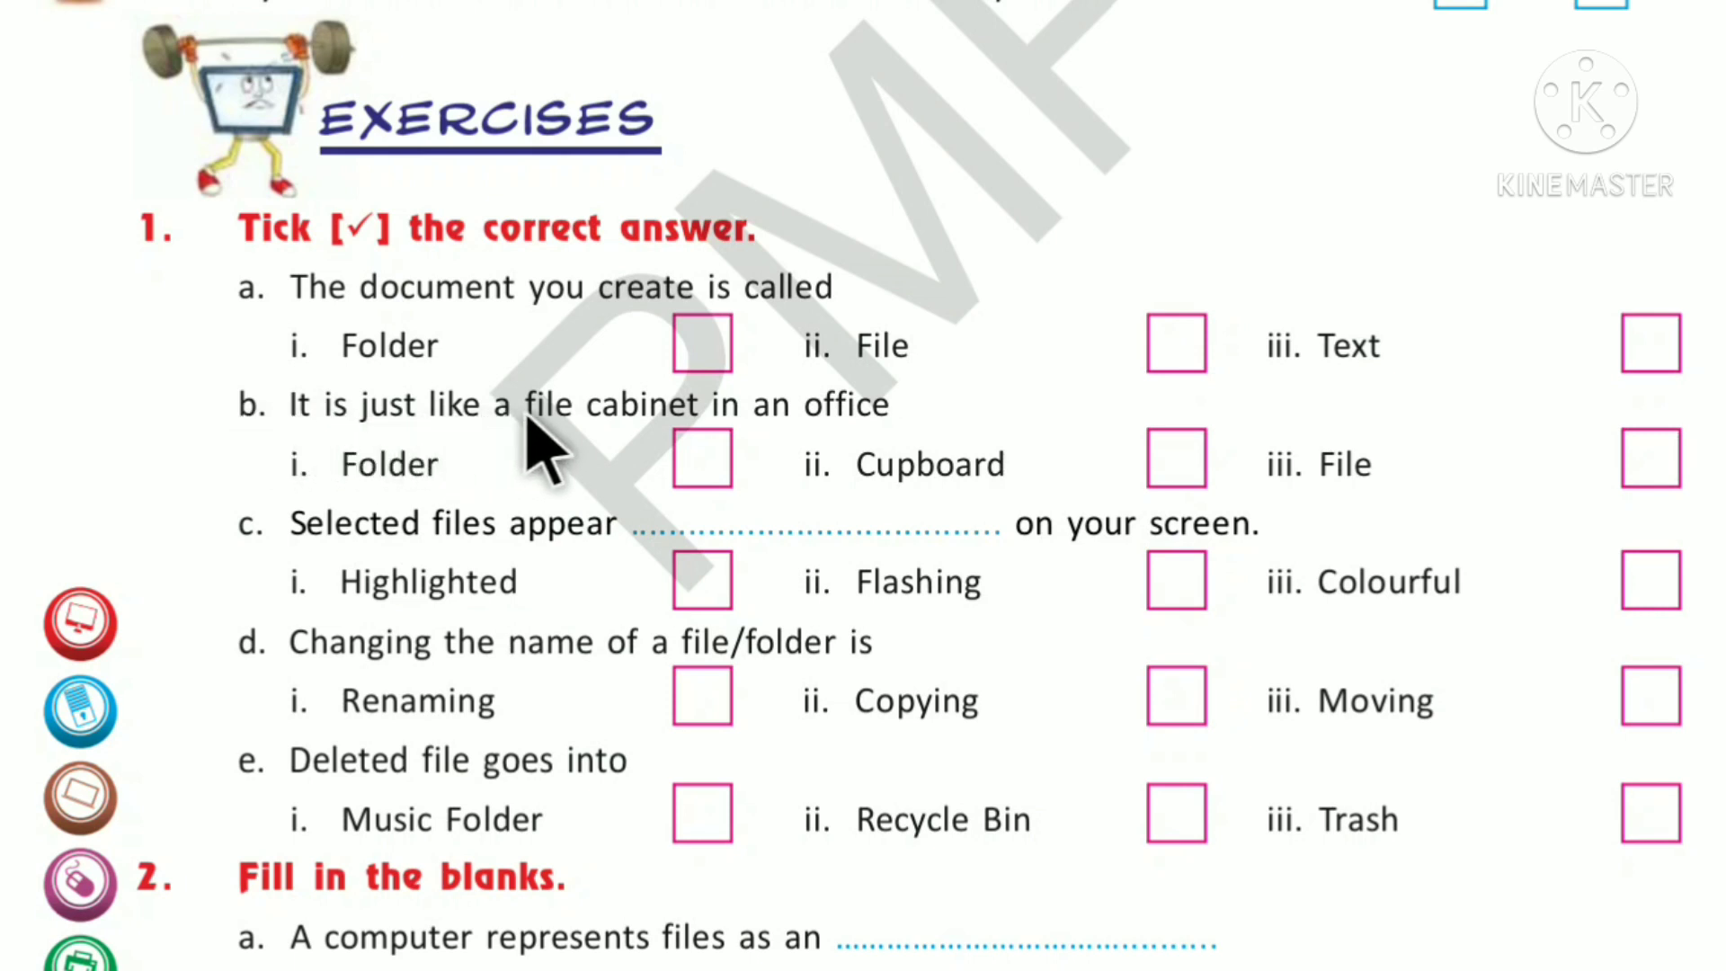
pyautogui.moveTo(771, 462)
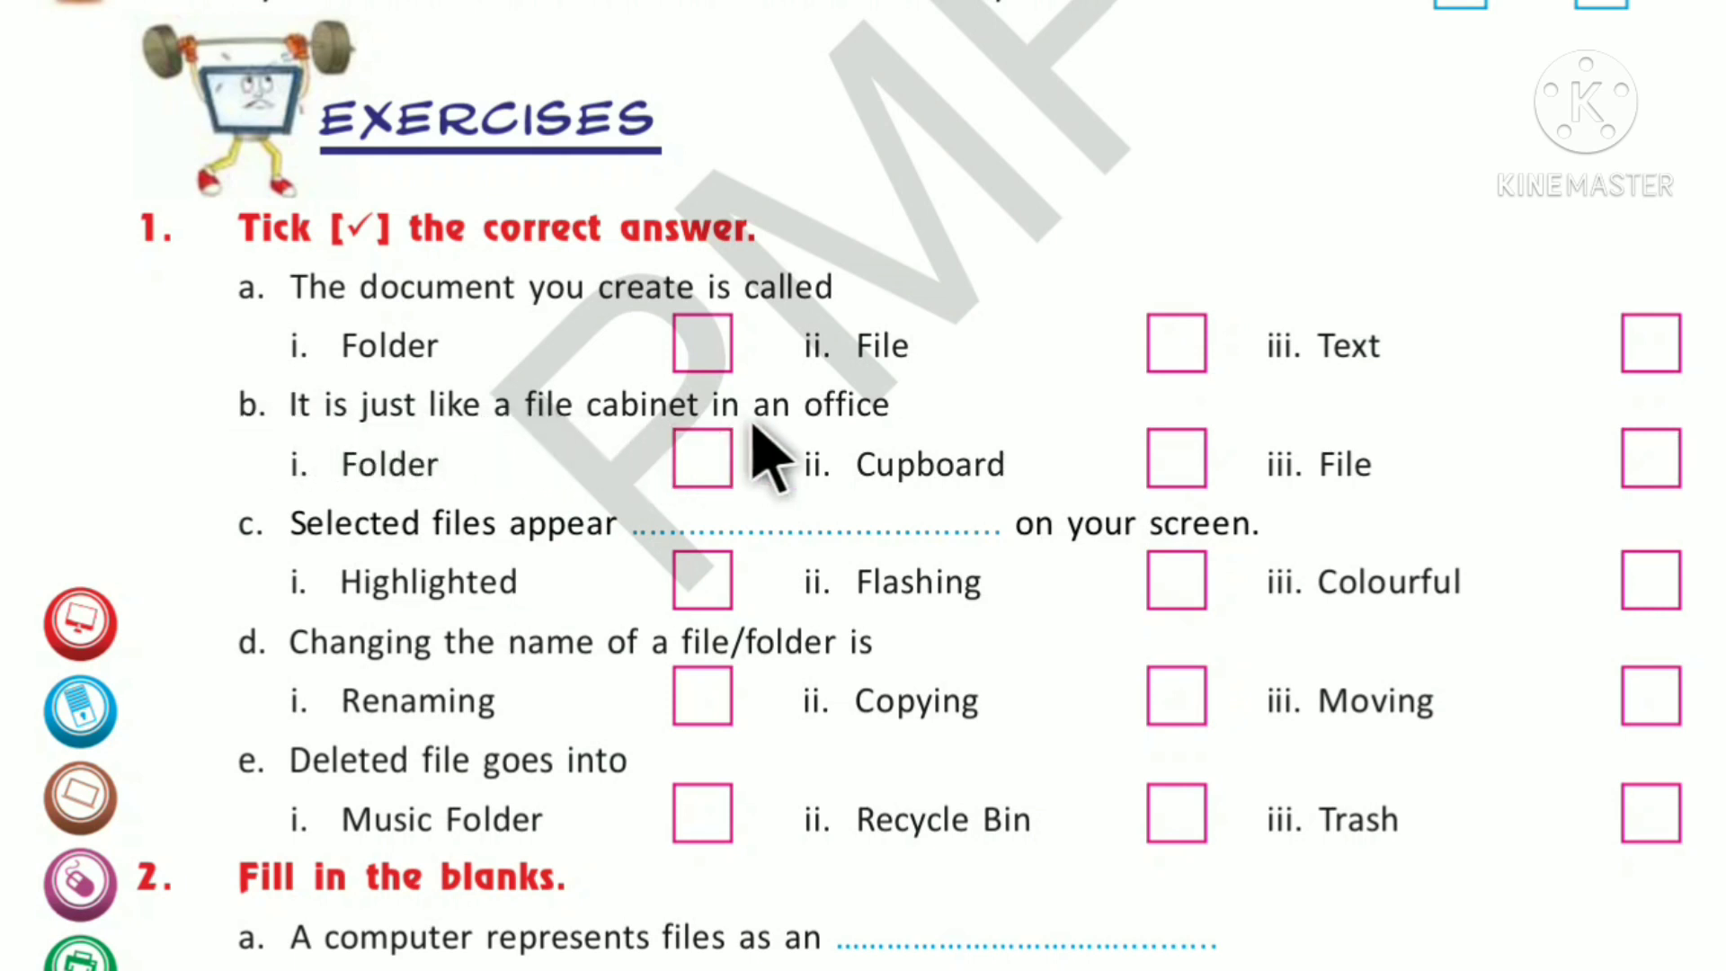
pyautogui.moveTo(1487, 550)
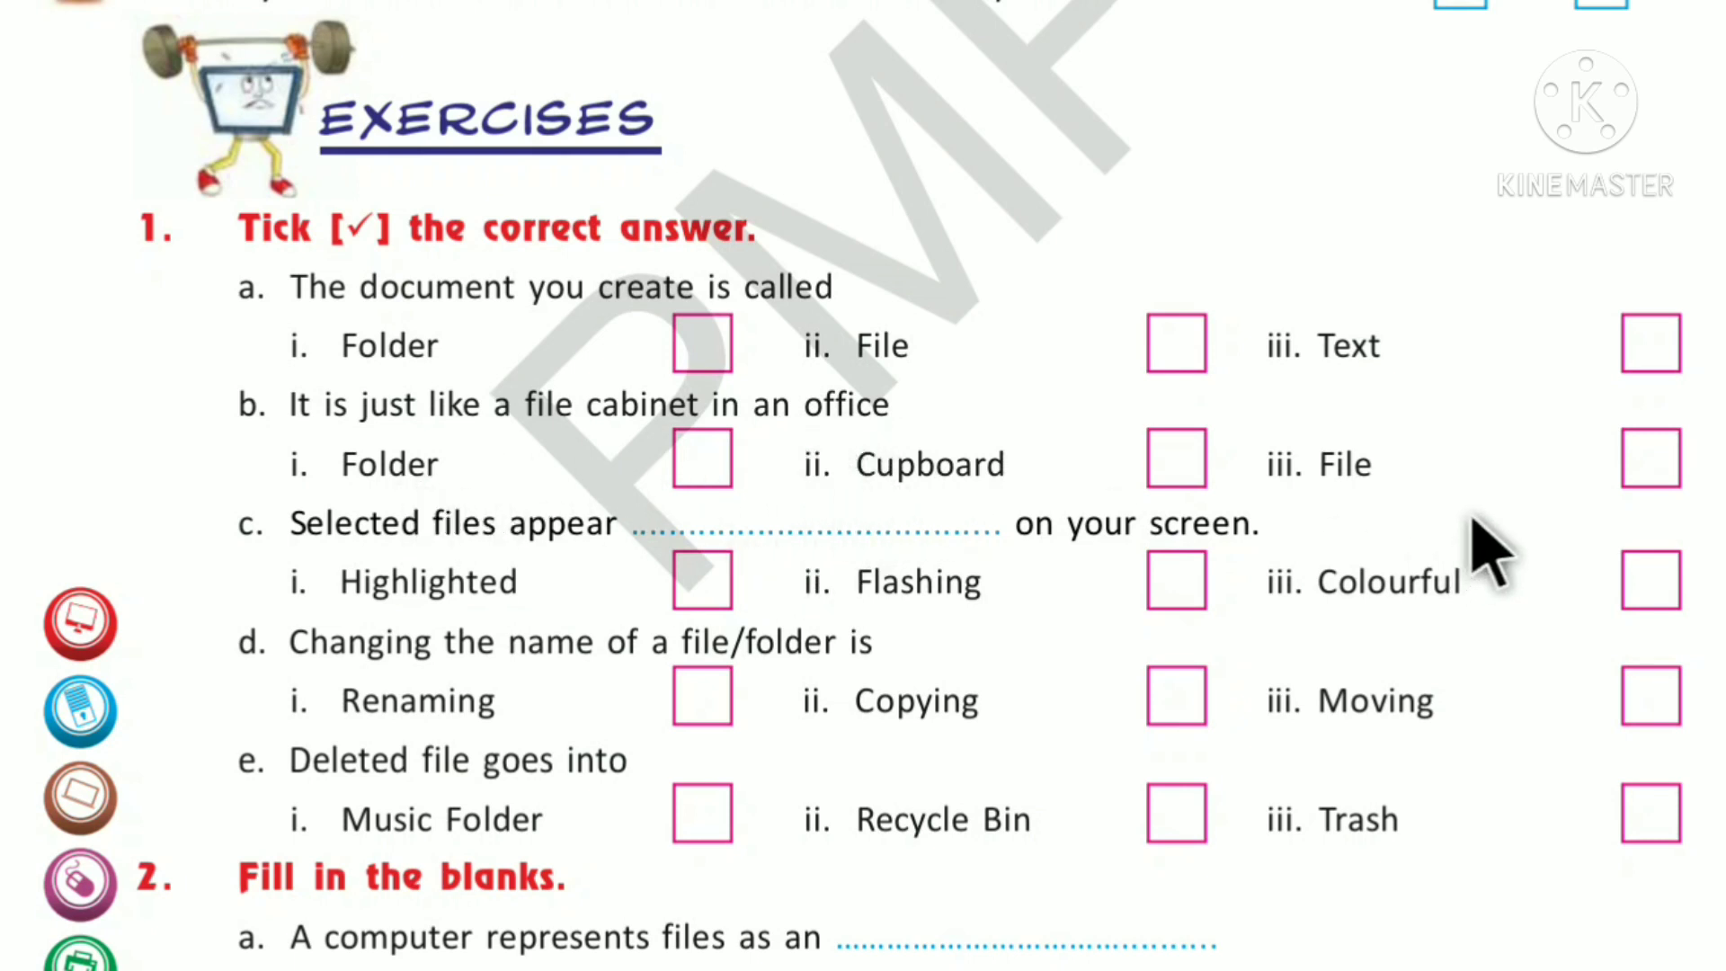
pyautogui.moveTo(451, 507)
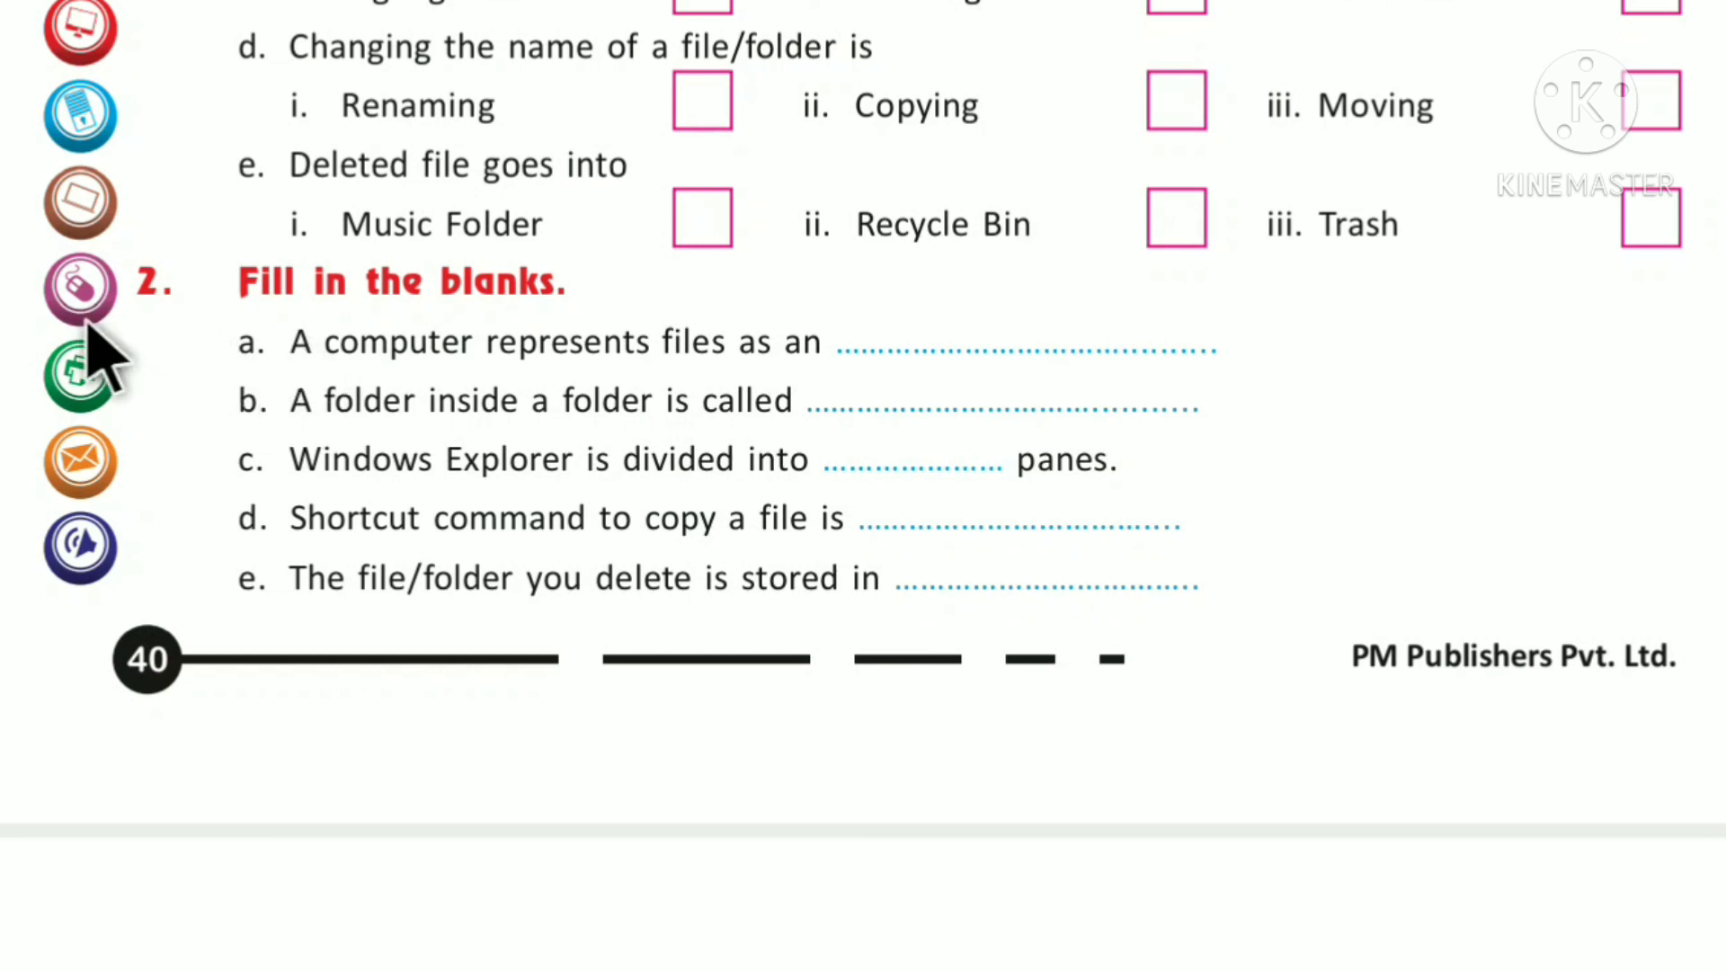
pyautogui.moveTo(380, 347)
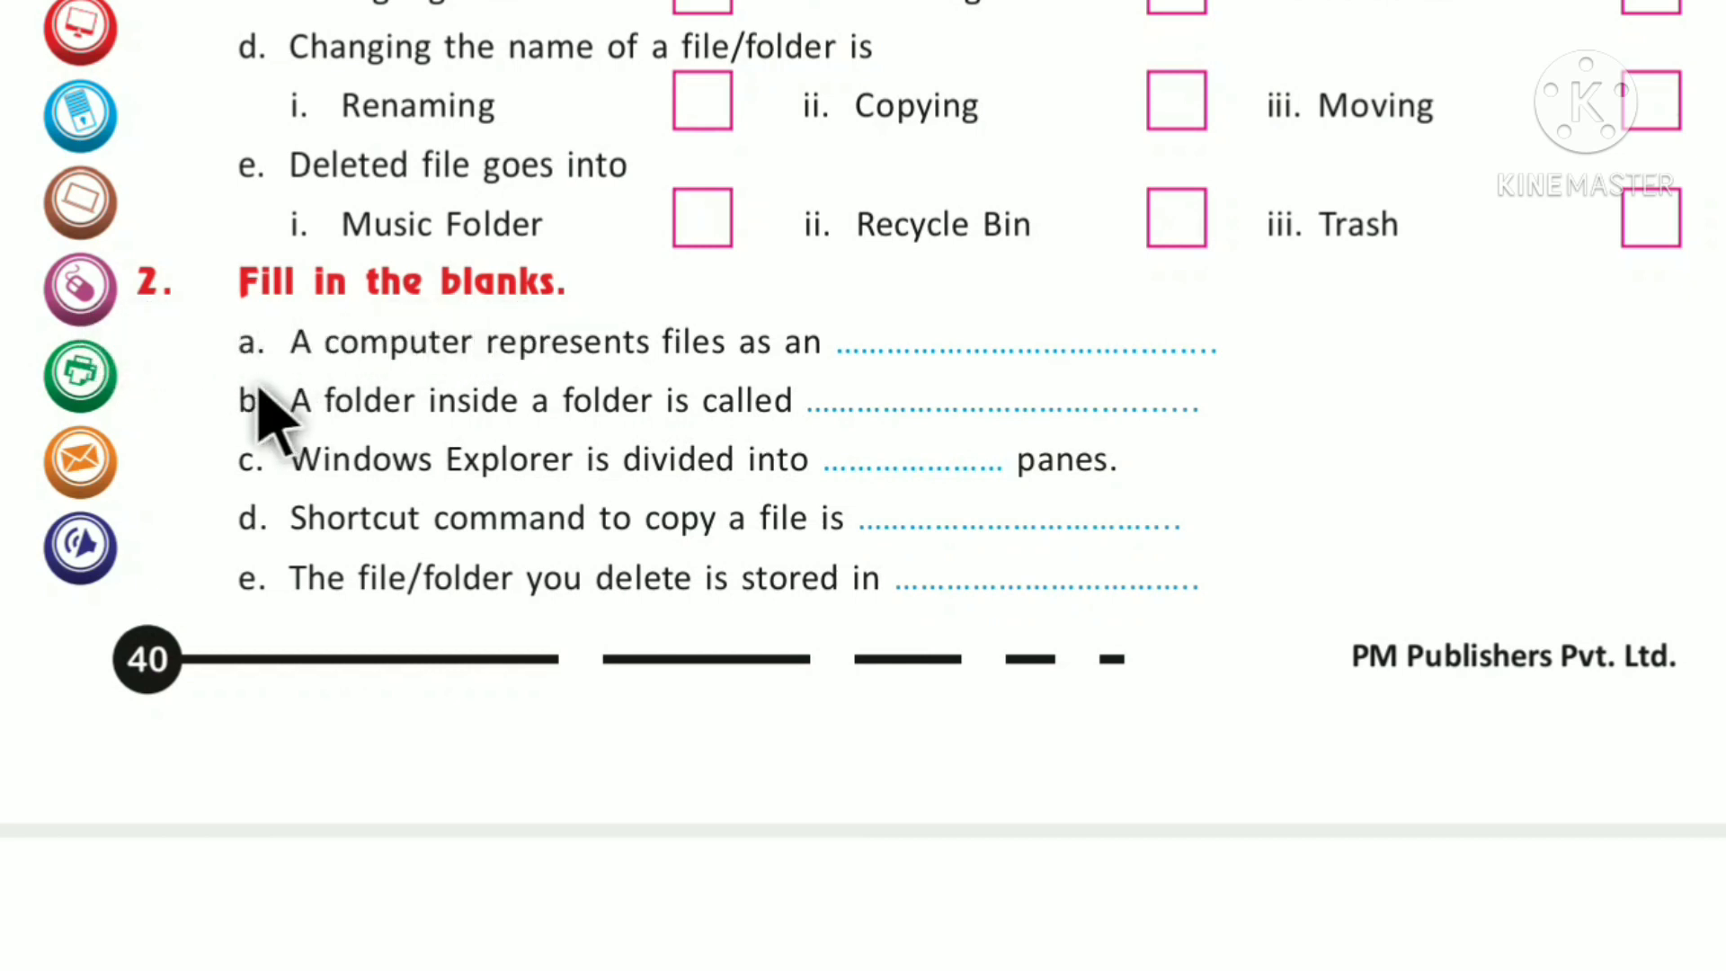
pyautogui.moveTo(326, 419)
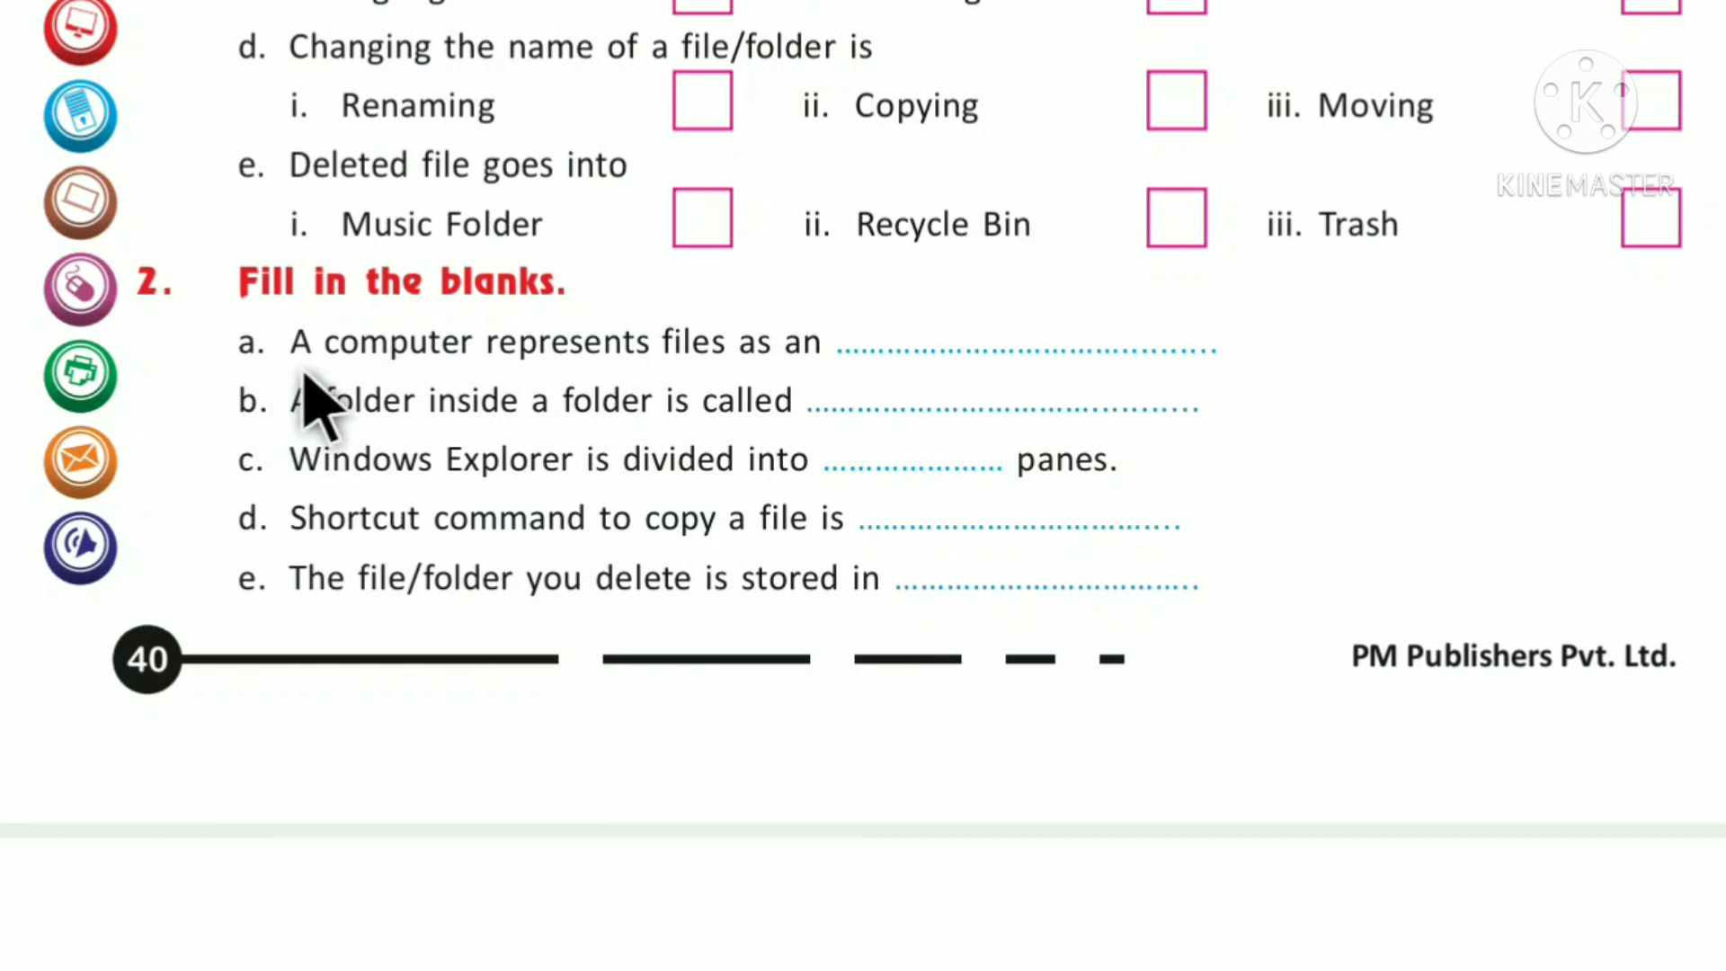
pyautogui.moveTo(726, 401)
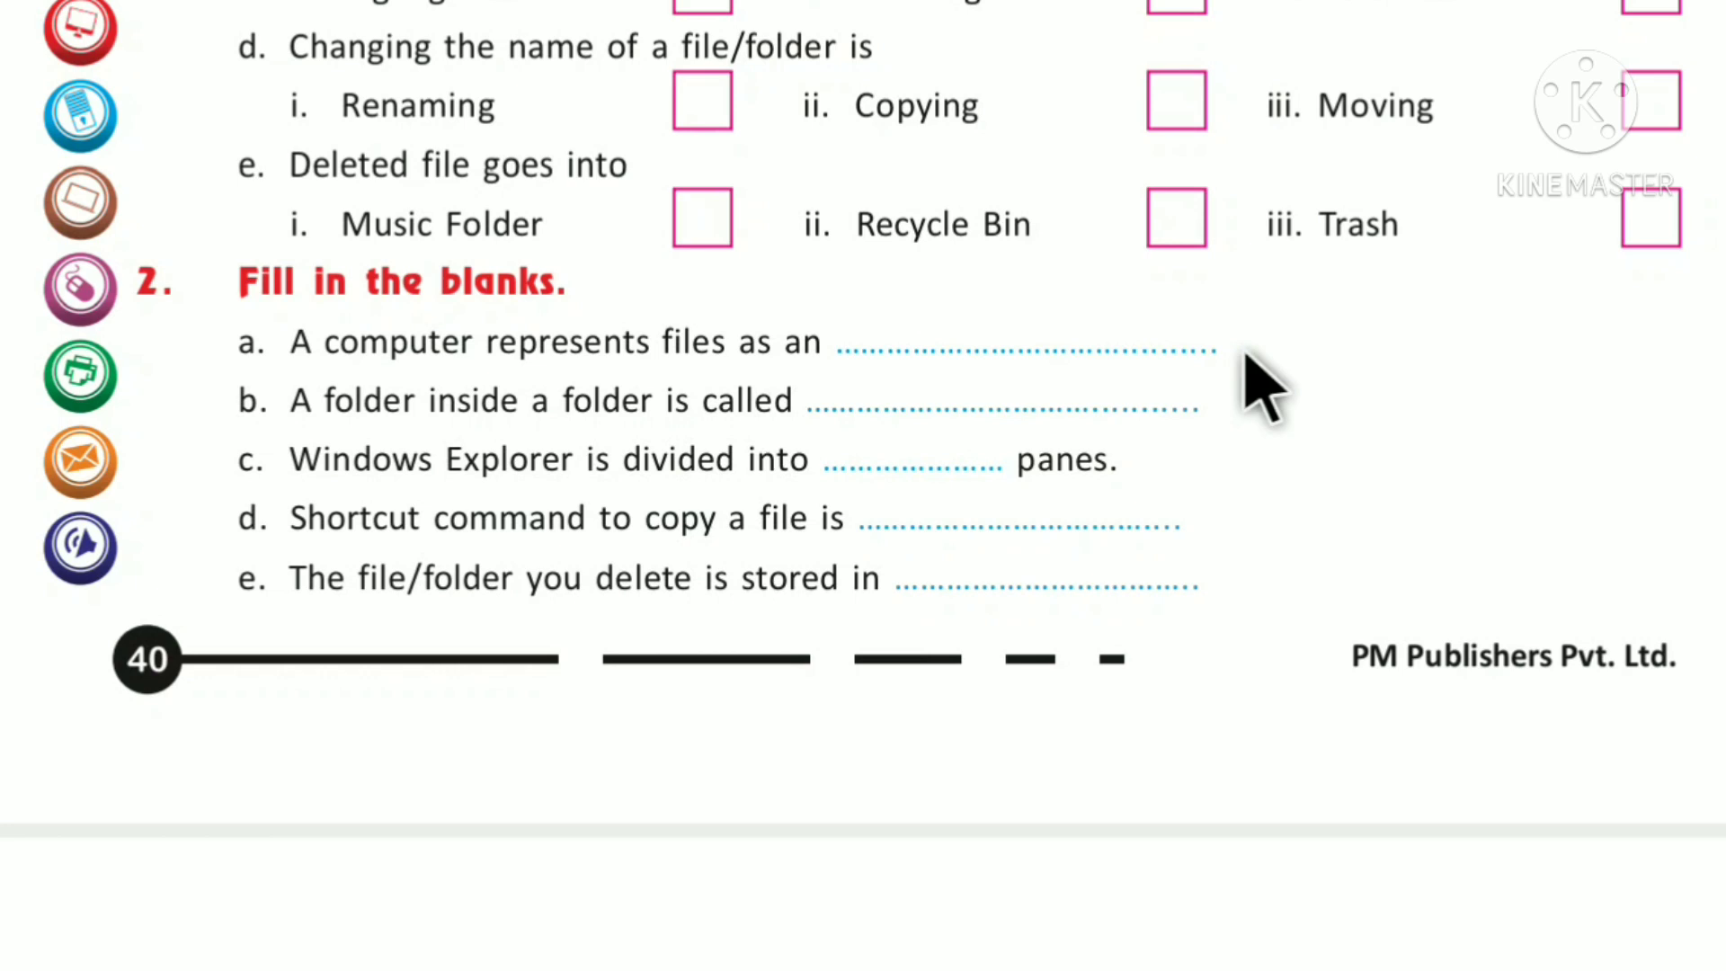
pyautogui.moveTo(980, 374)
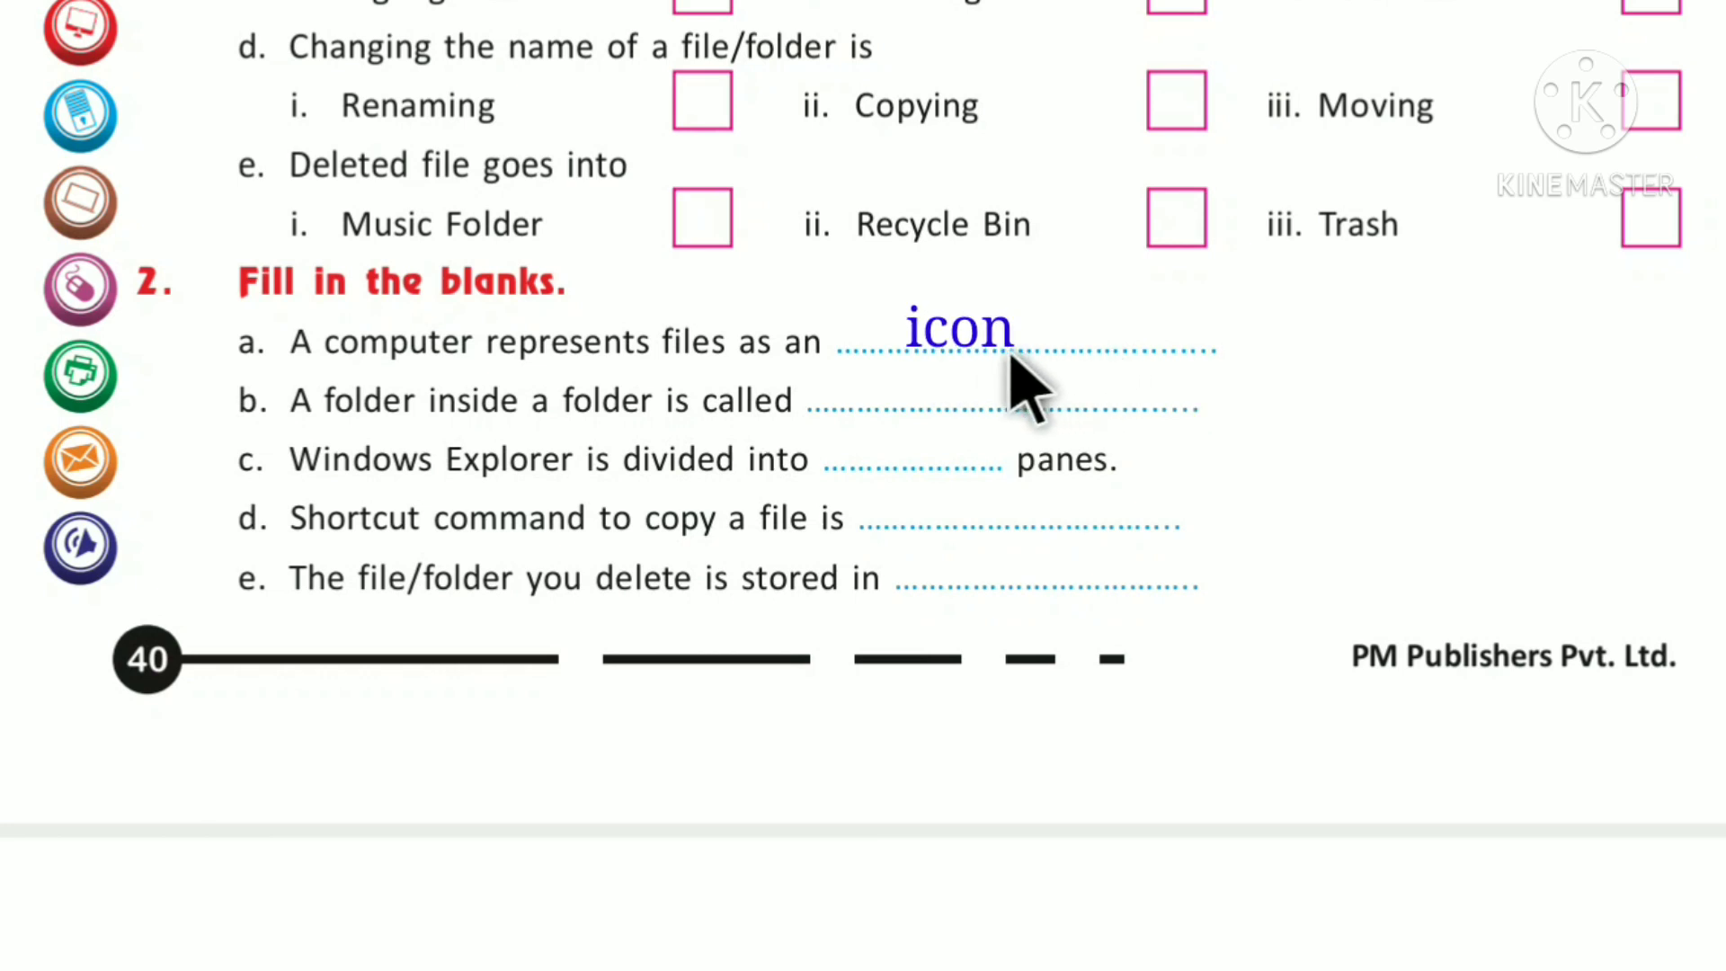
pyautogui.moveTo(374, 512)
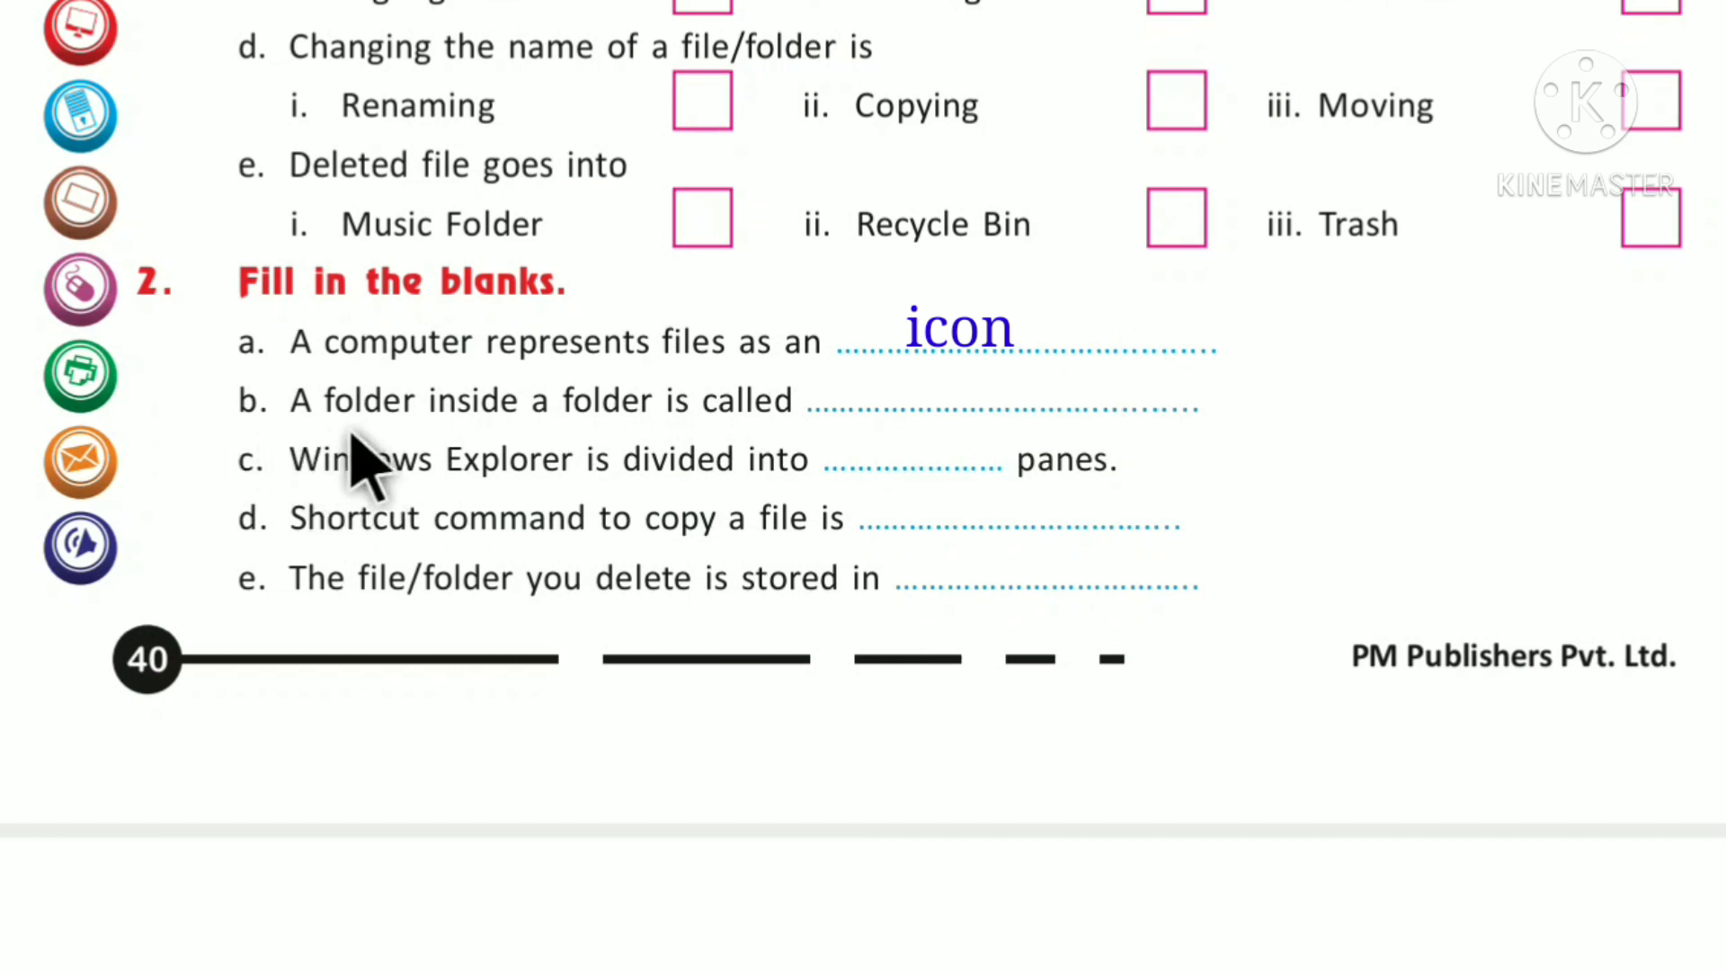
pyautogui.moveTo(649, 456)
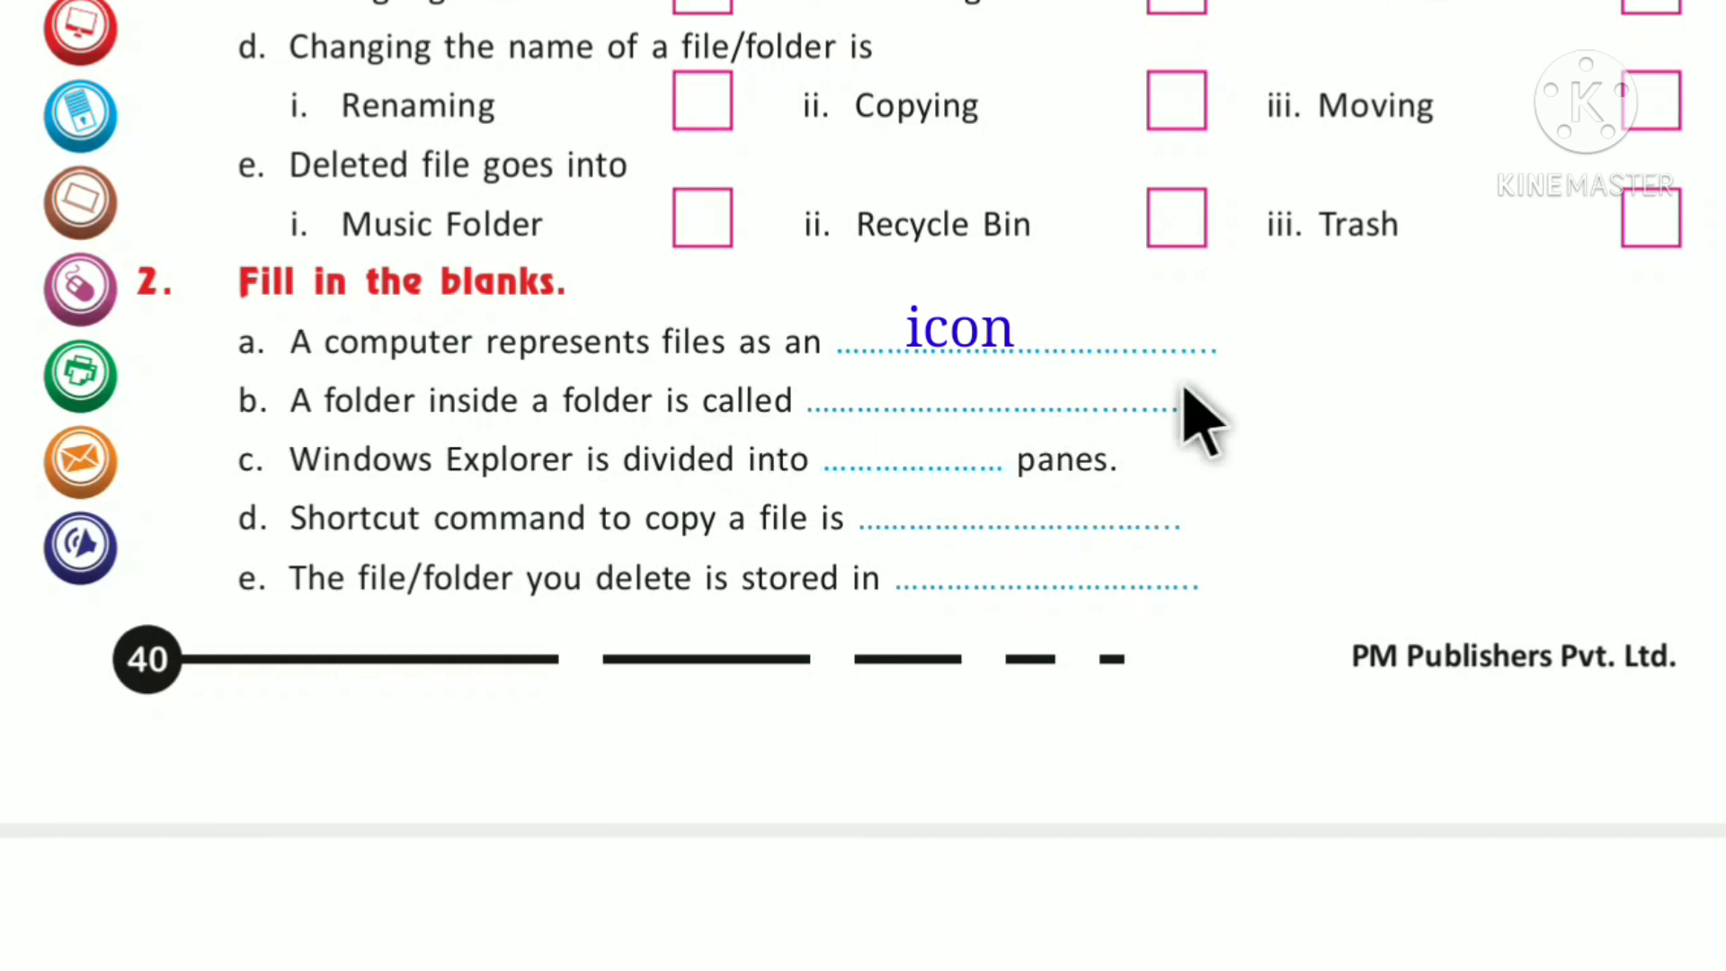
pyautogui.moveTo(1188, 440)
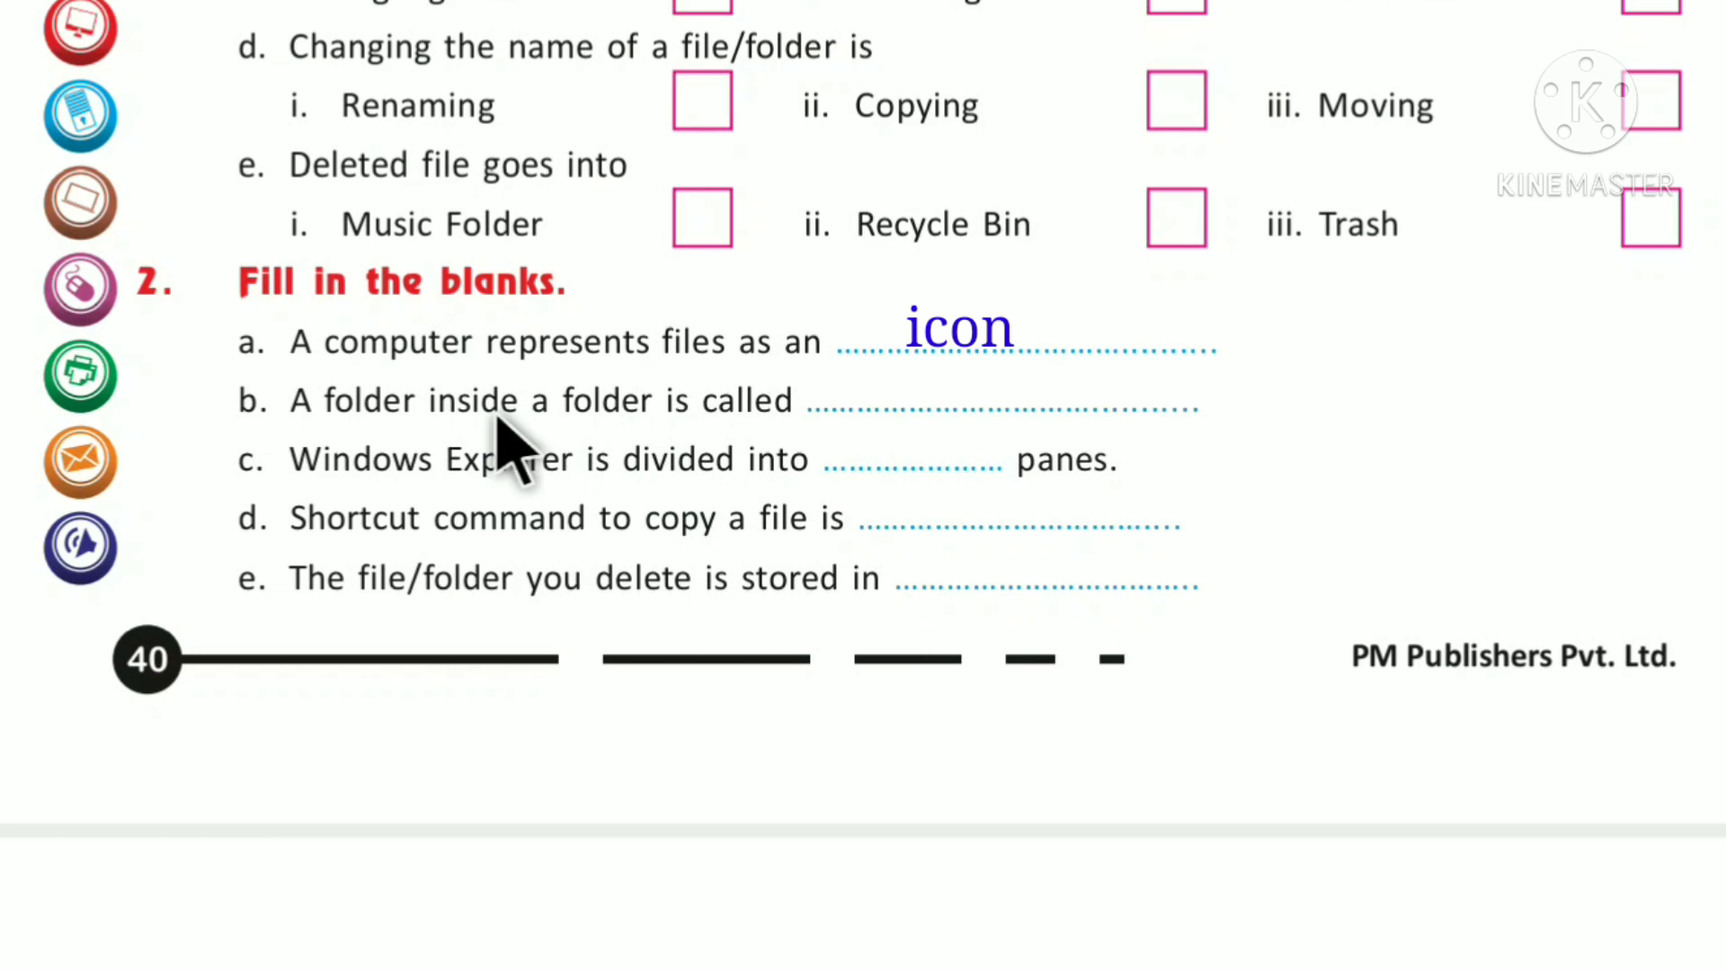
pyautogui.moveTo(1041, 435)
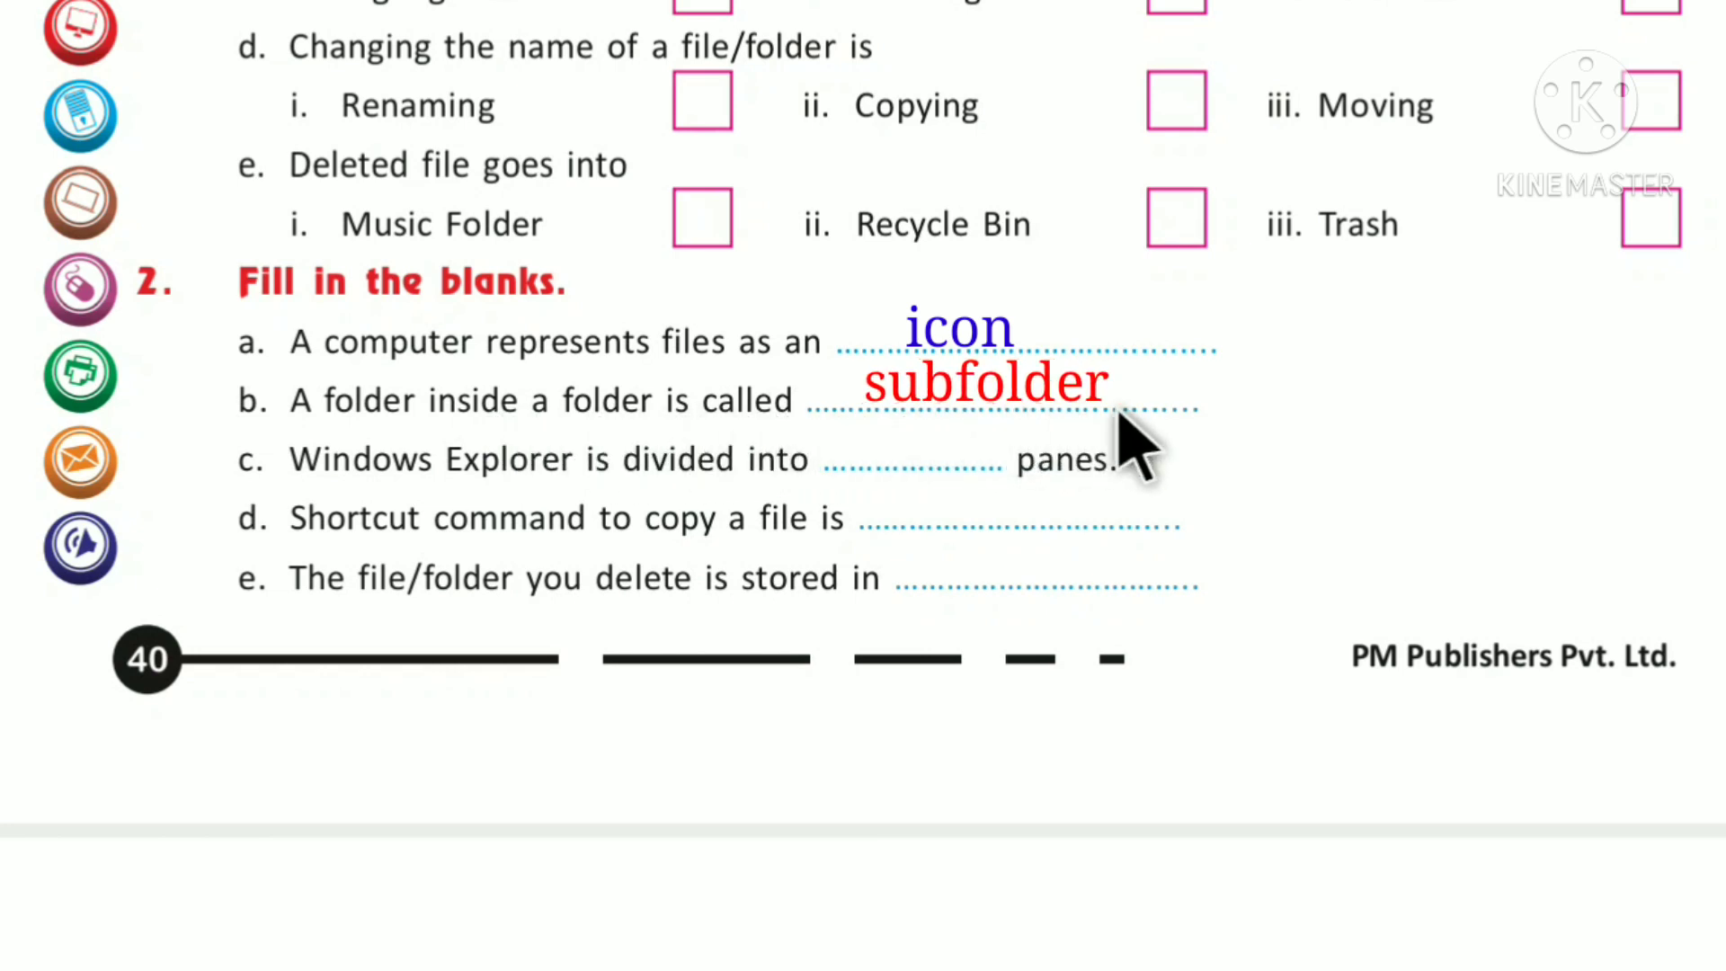
pyautogui.moveTo(1145, 441)
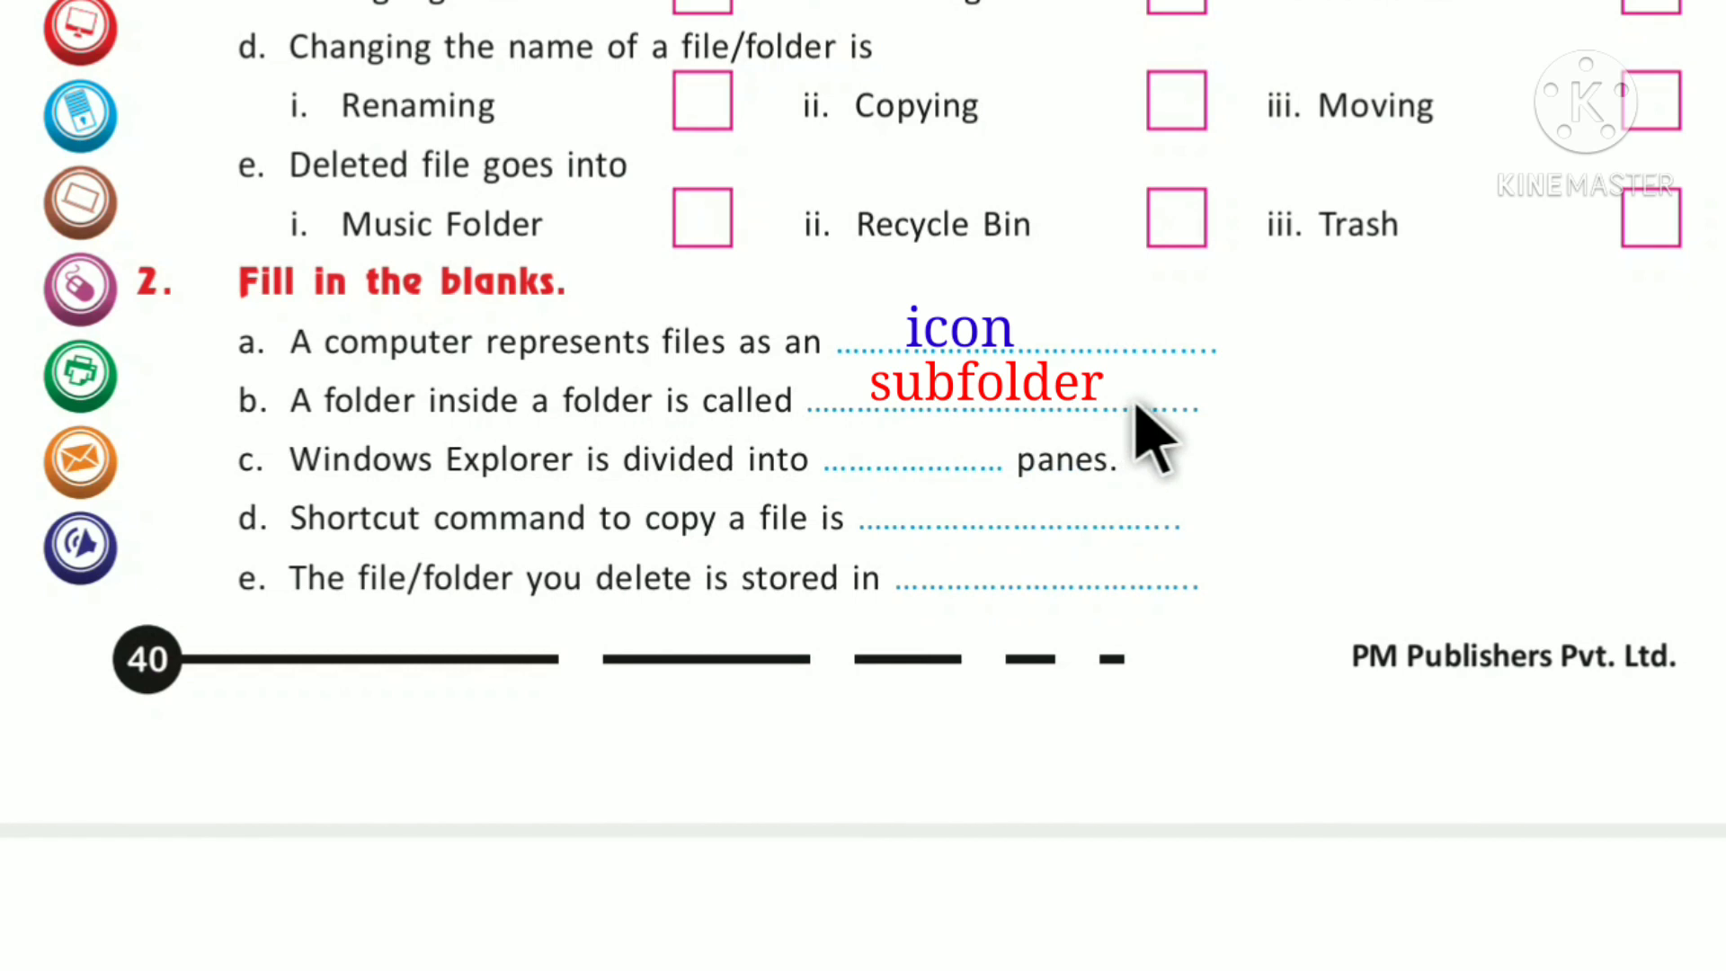
pyautogui.moveTo(369, 518)
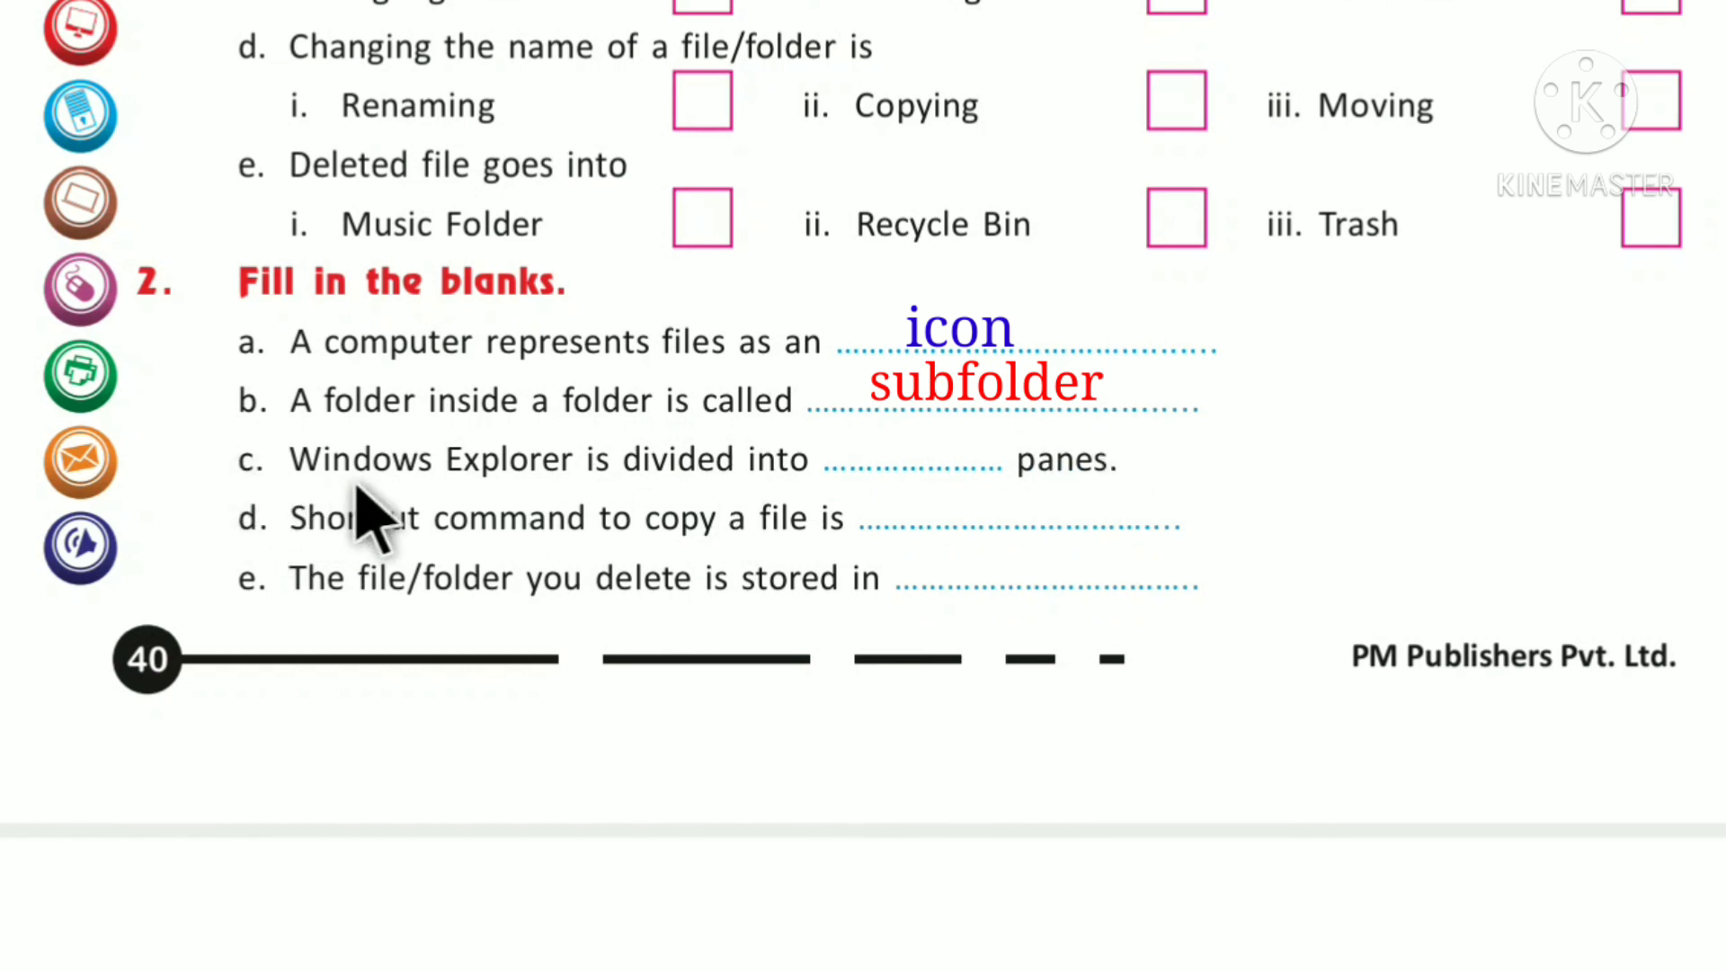
pyautogui.moveTo(638, 517)
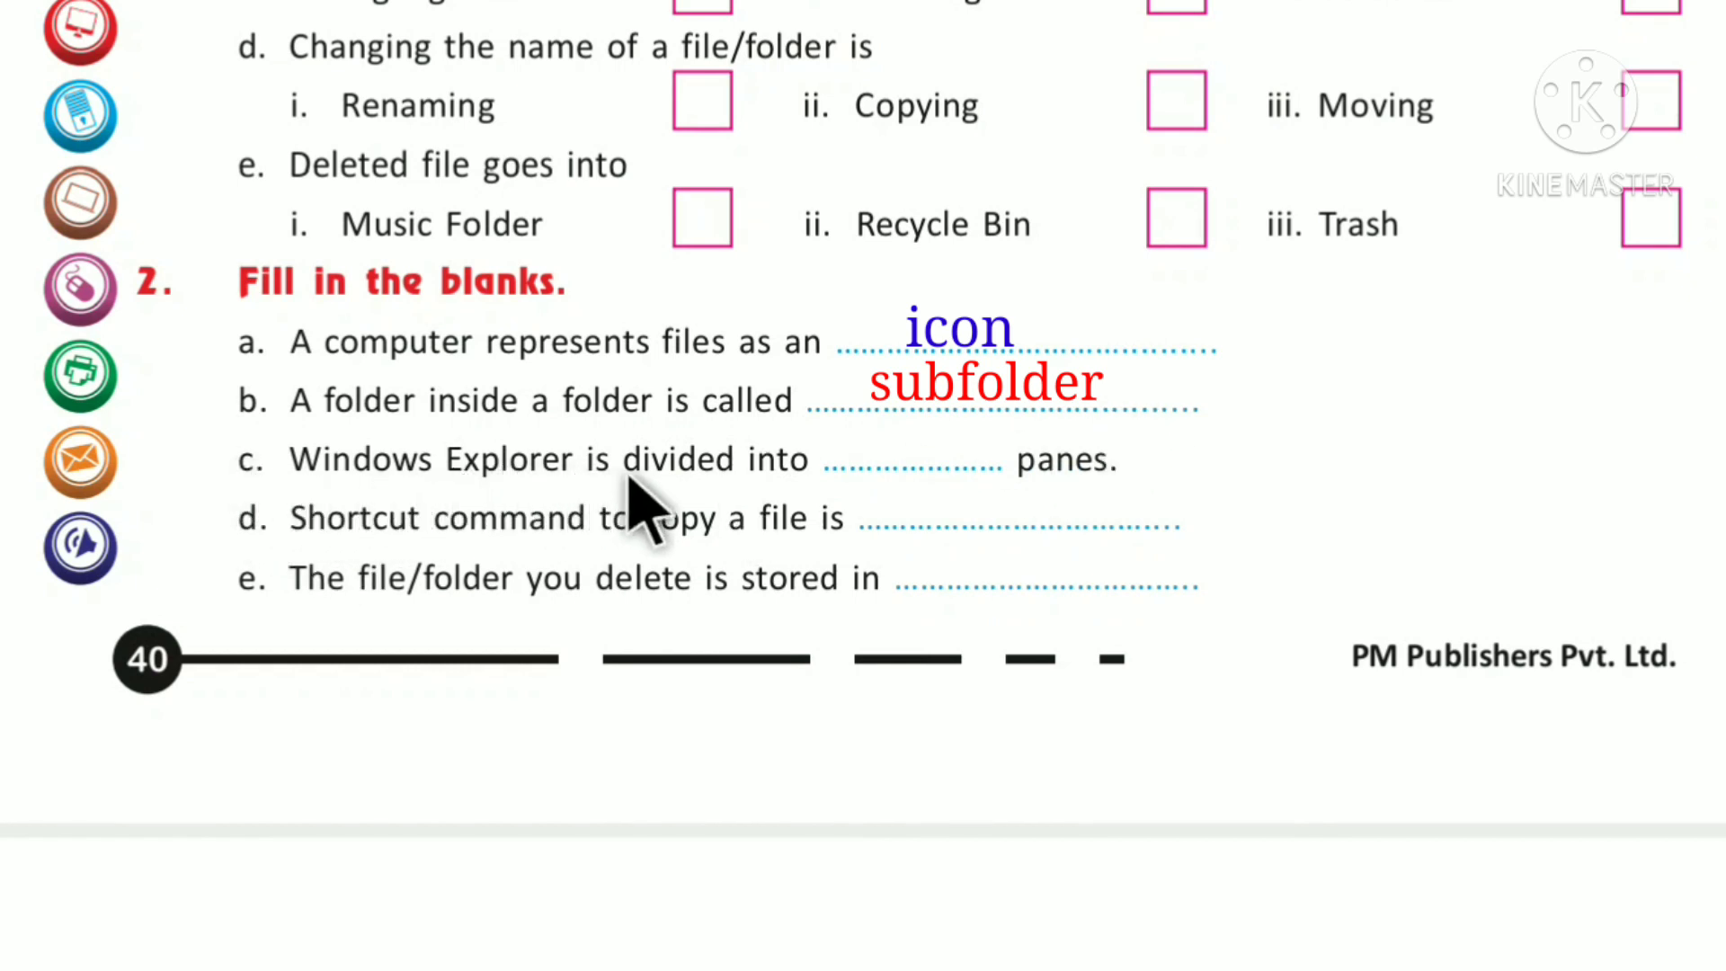
pyautogui.moveTo(759, 518)
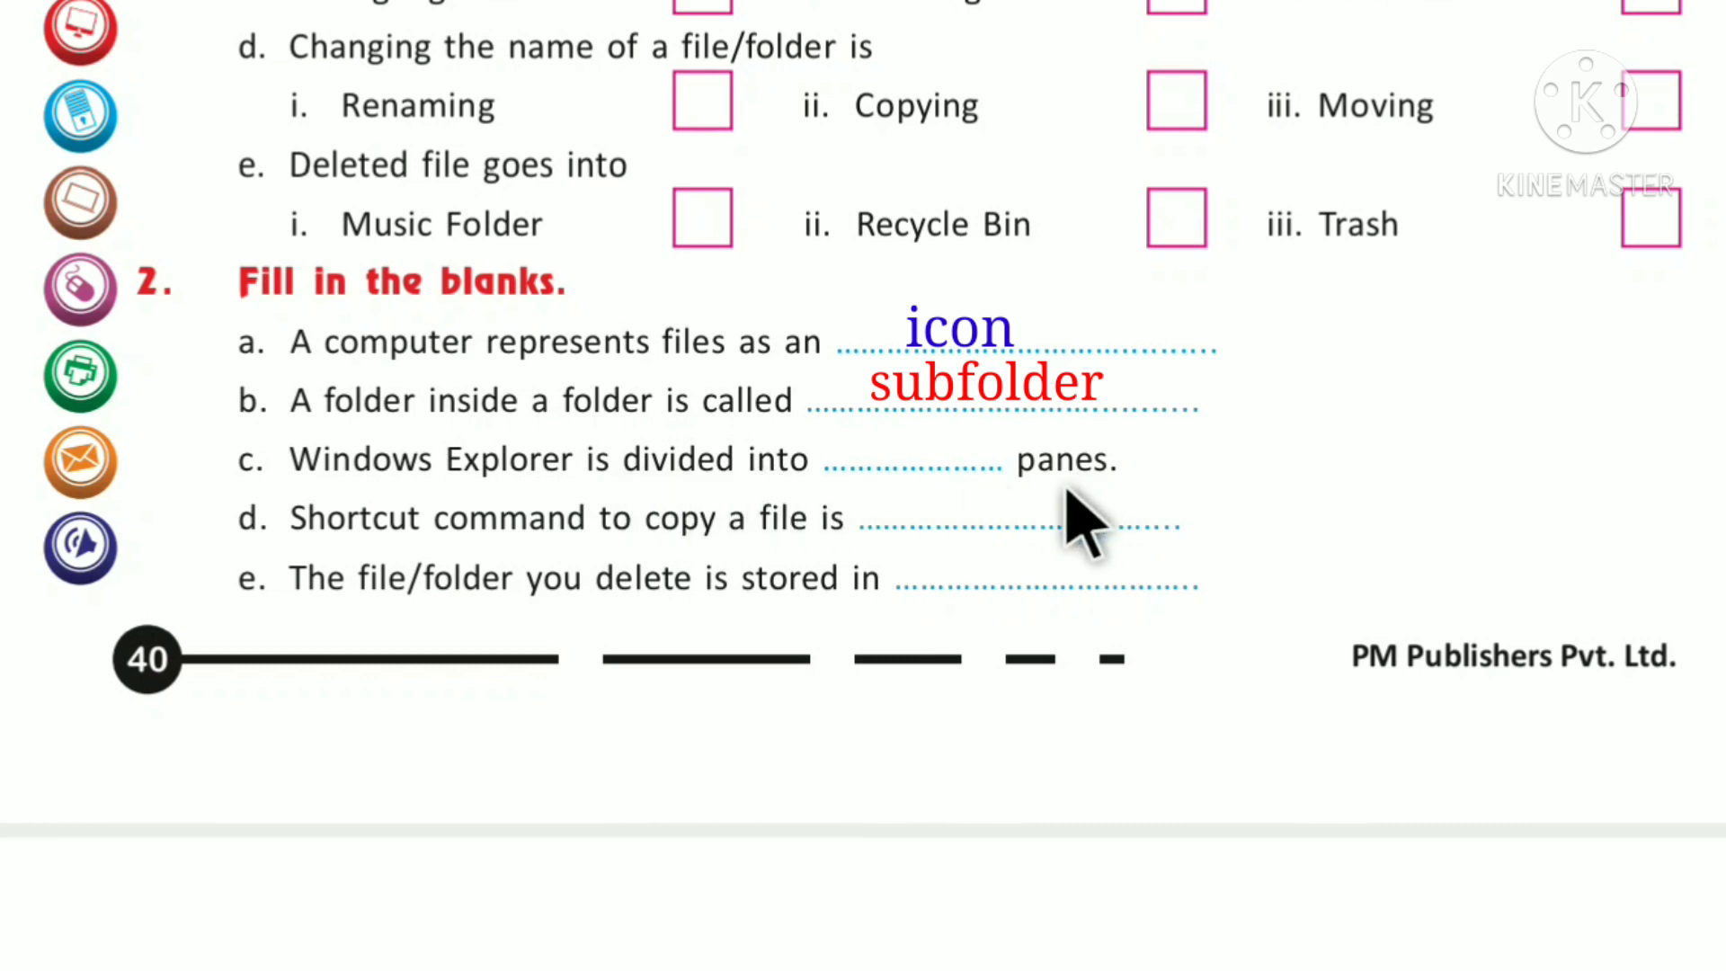
pyautogui.moveTo(489, 550)
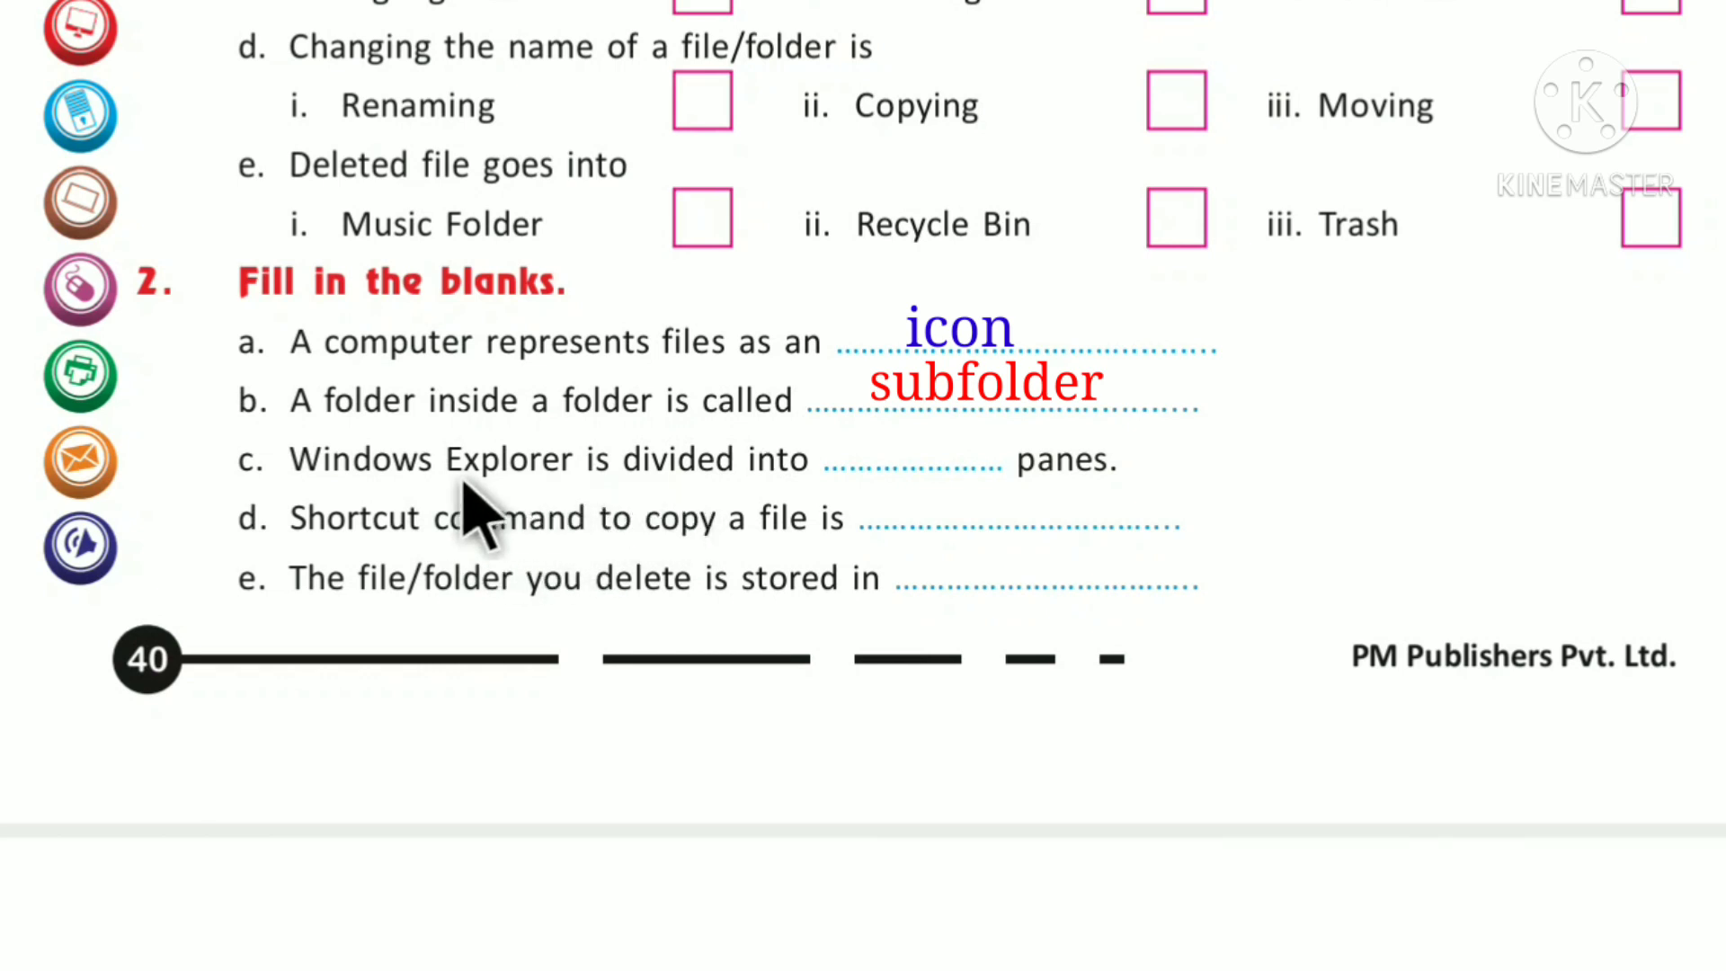
pyautogui.moveTo(771, 518)
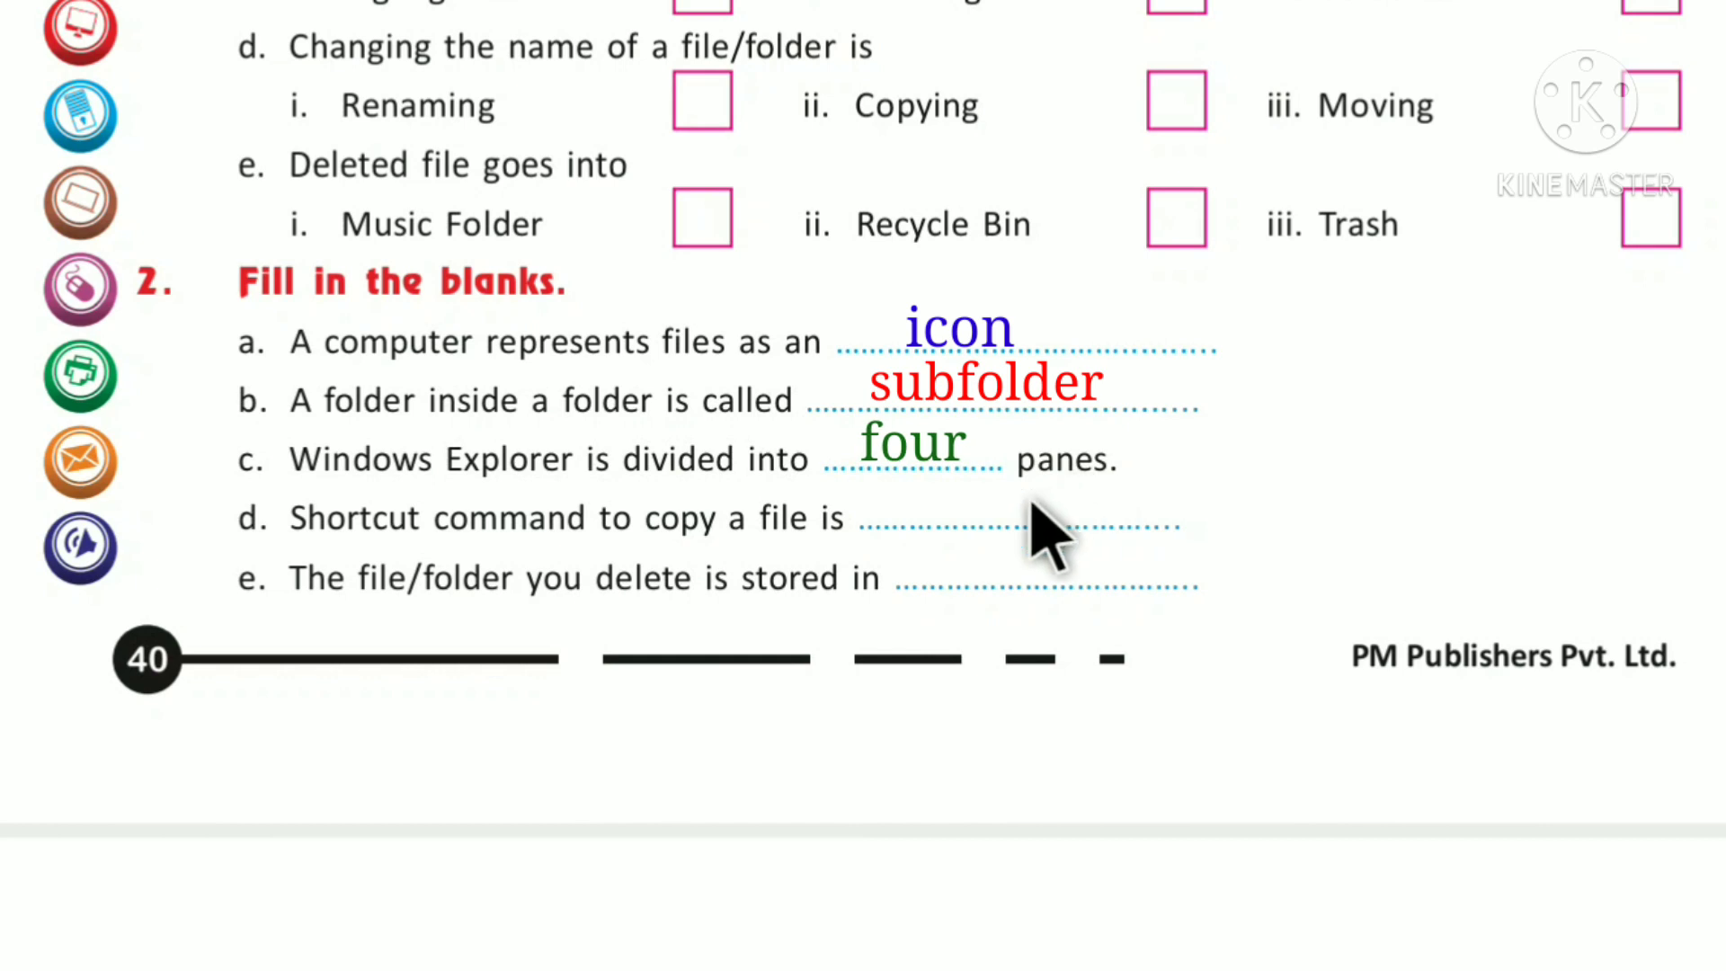
pyautogui.moveTo(481, 737)
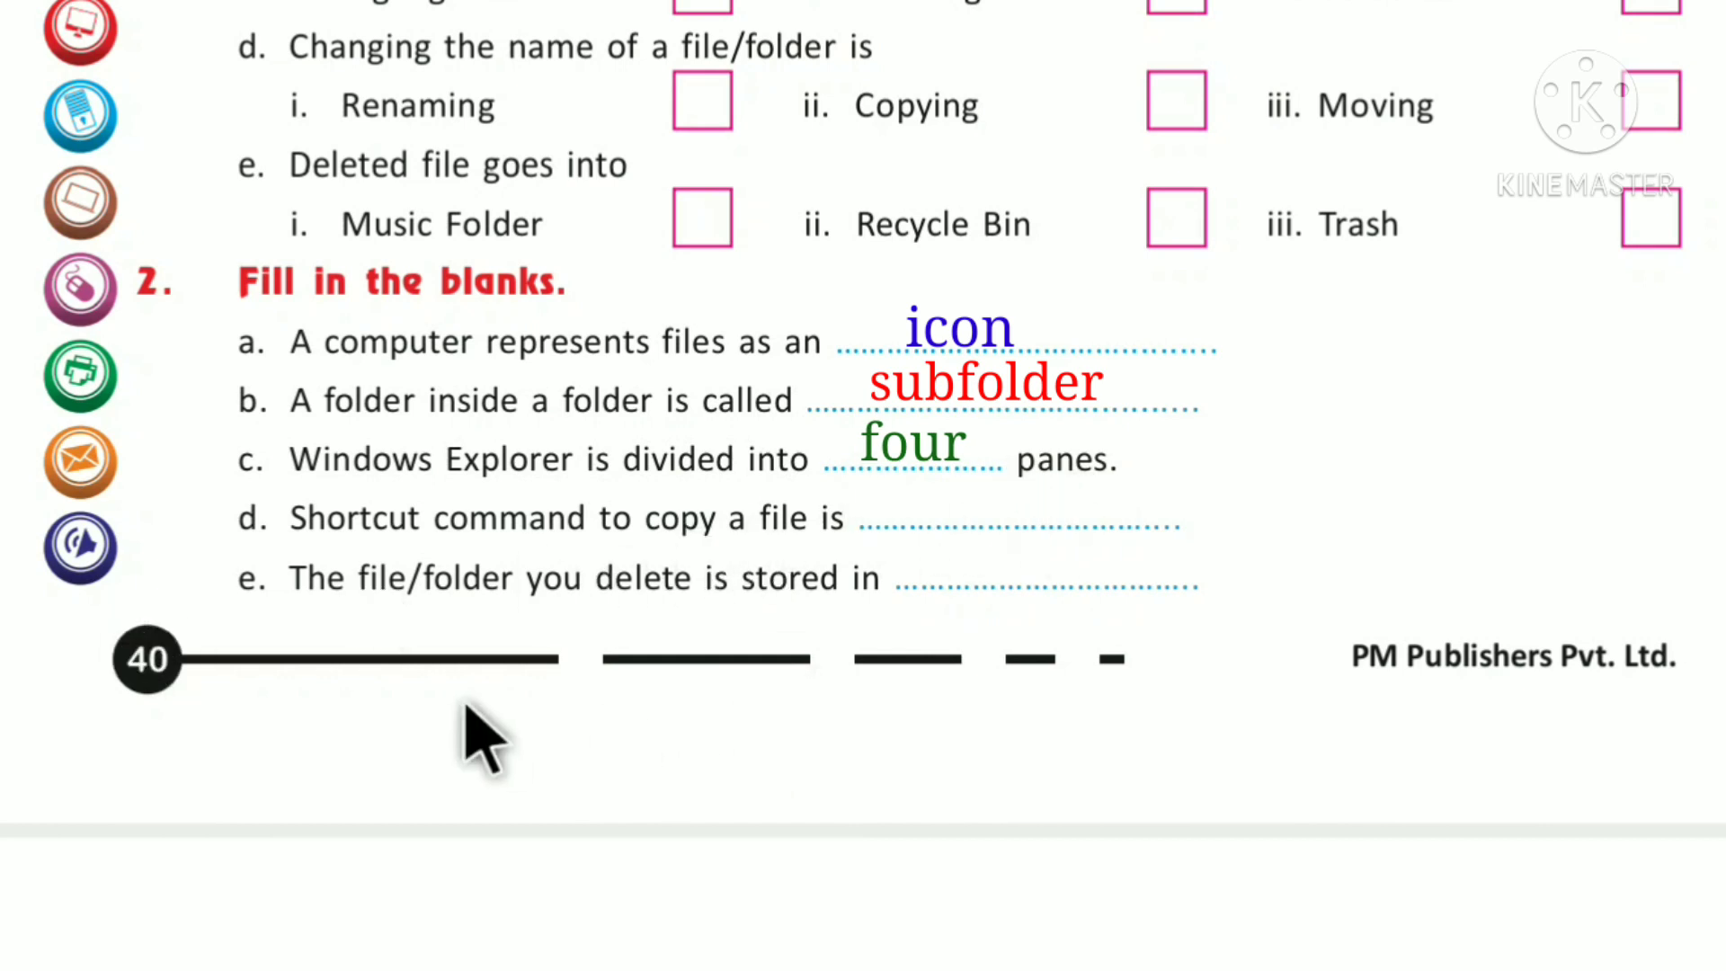
pyautogui.moveTo(286, 571)
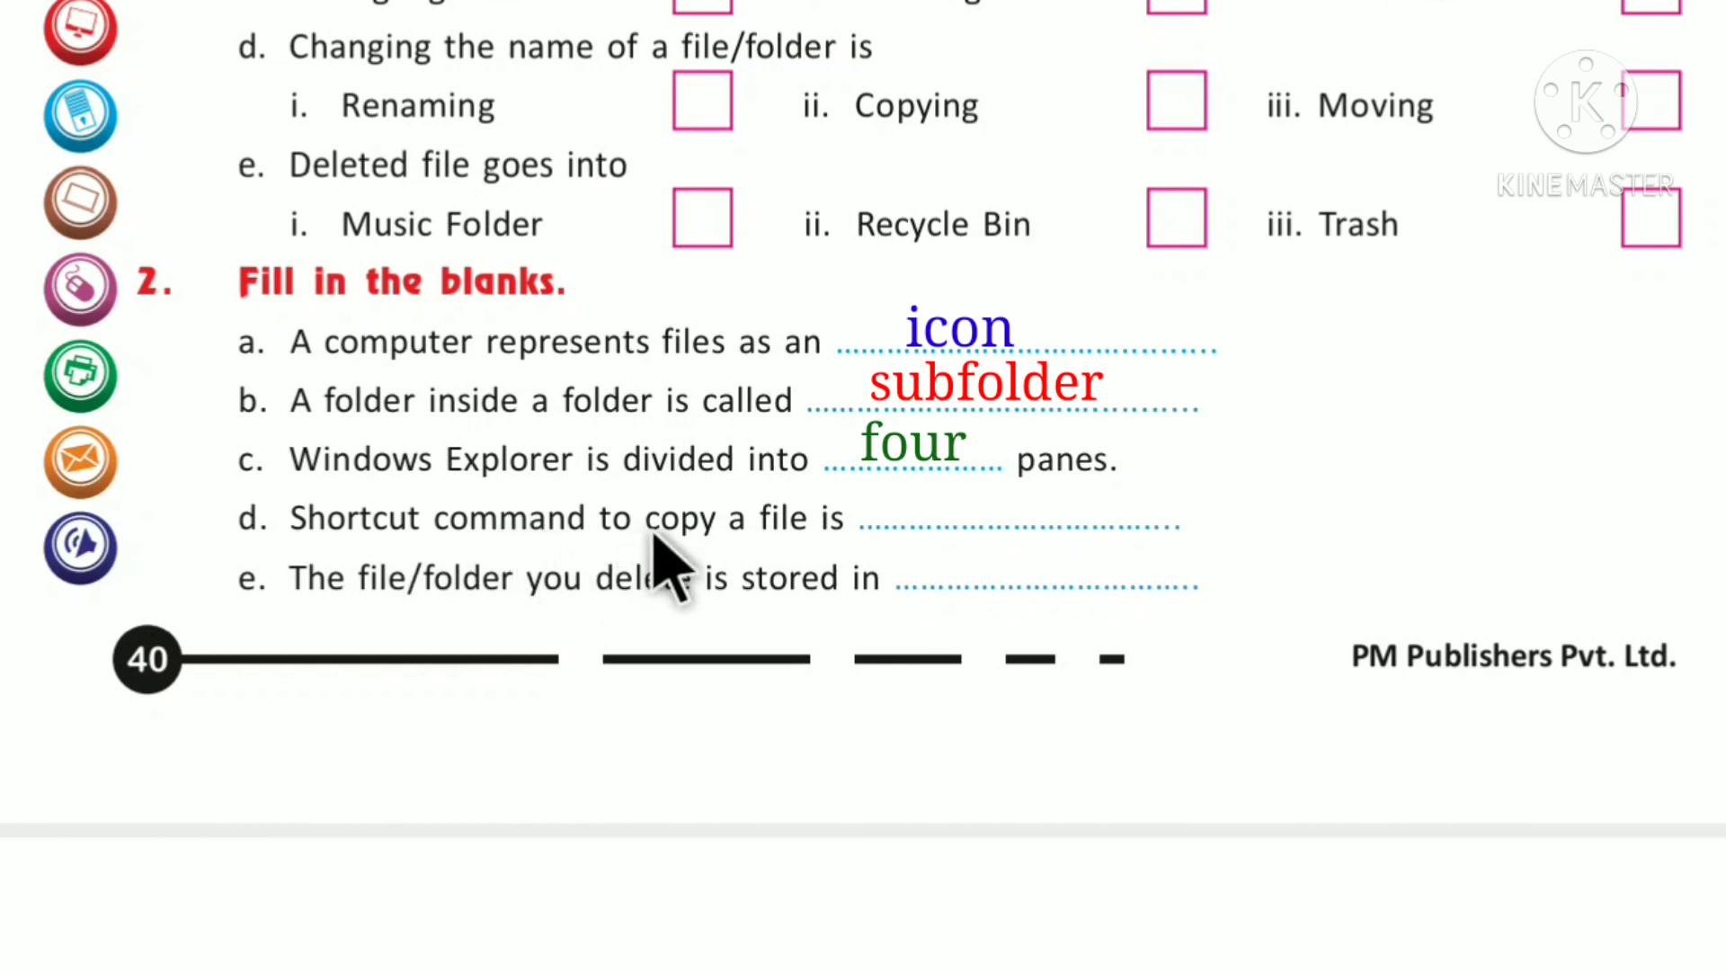
pyautogui.moveTo(1063, 566)
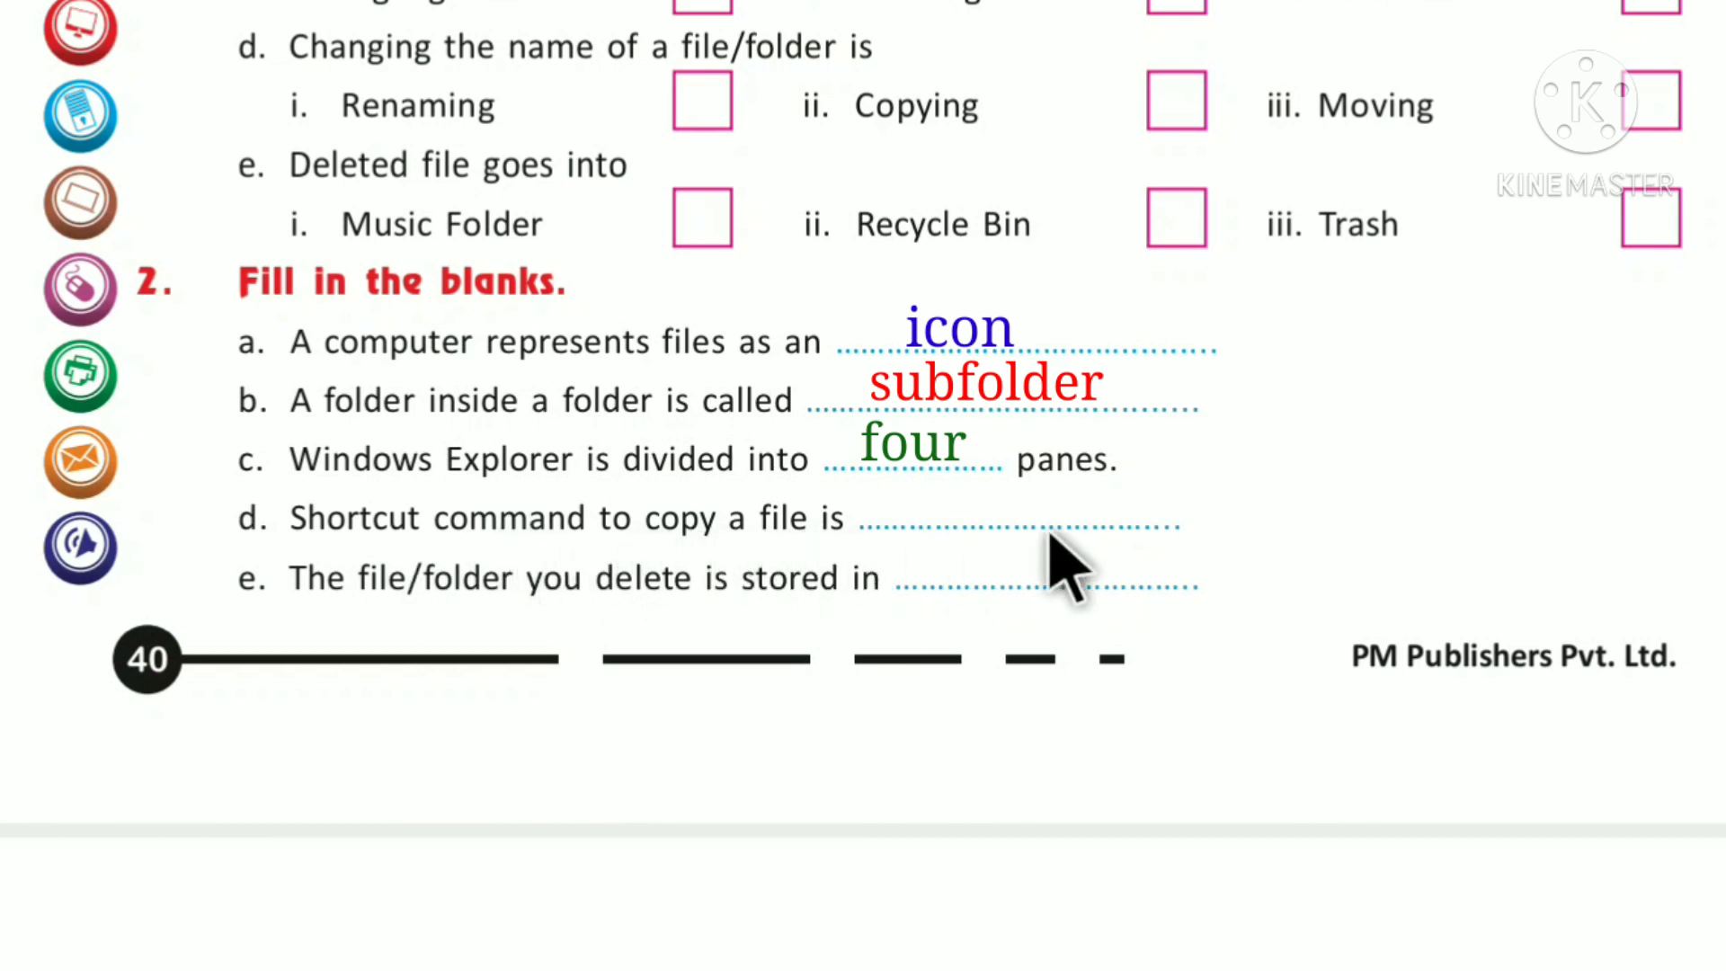
pyautogui.moveTo(881, 534)
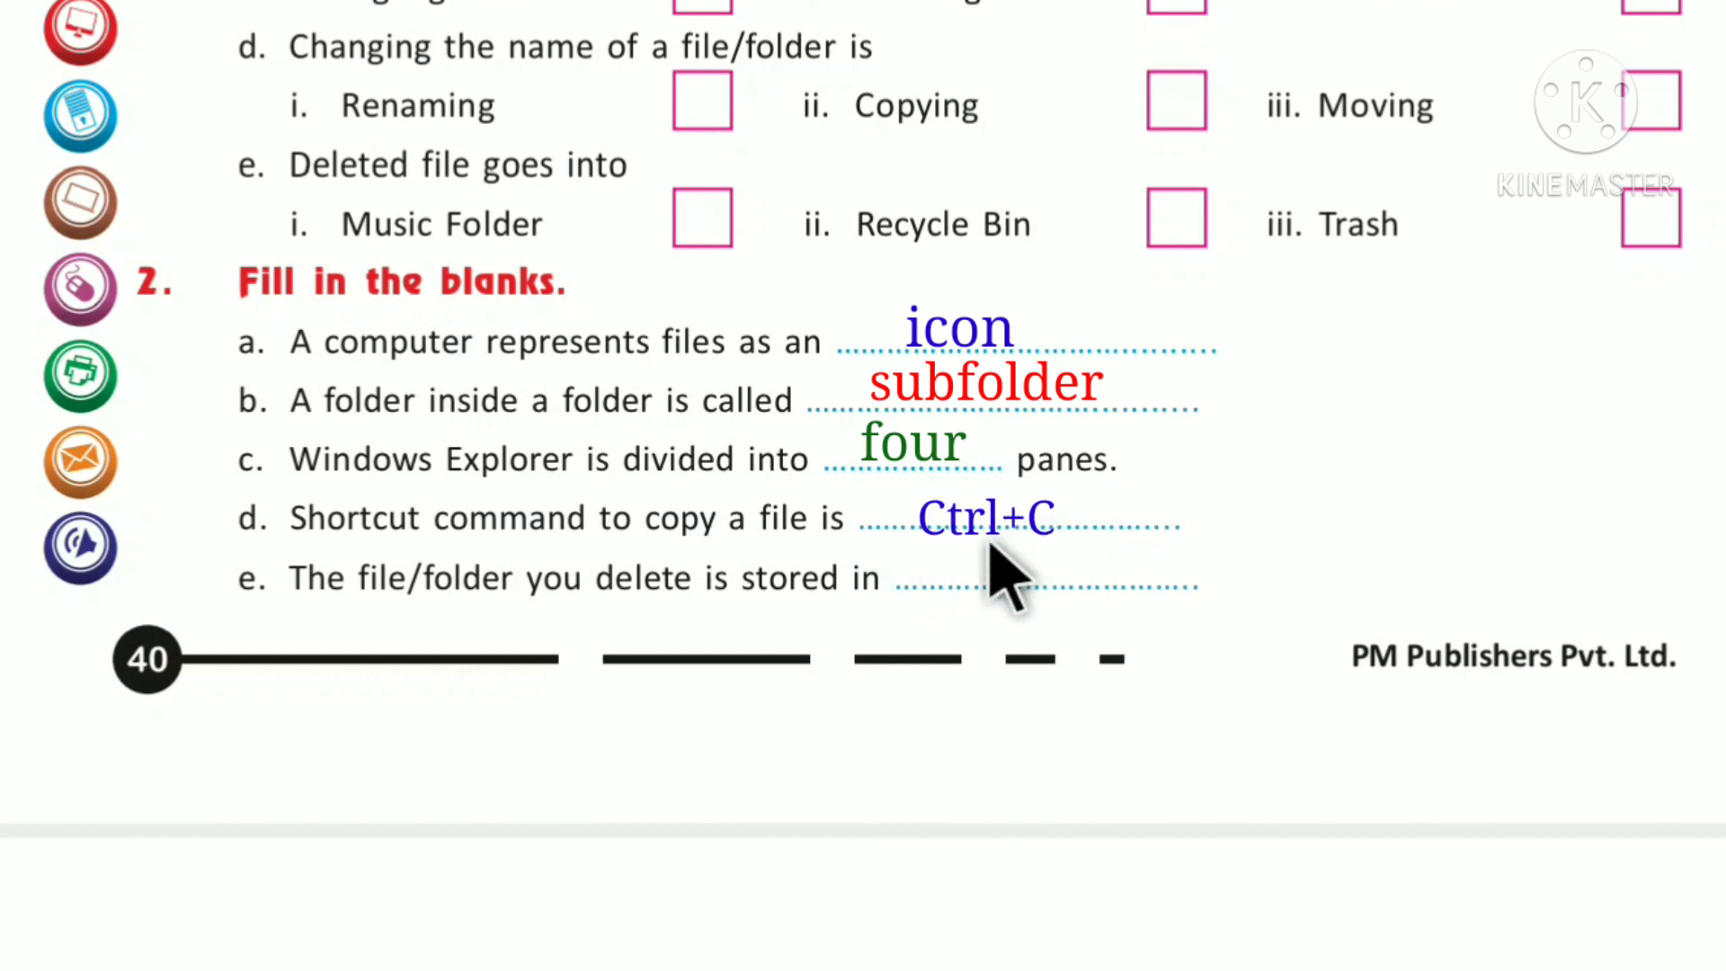
pyautogui.moveTo(611, 665)
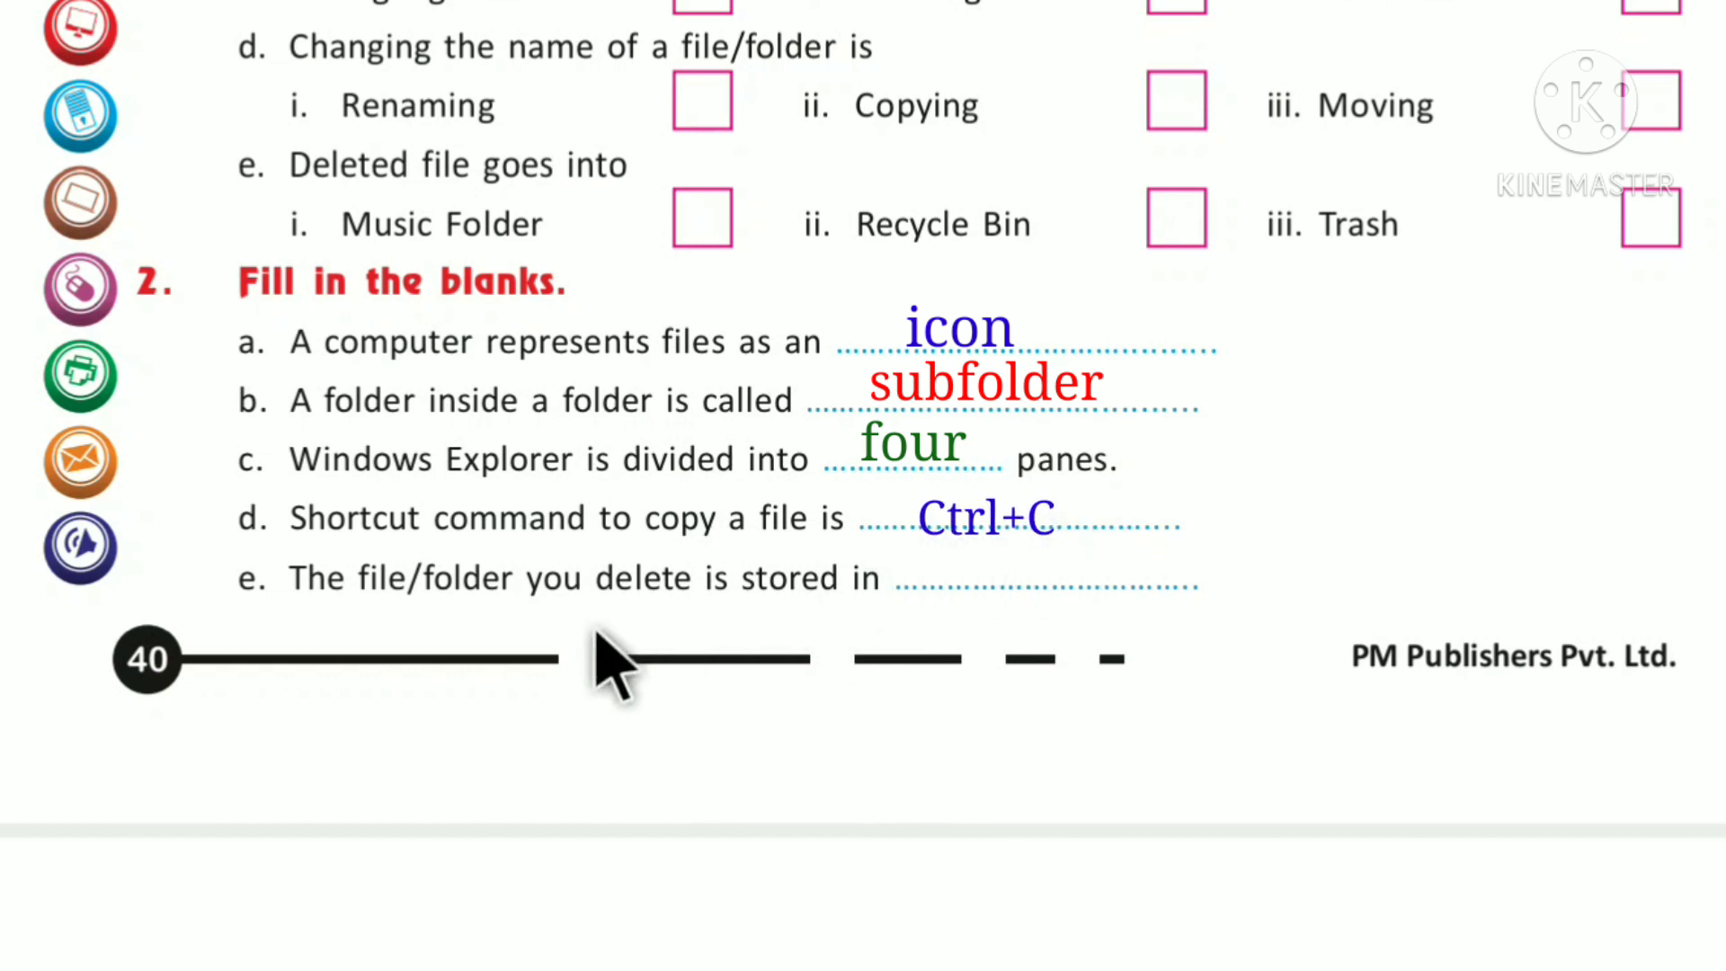
pyautogui.moveTo(451, 628)
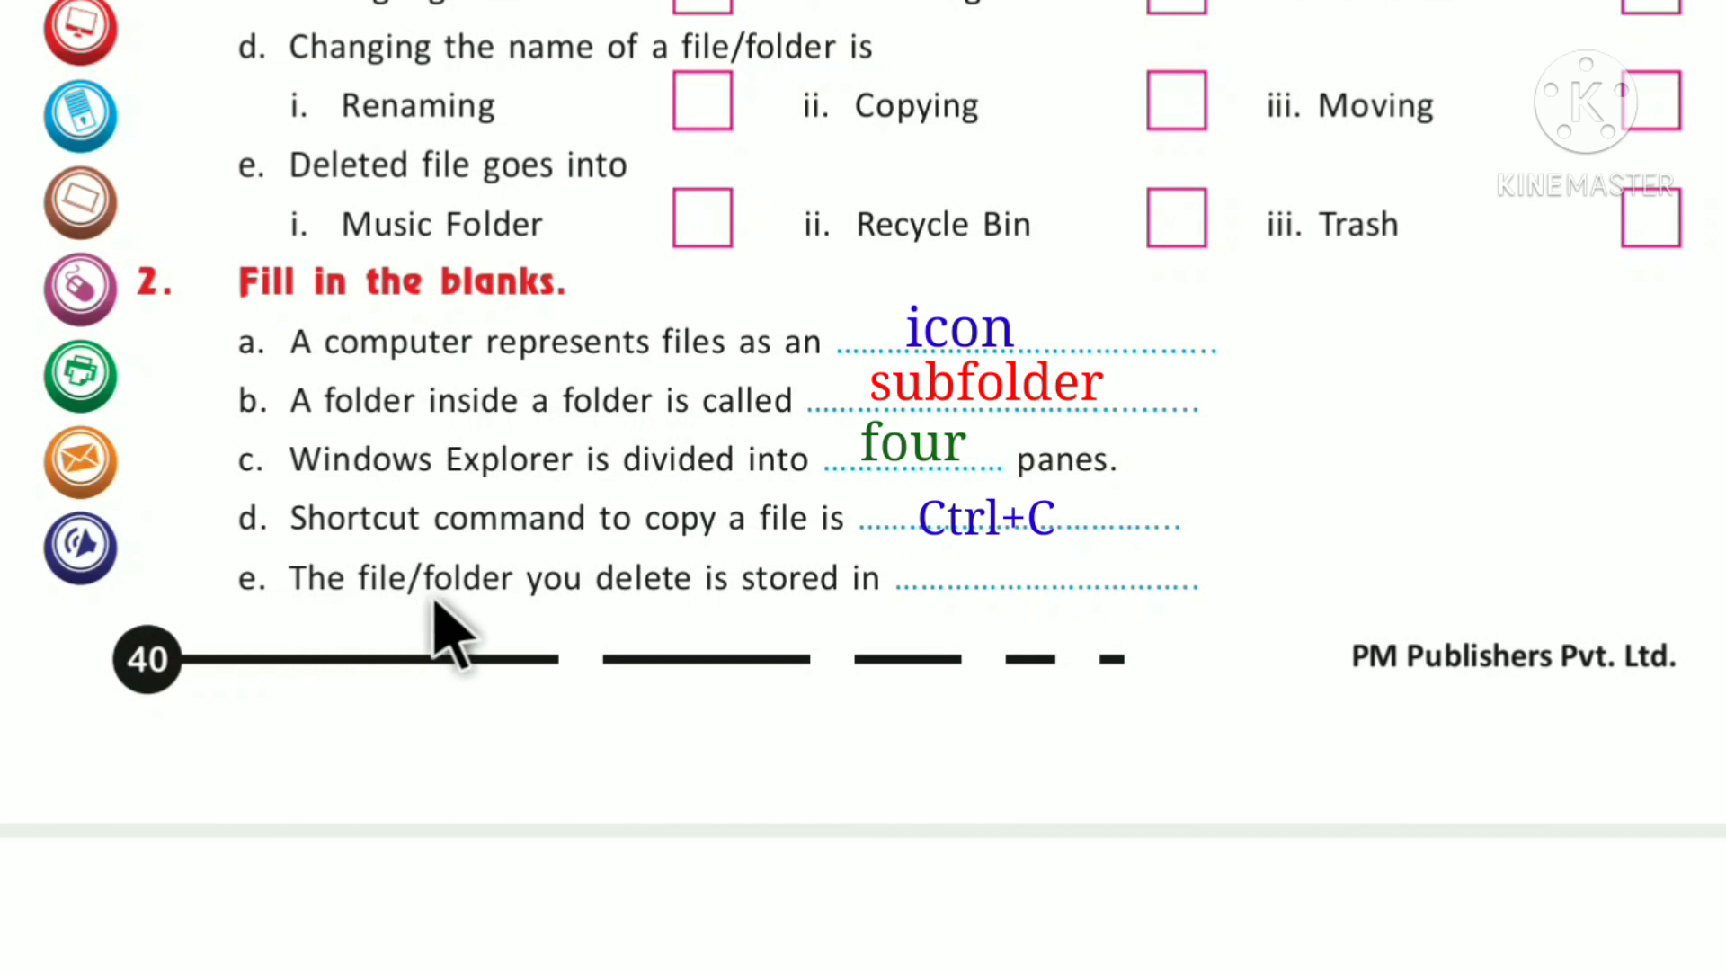
pyautogui.moveTo(793, 633)
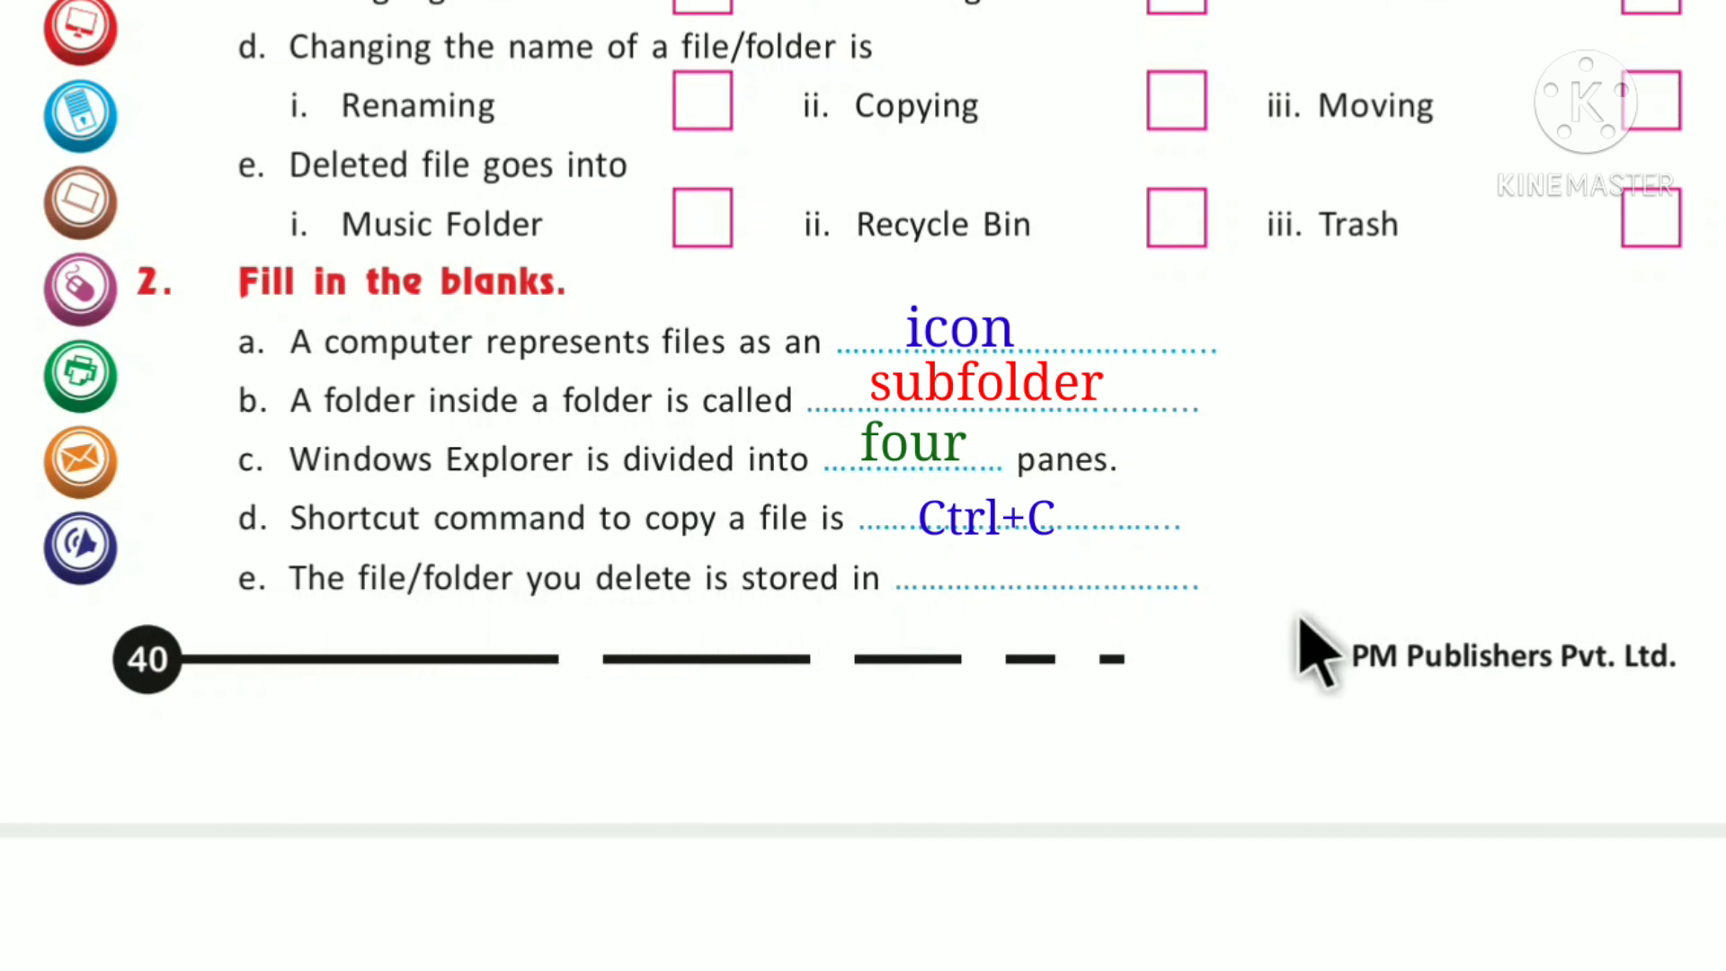
pyautogui.moveTo(940, 633)
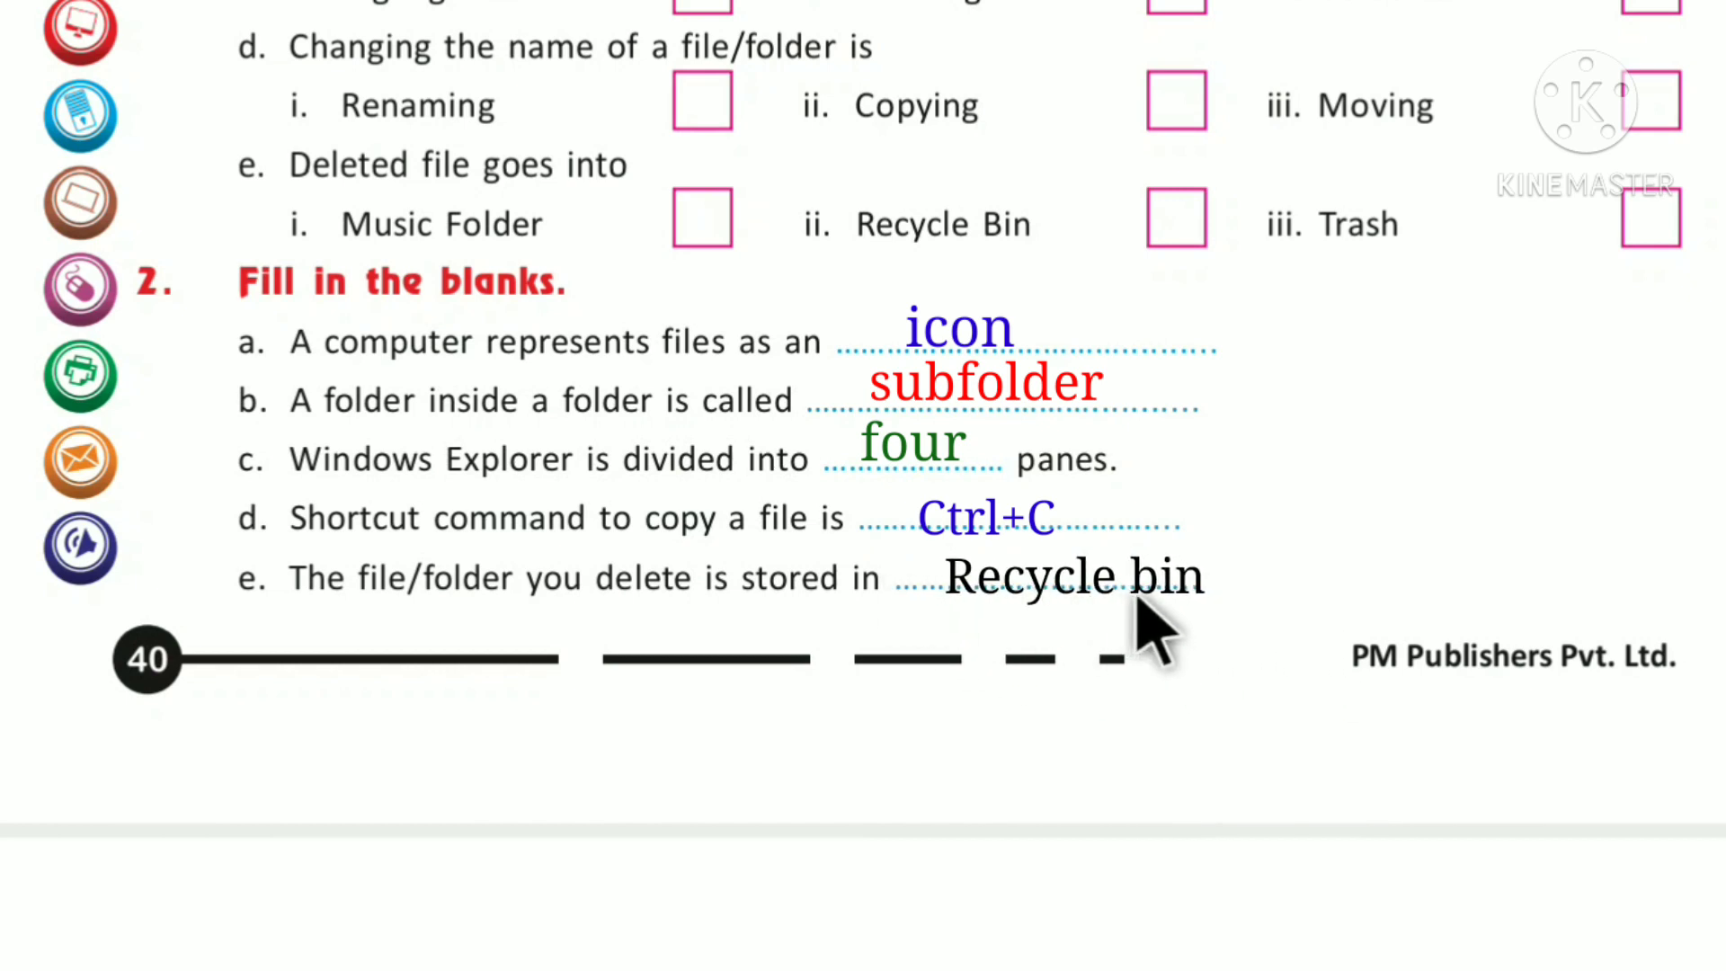
pyautogui.moveTo(1188, 649)
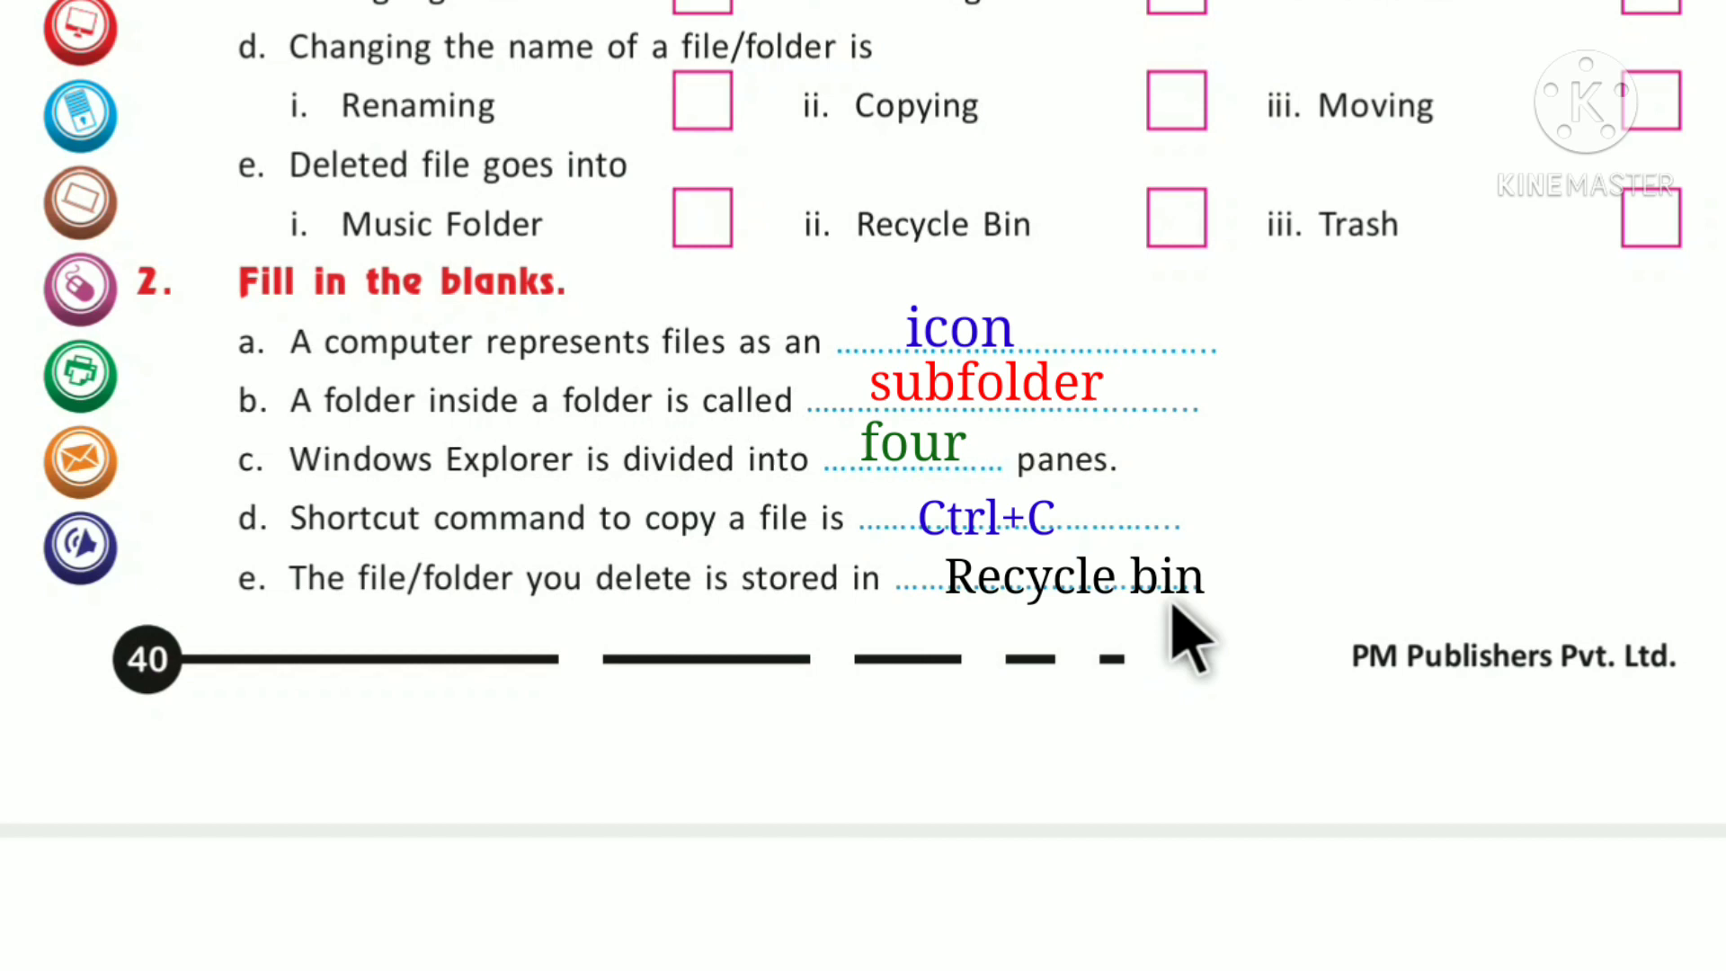
pyautogui.moveTo(1188, 649)
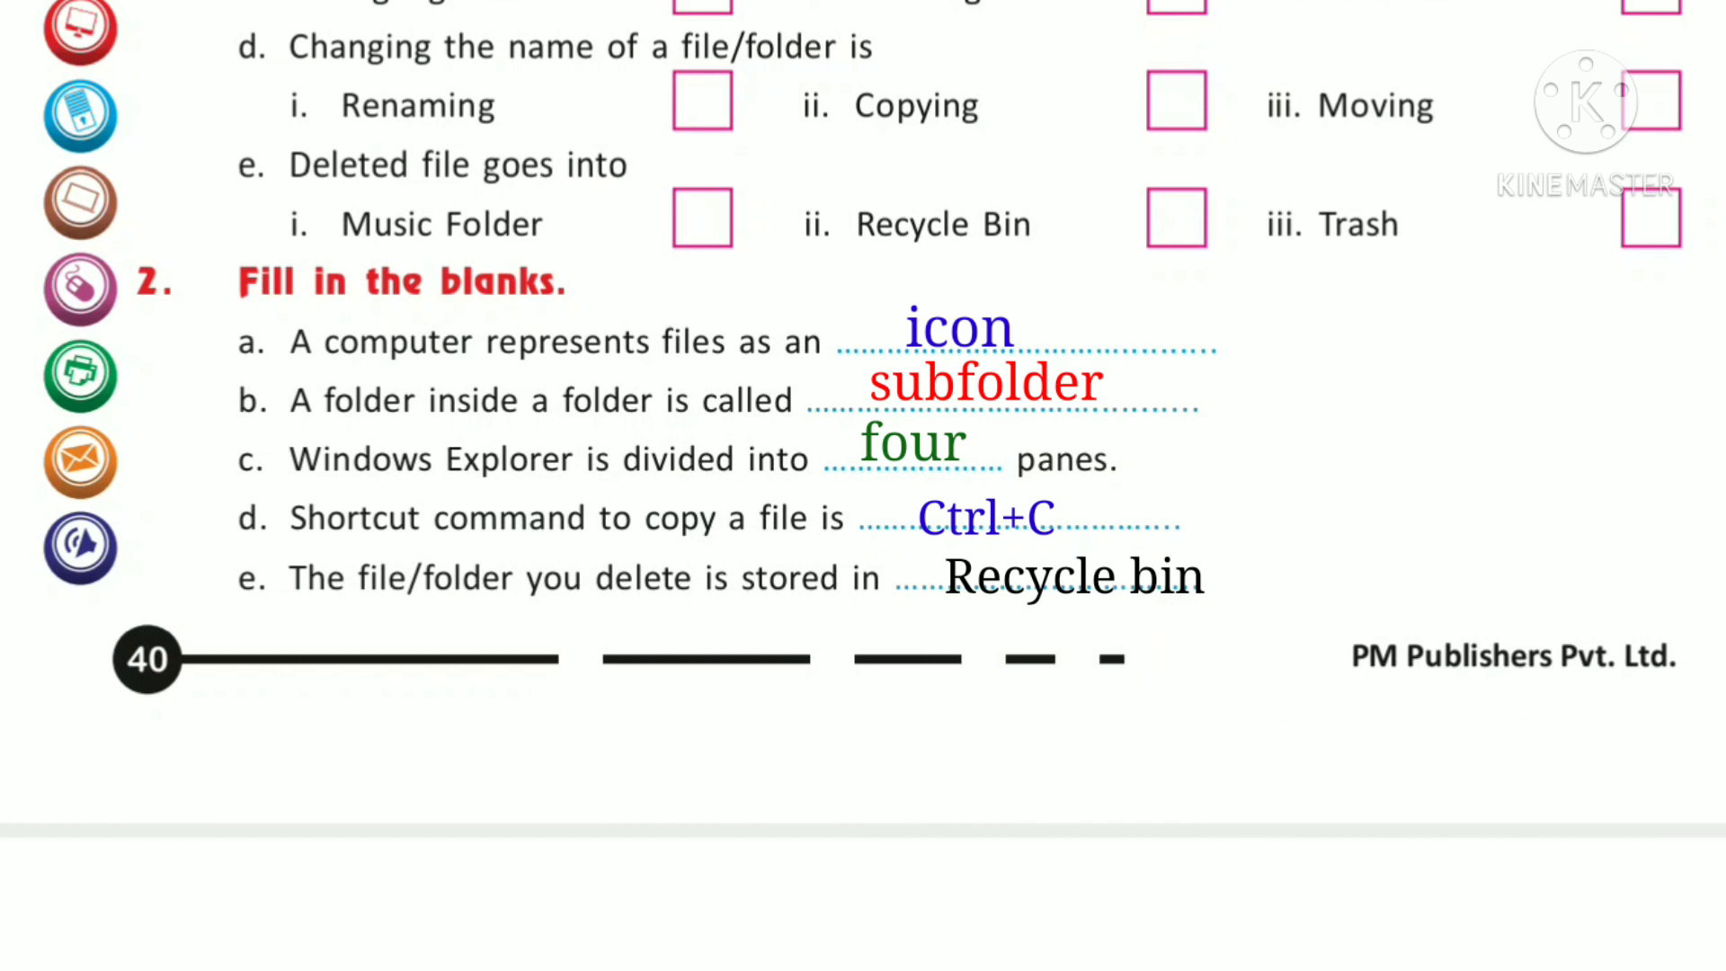
pyautogui.scroll(-3)
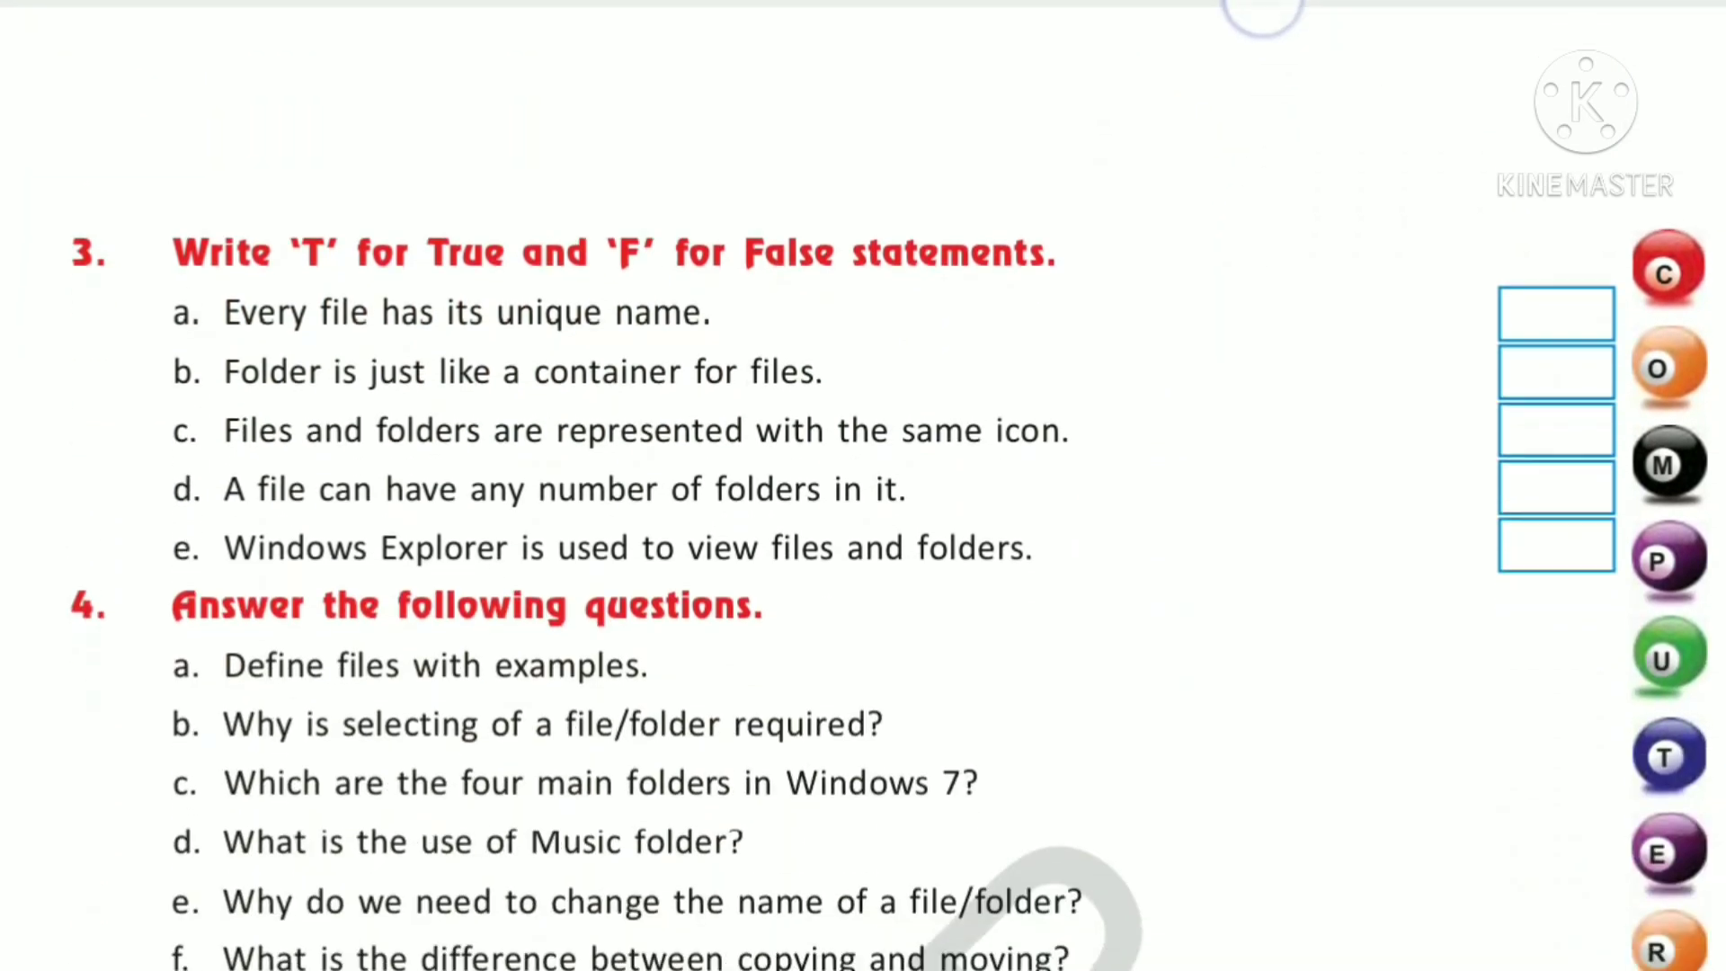
pyautogui.scroll(-3)
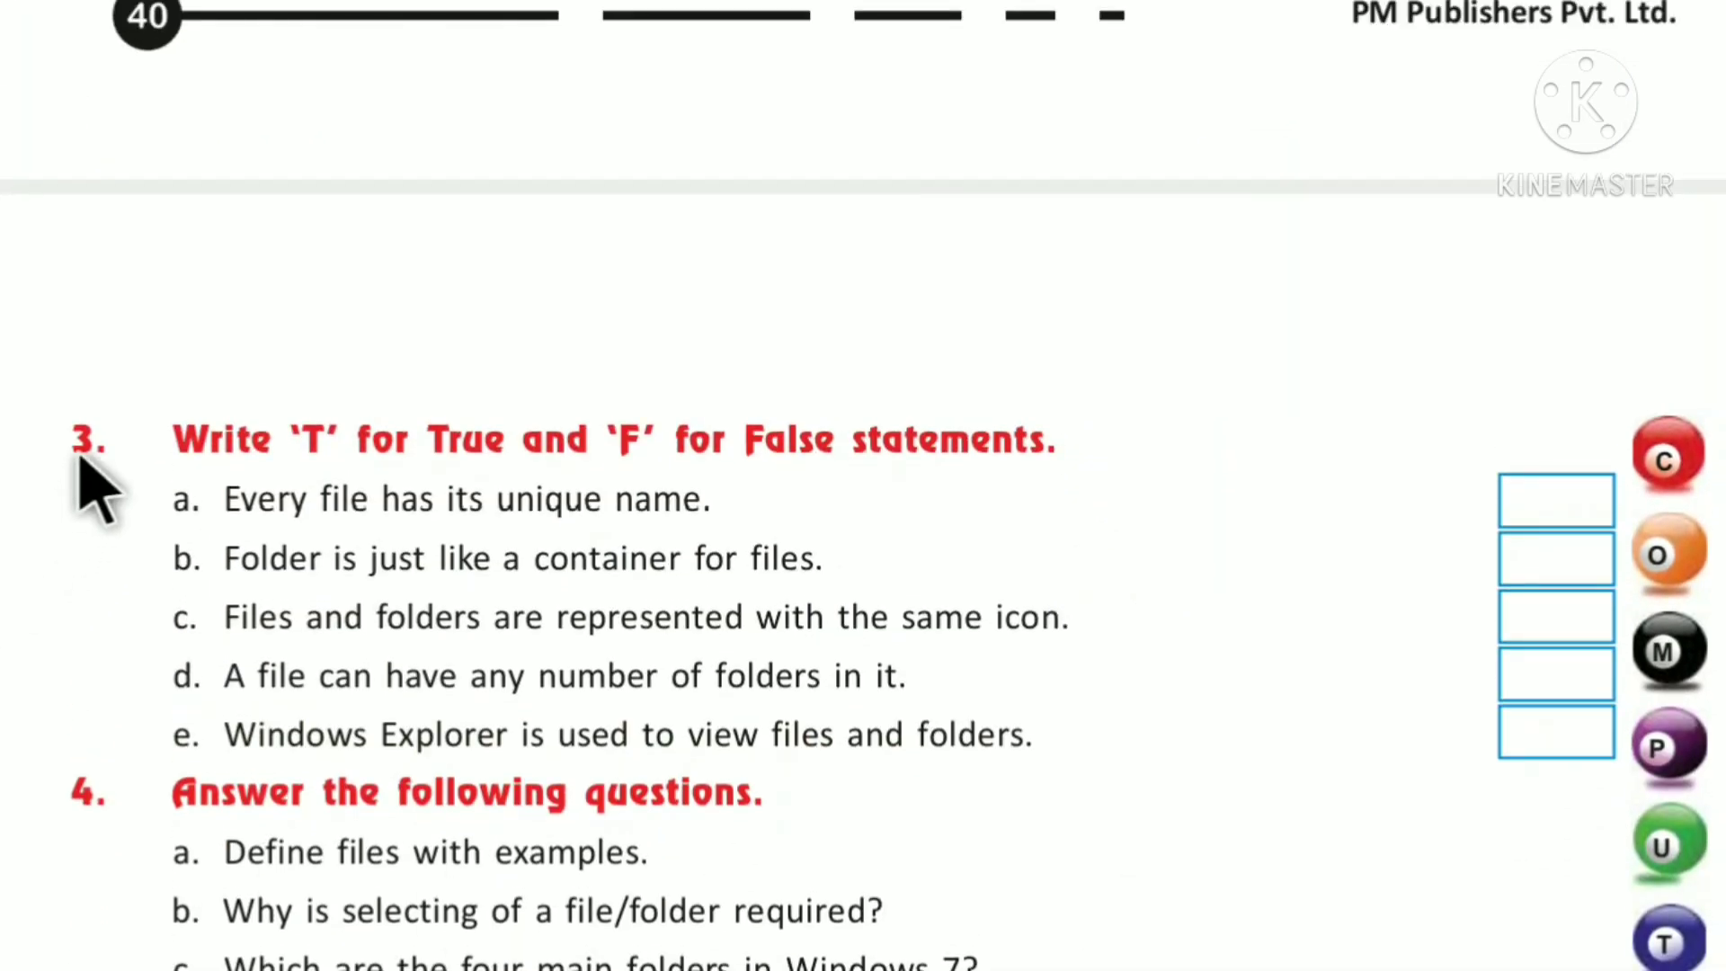
pyautogui.moveTo(441, 468)
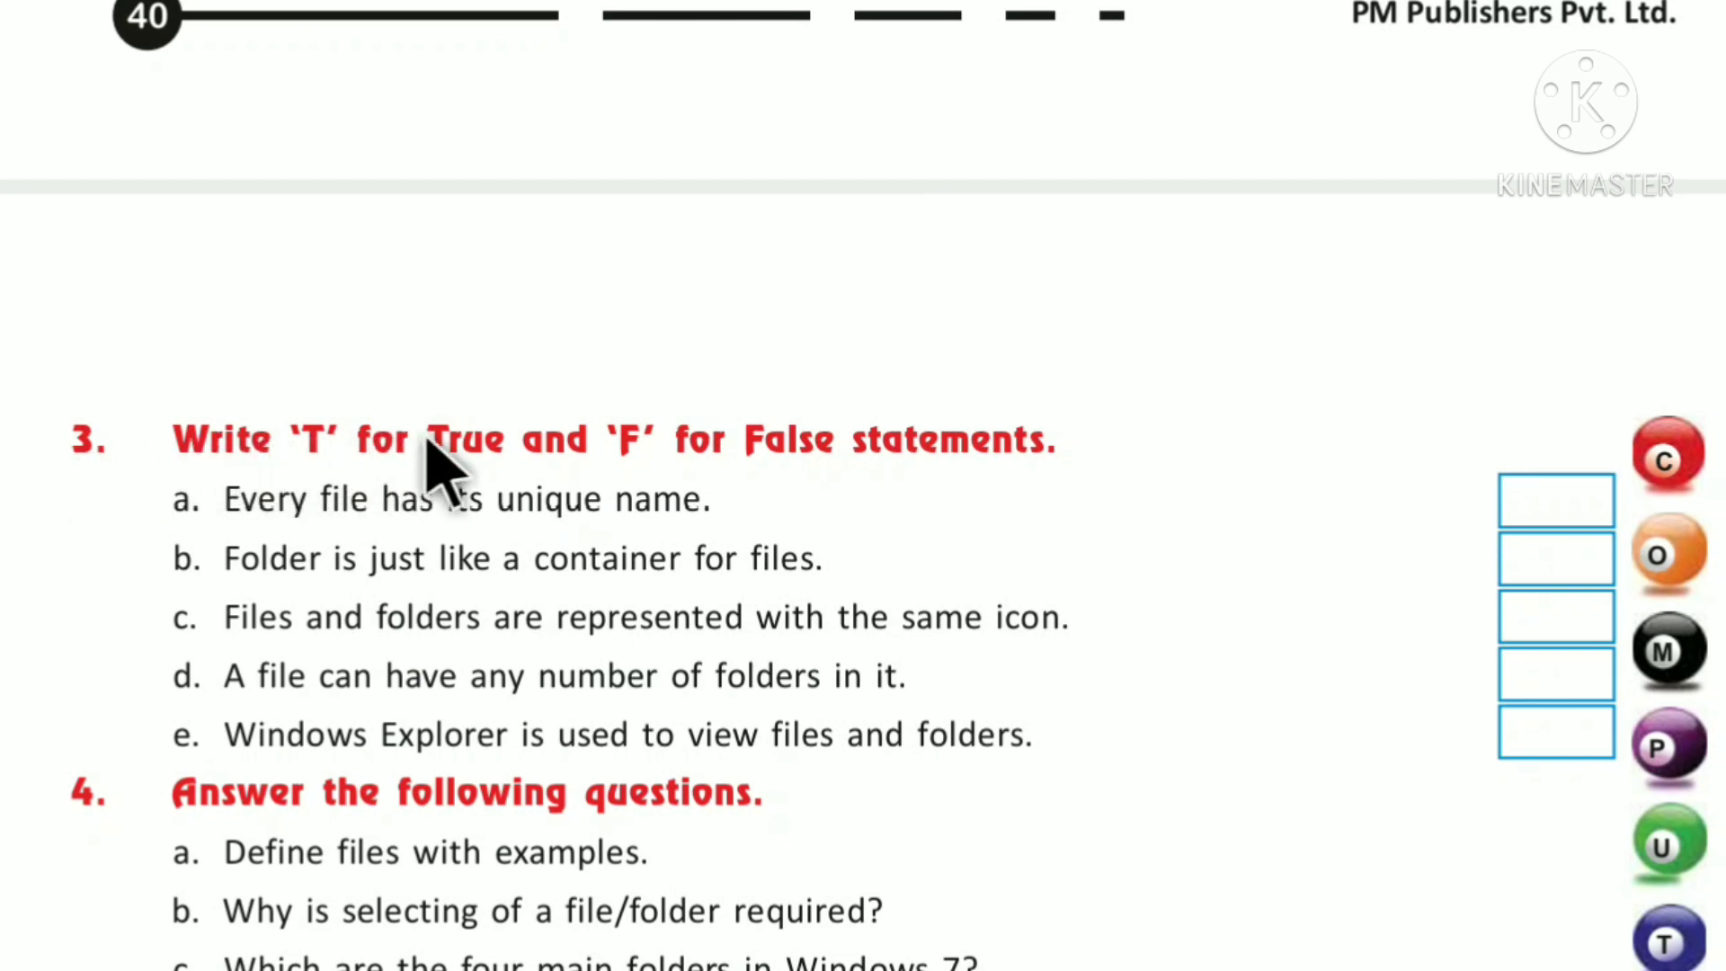
pyautogui.moveTo(1029, 502)
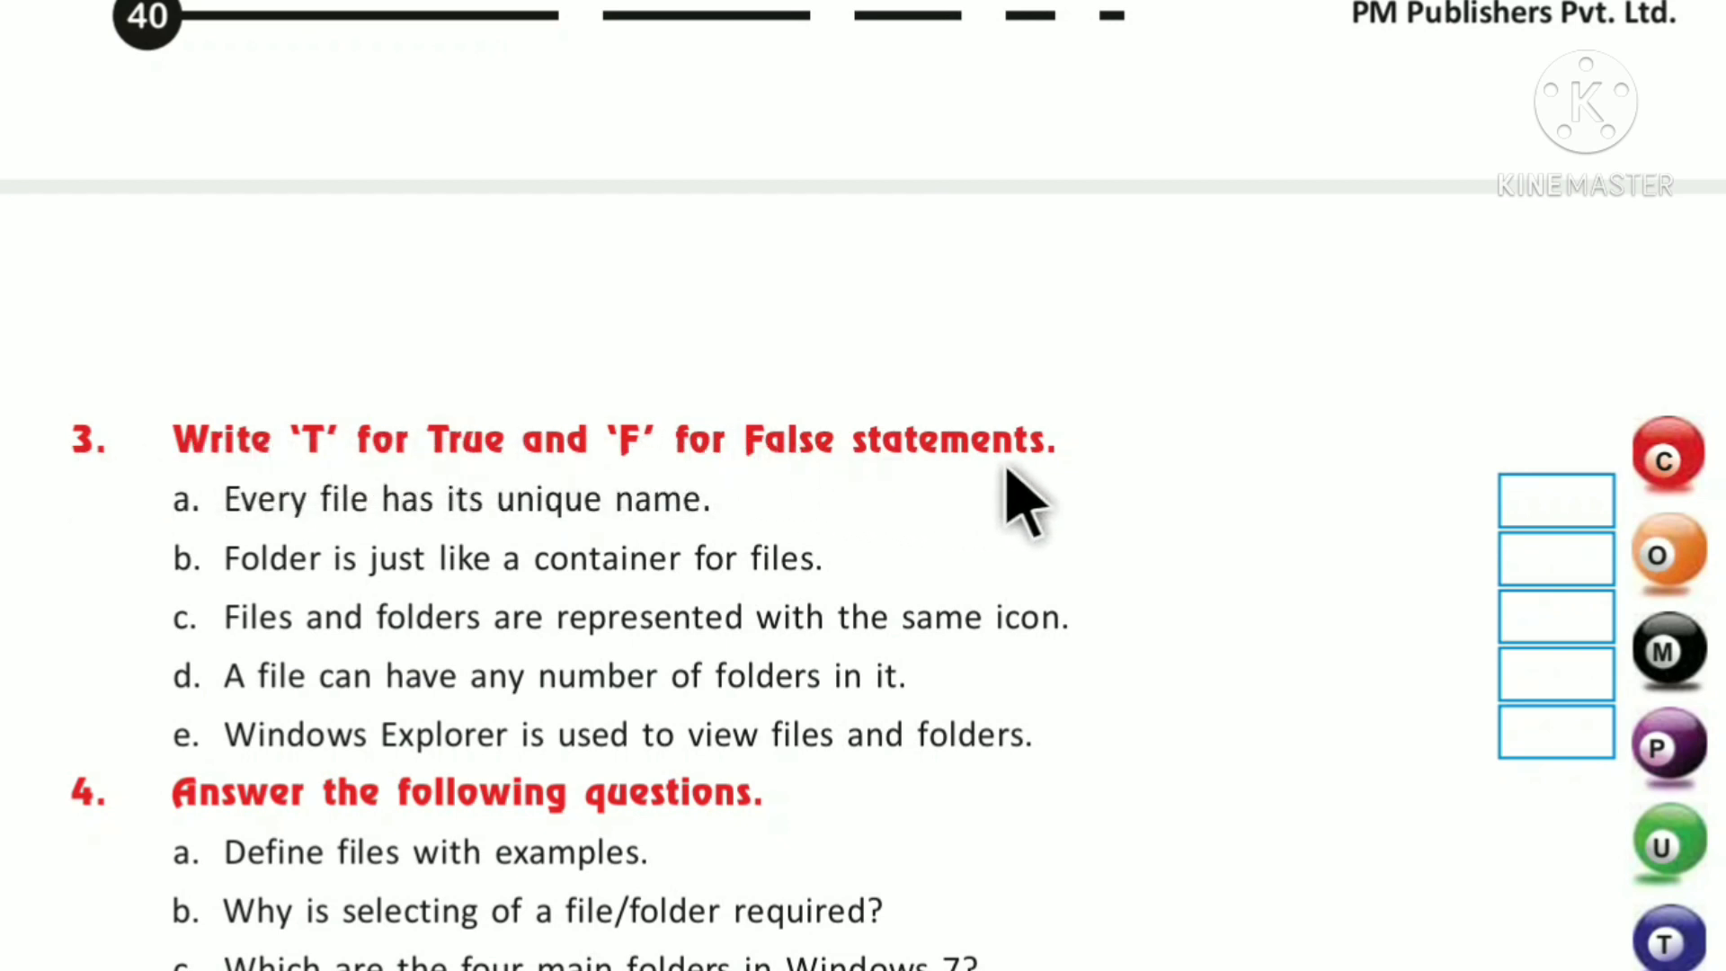
pyautogui.moveTo(232, 577)
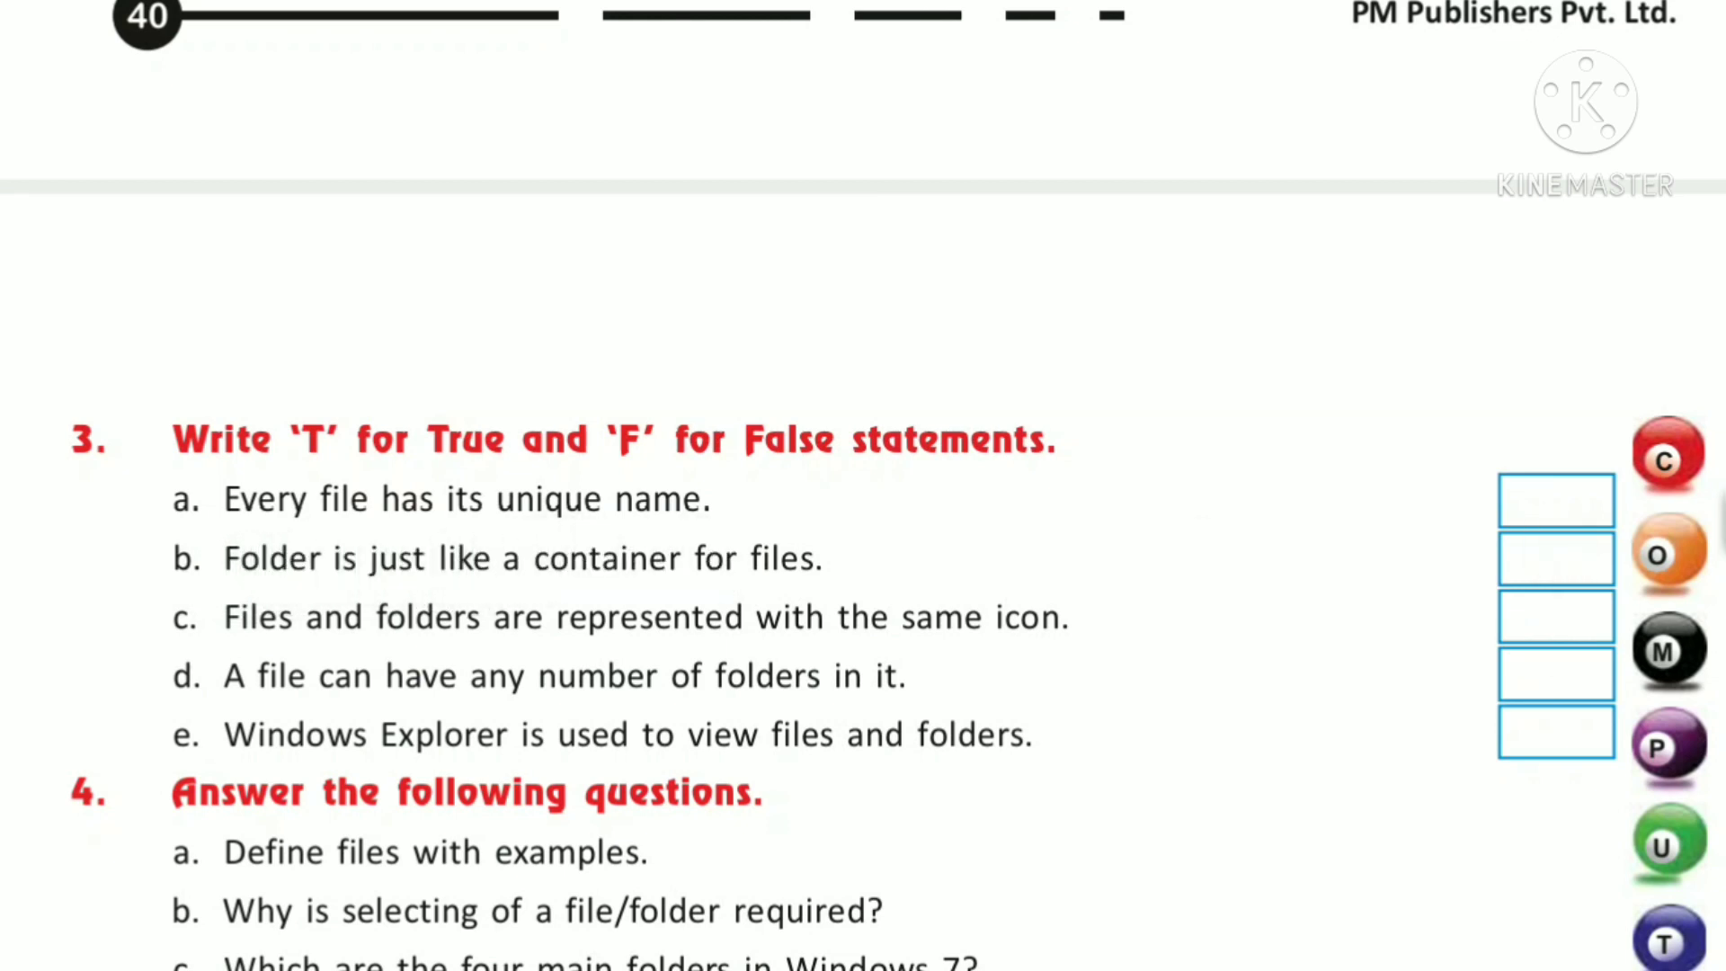
pyautogui.moveTo(1568, 540)
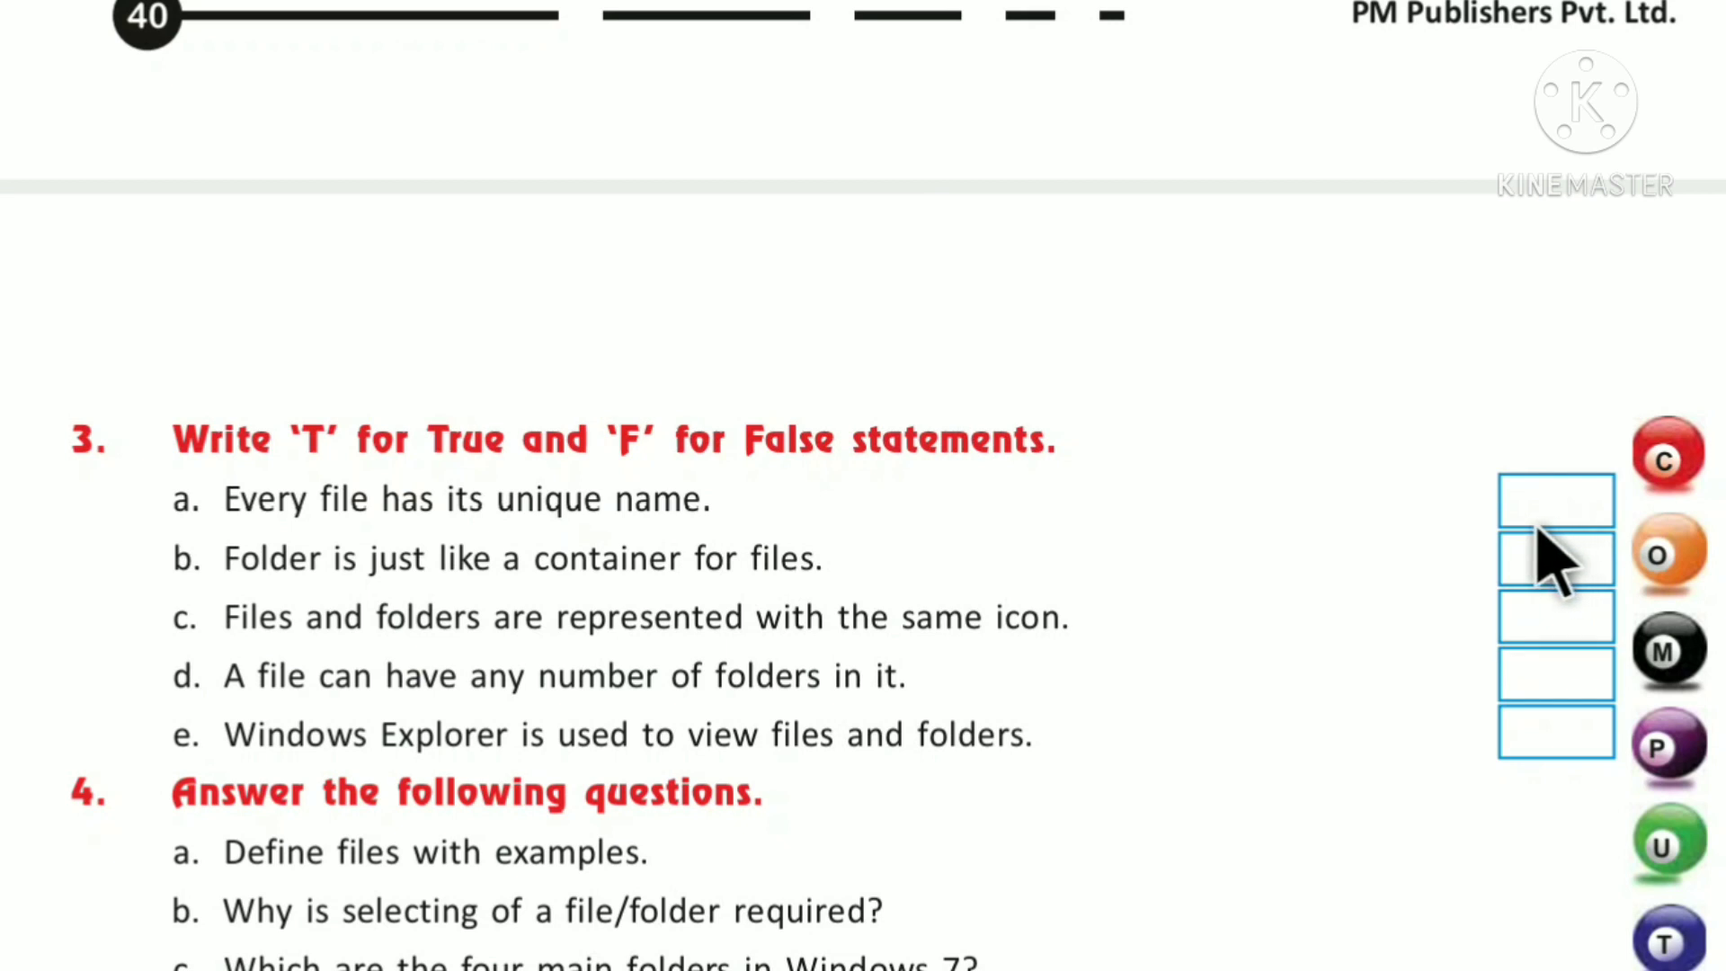
pyautogui.moveTo(1602, 550)
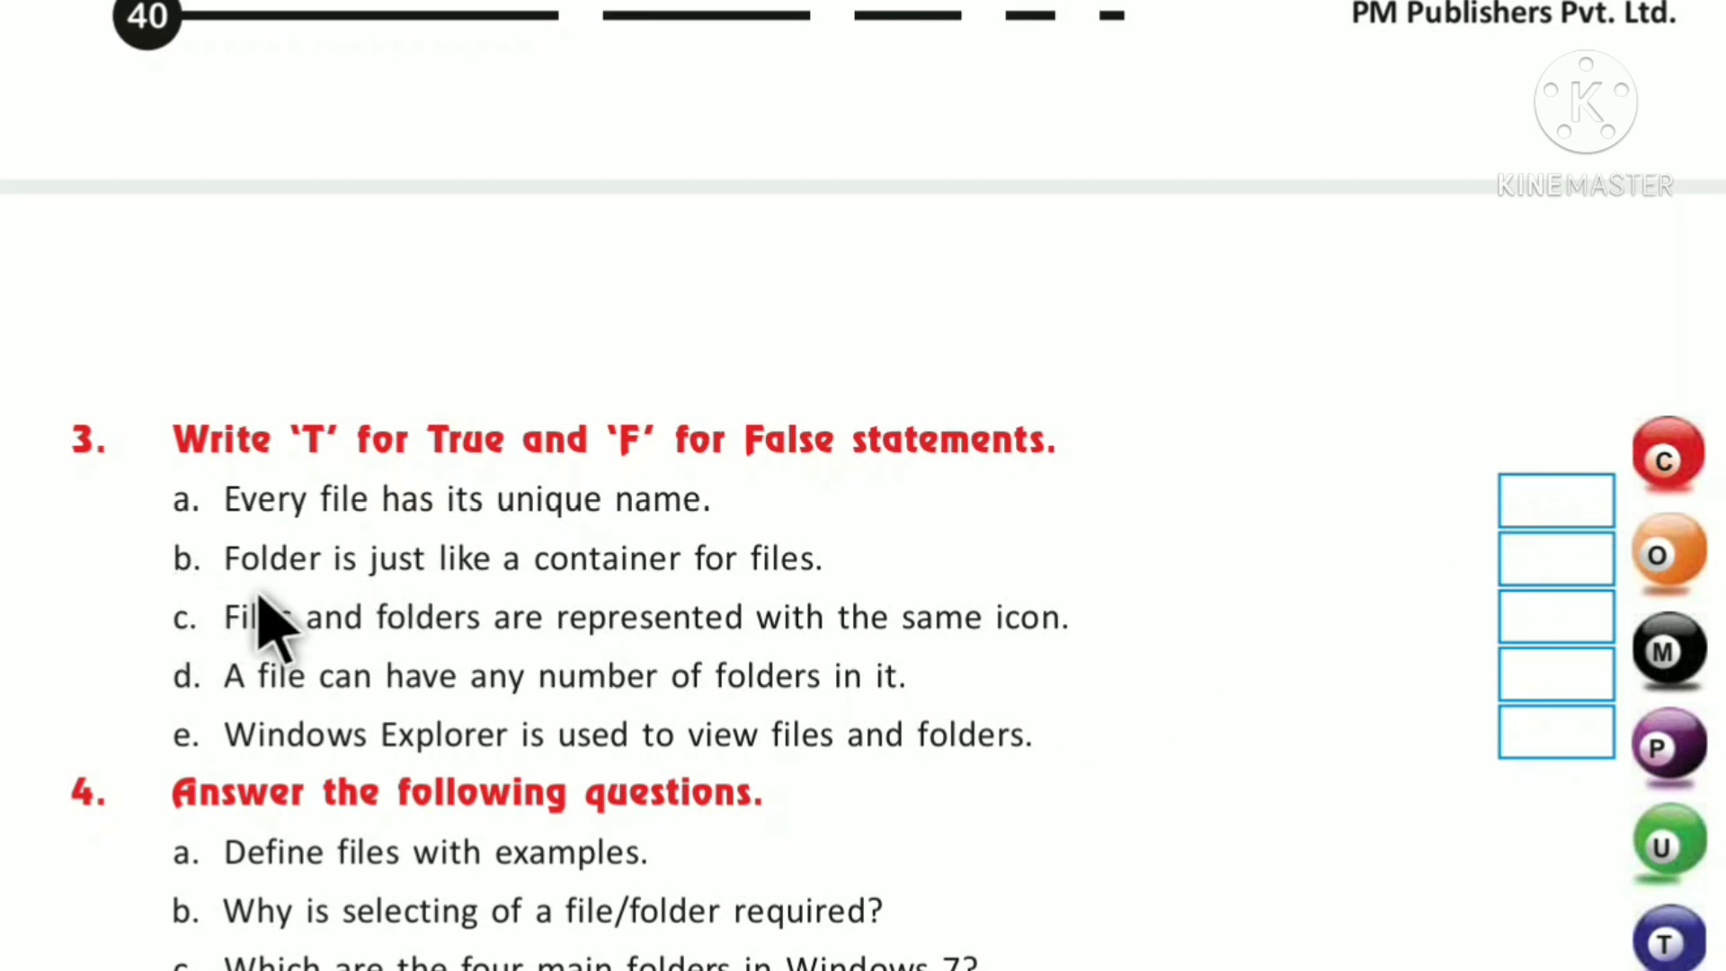
pyautogui.moveTo(601, 615)
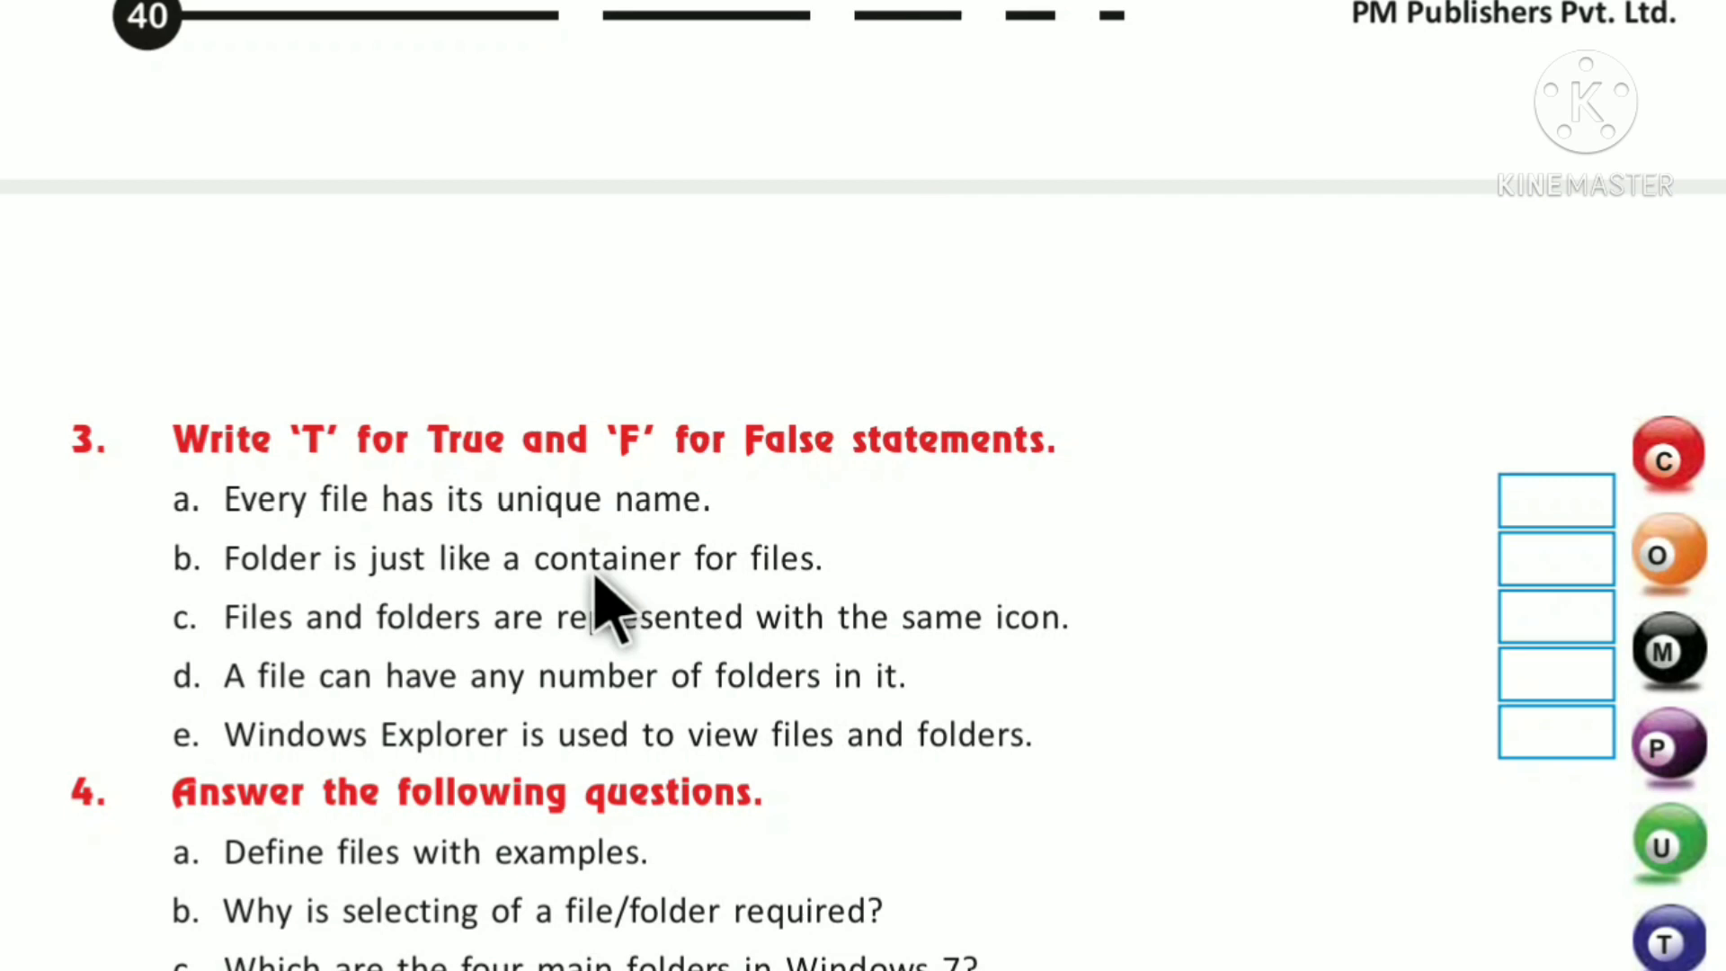
pyautogui.moveTo(721, 612)
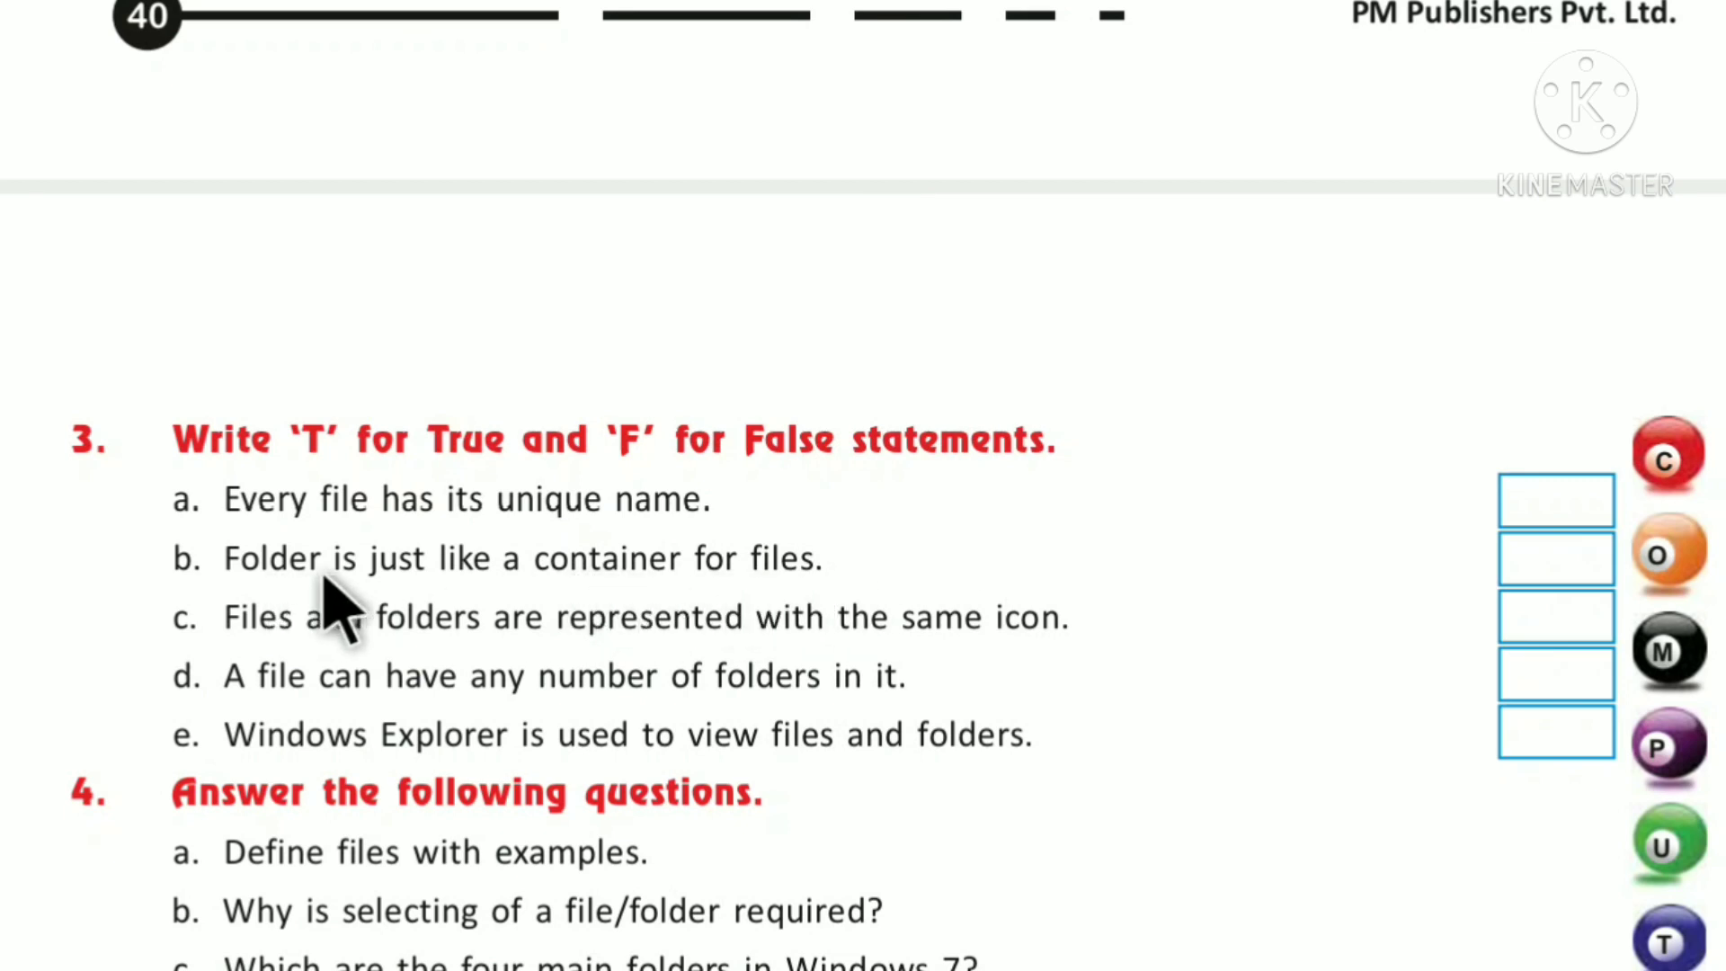
pyautogui.moveTo(814, 616)
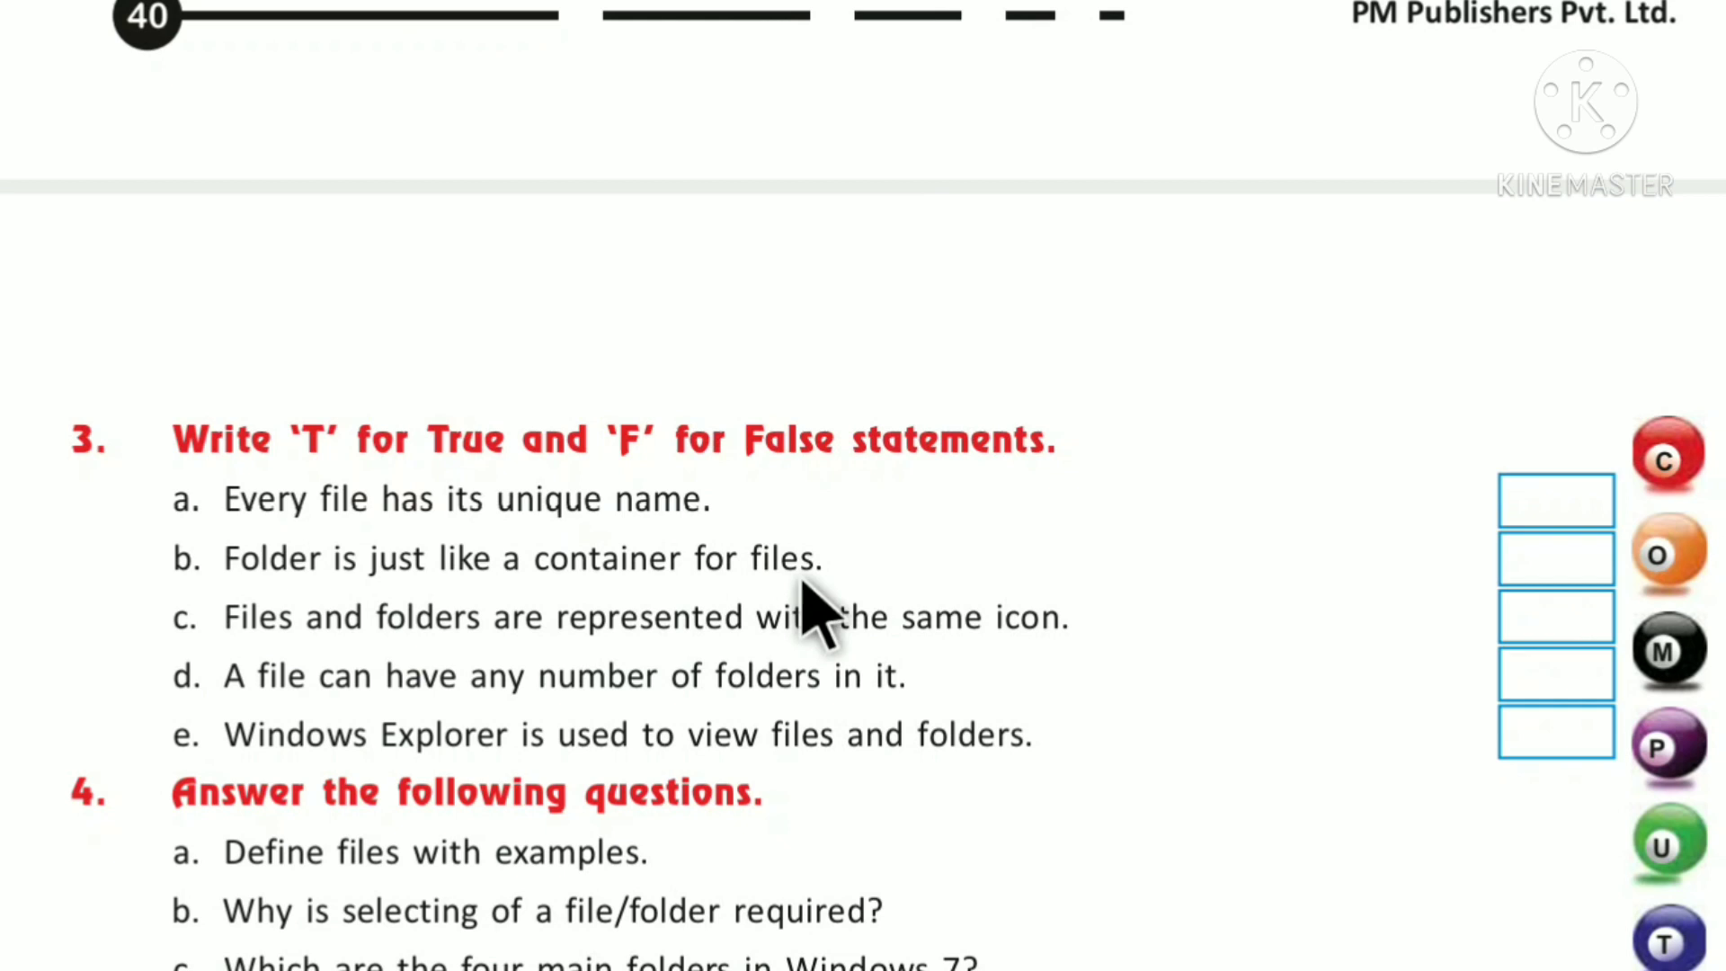
pyautogui.moveTo(1568, 561)
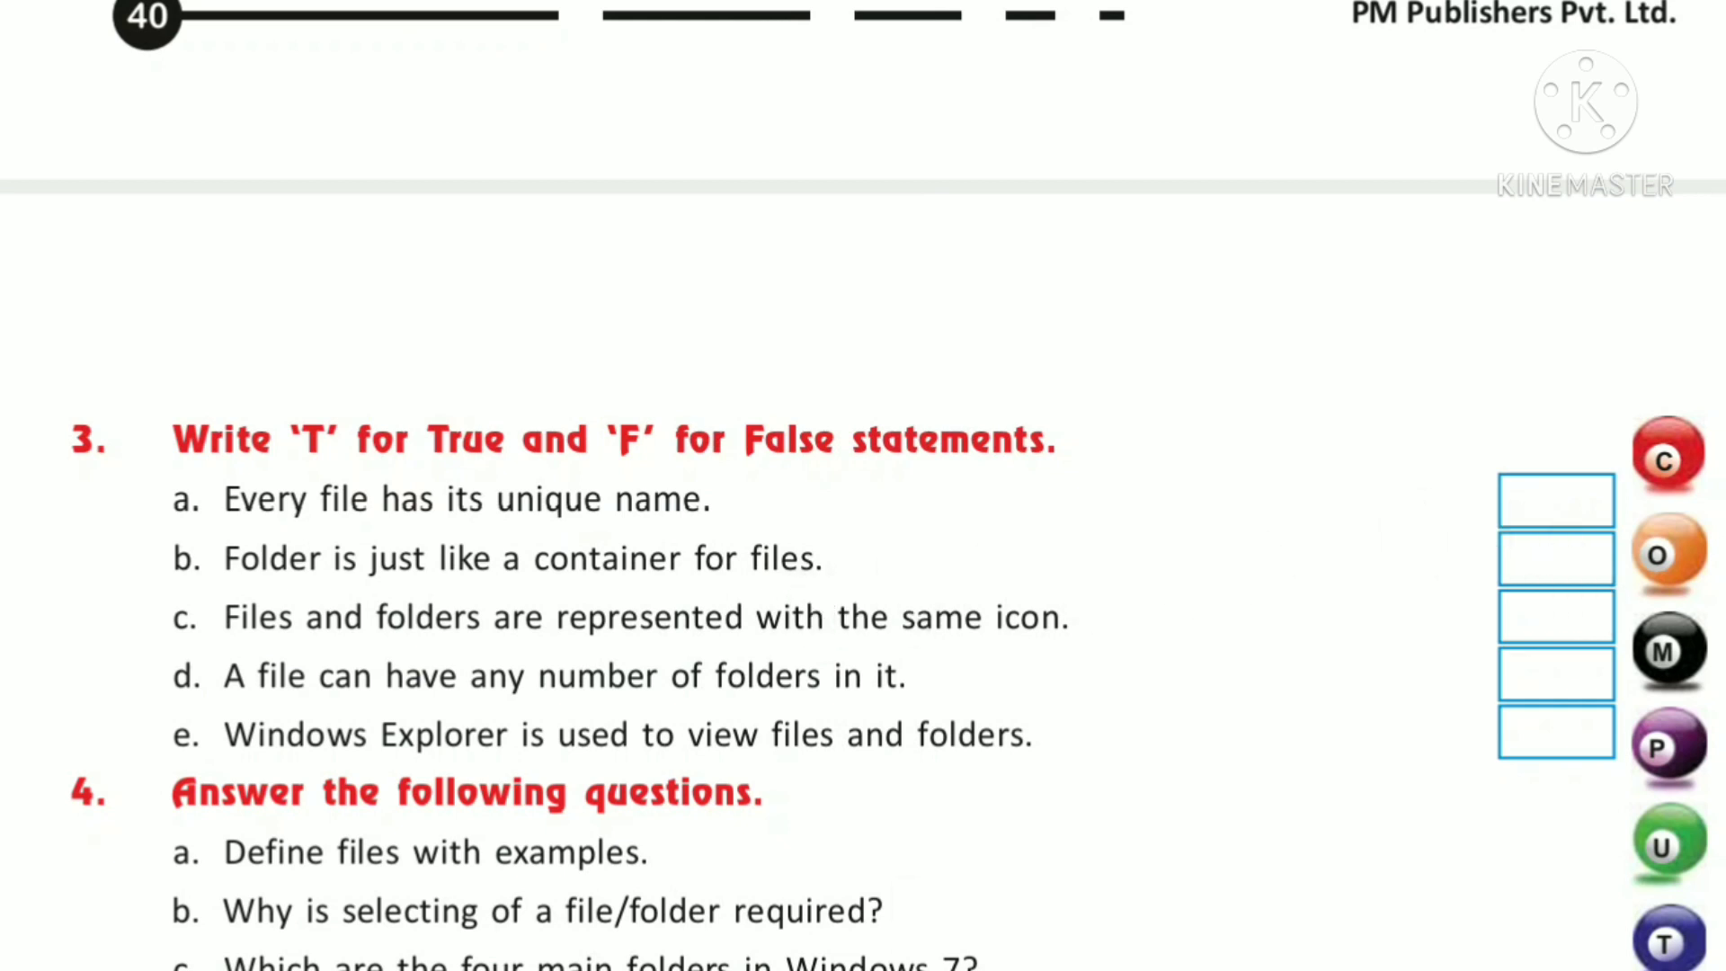
pyautogui.moveTo(1563, 616)
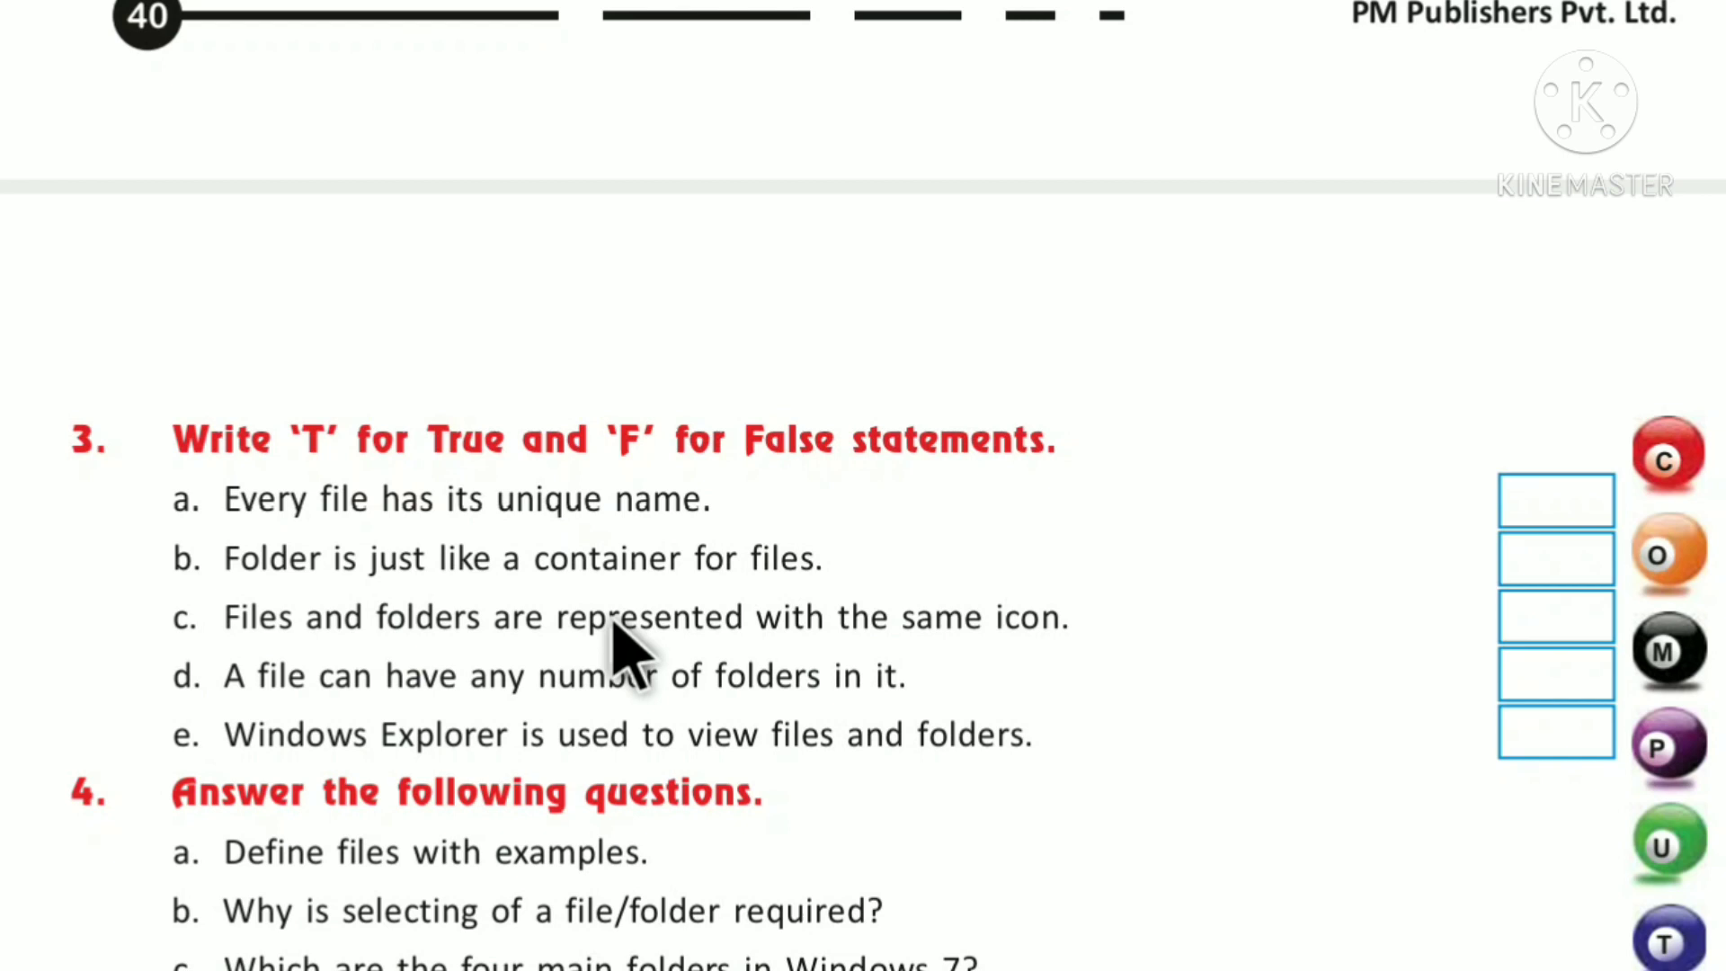
pyautogui.moveTo(1041, 644)
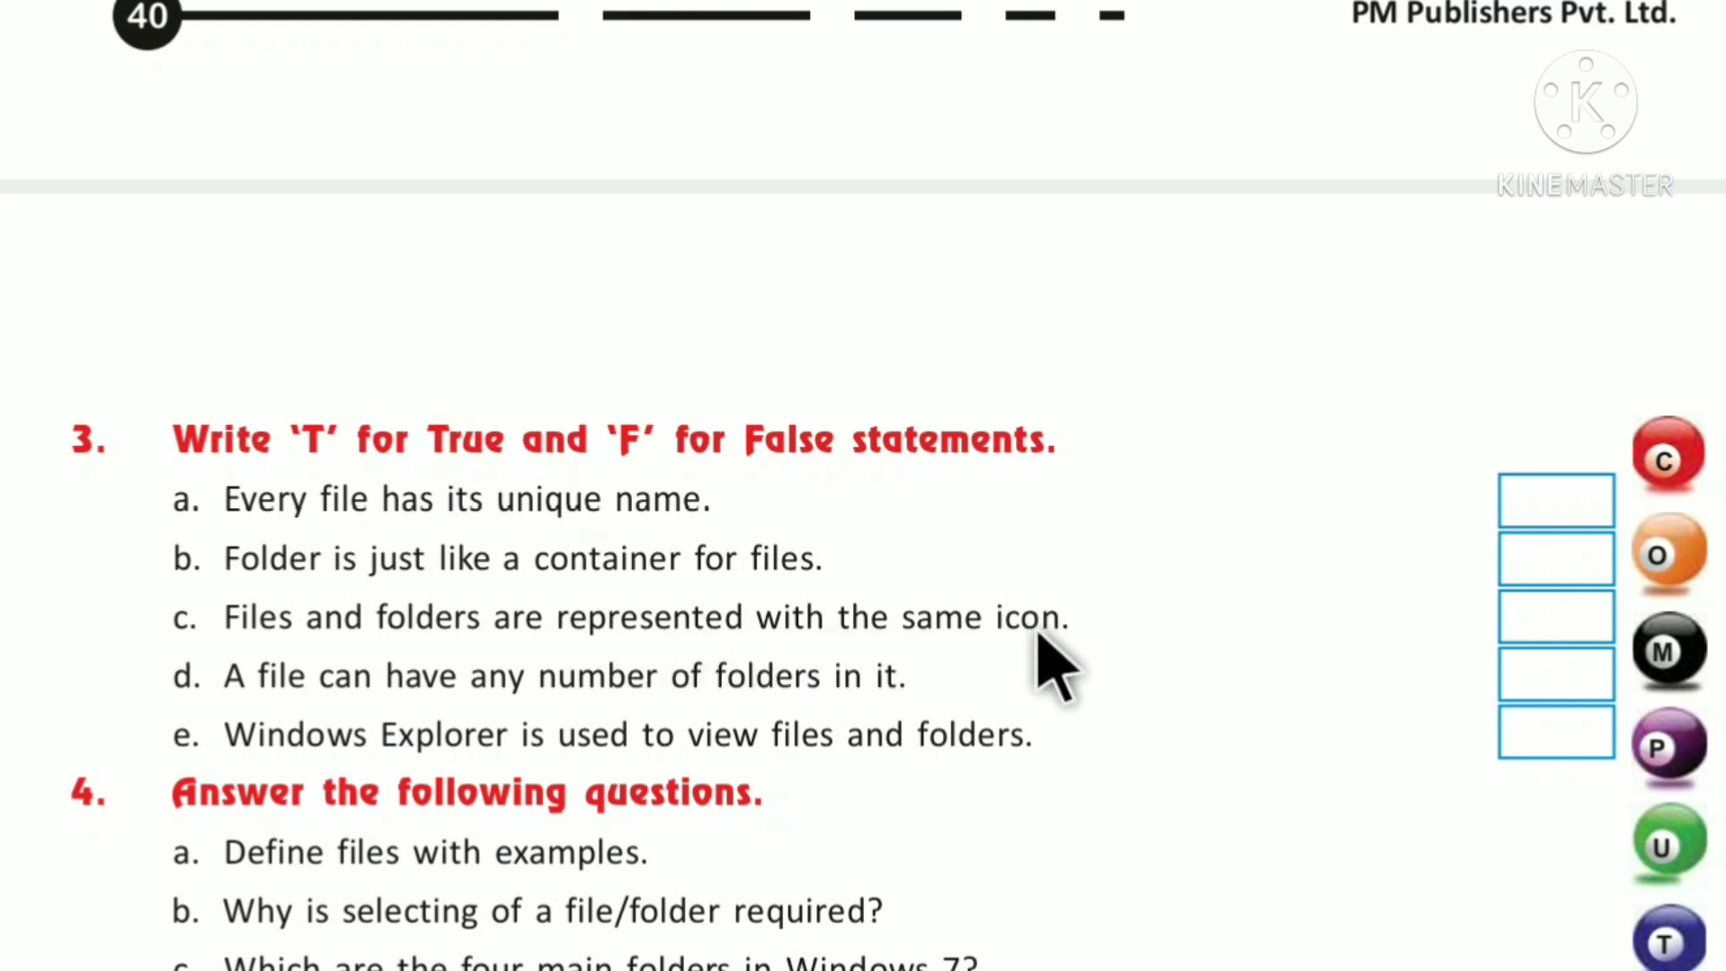
pyautogui.moveTo(1041, 710)
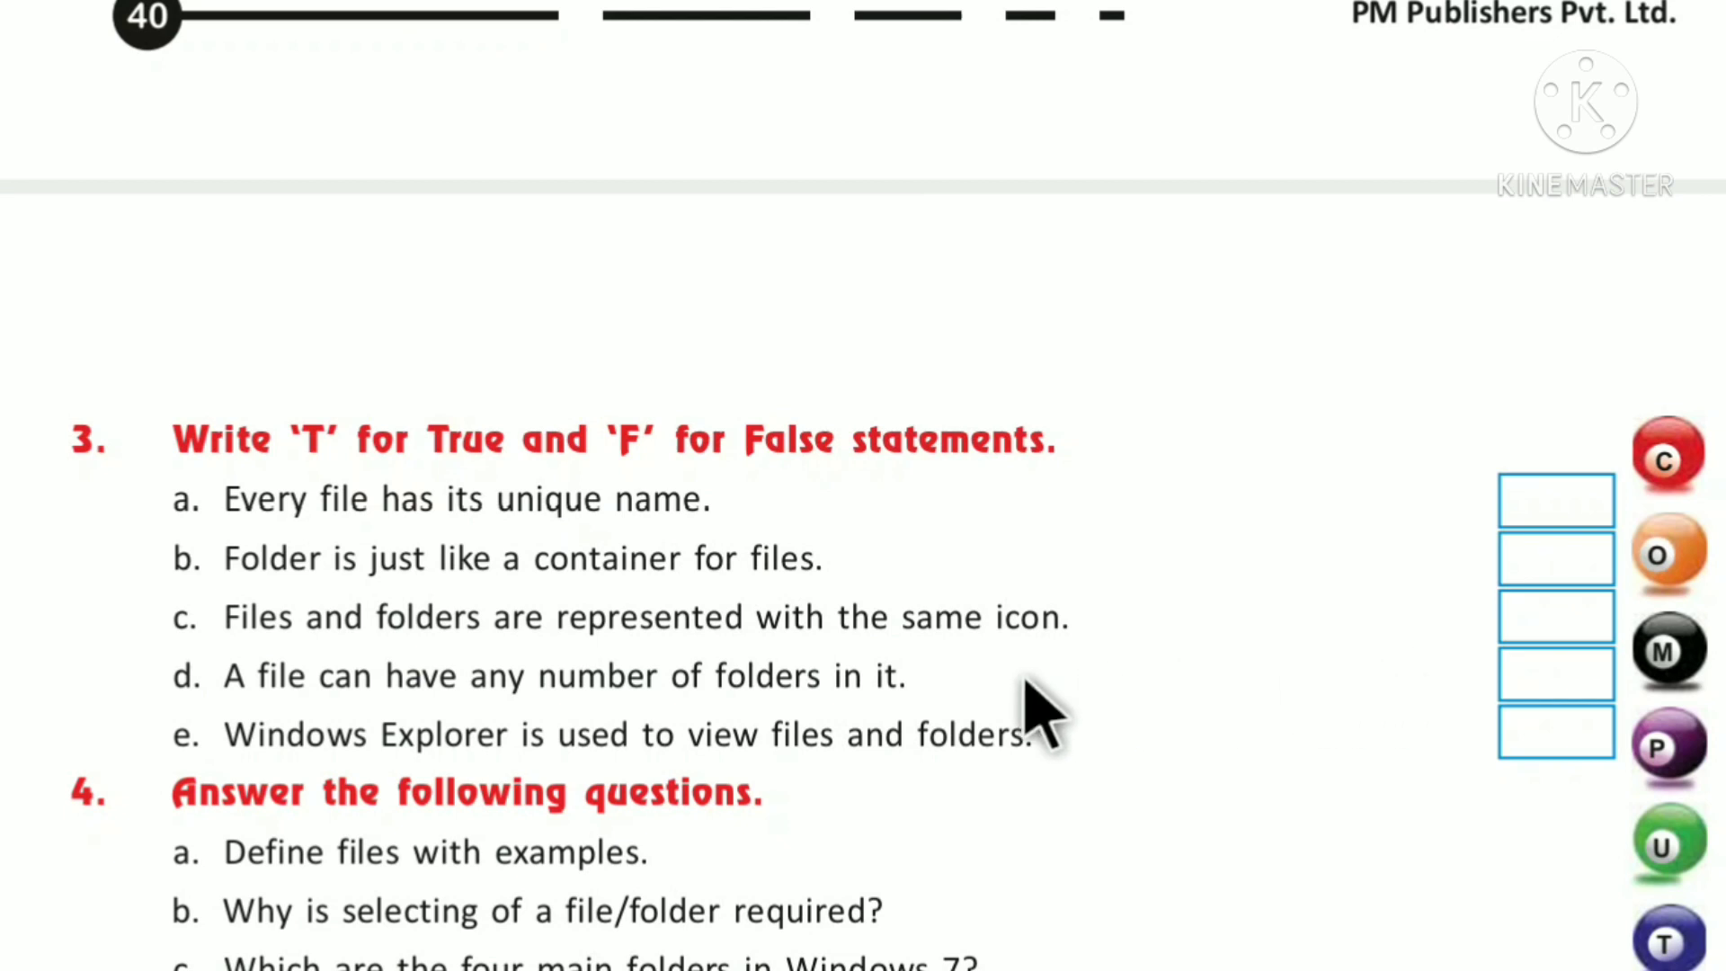
pyautogui.moveTo(853, 683)
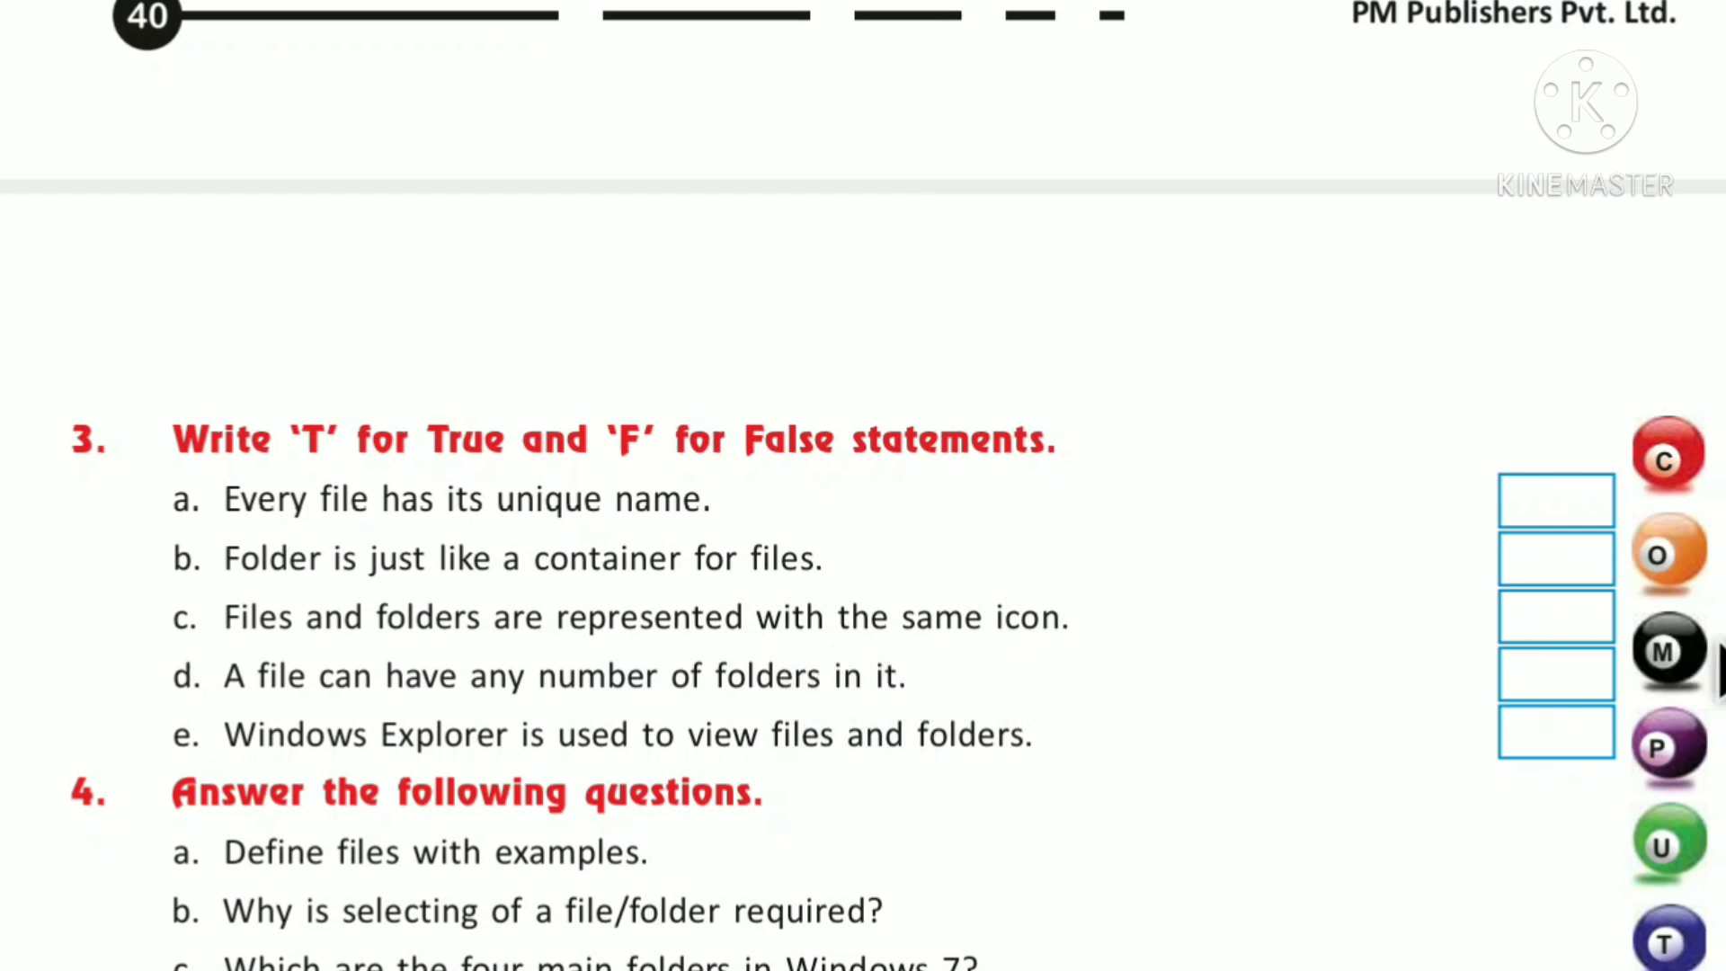
pyautogui.moveTo(1613, 670)
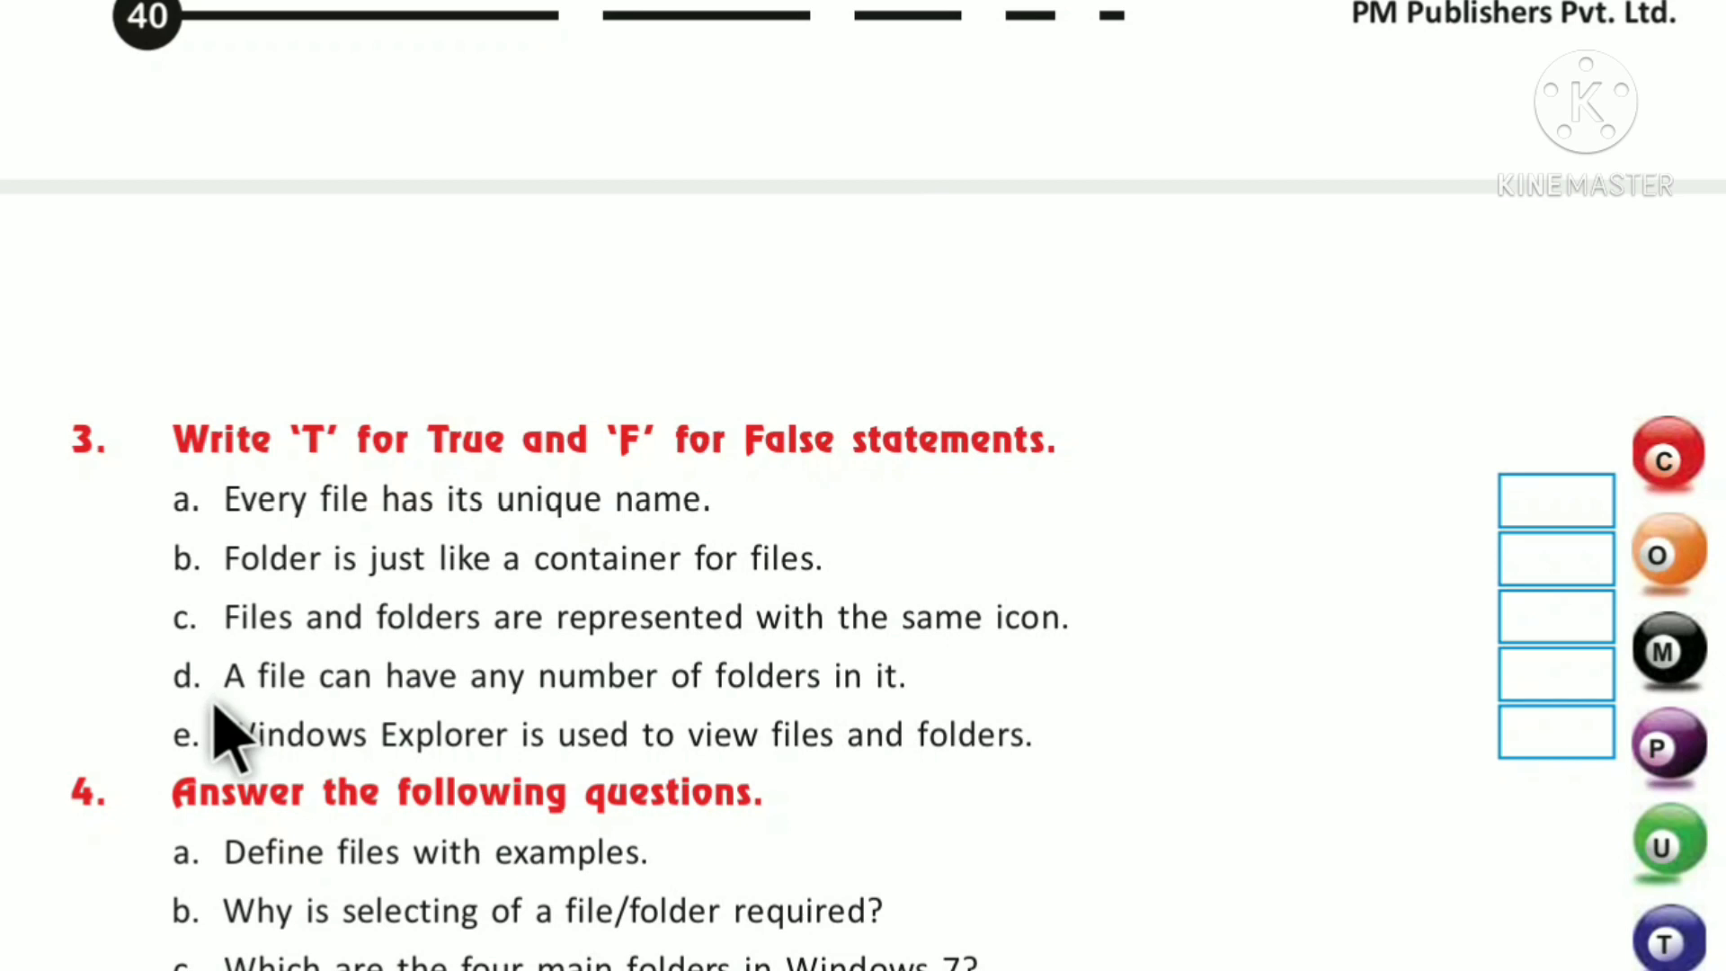
pyautogui.moveTo(419, 732)
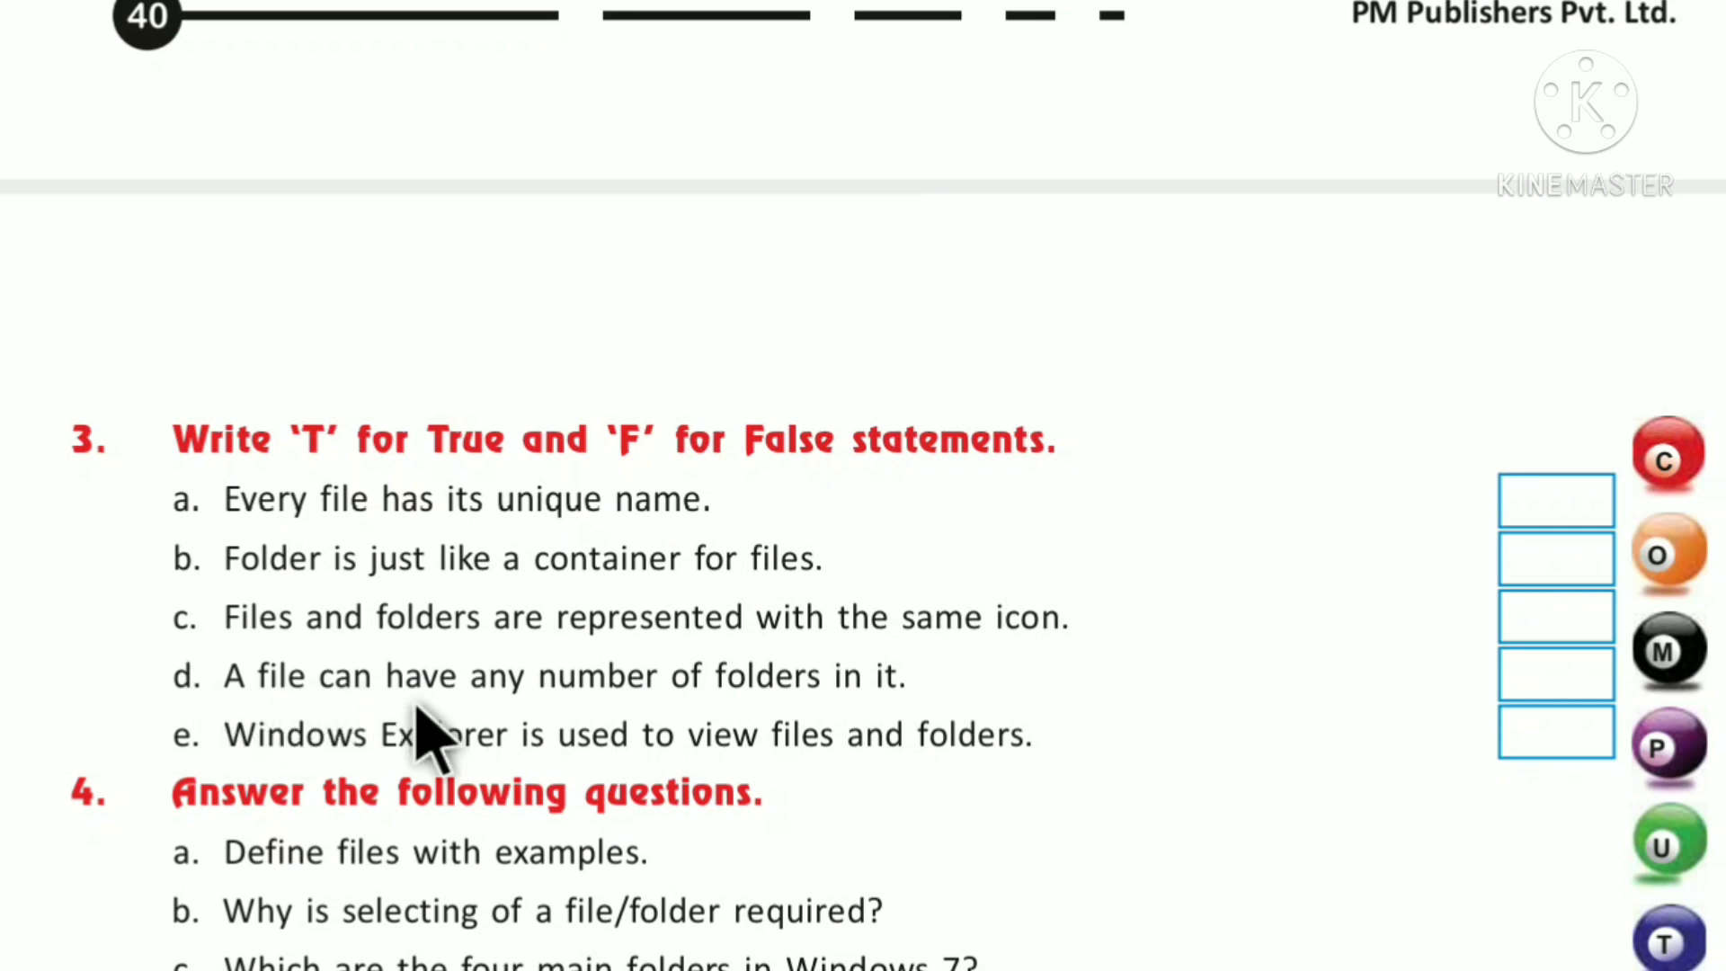
pyautogui.moveTo(754, 721)
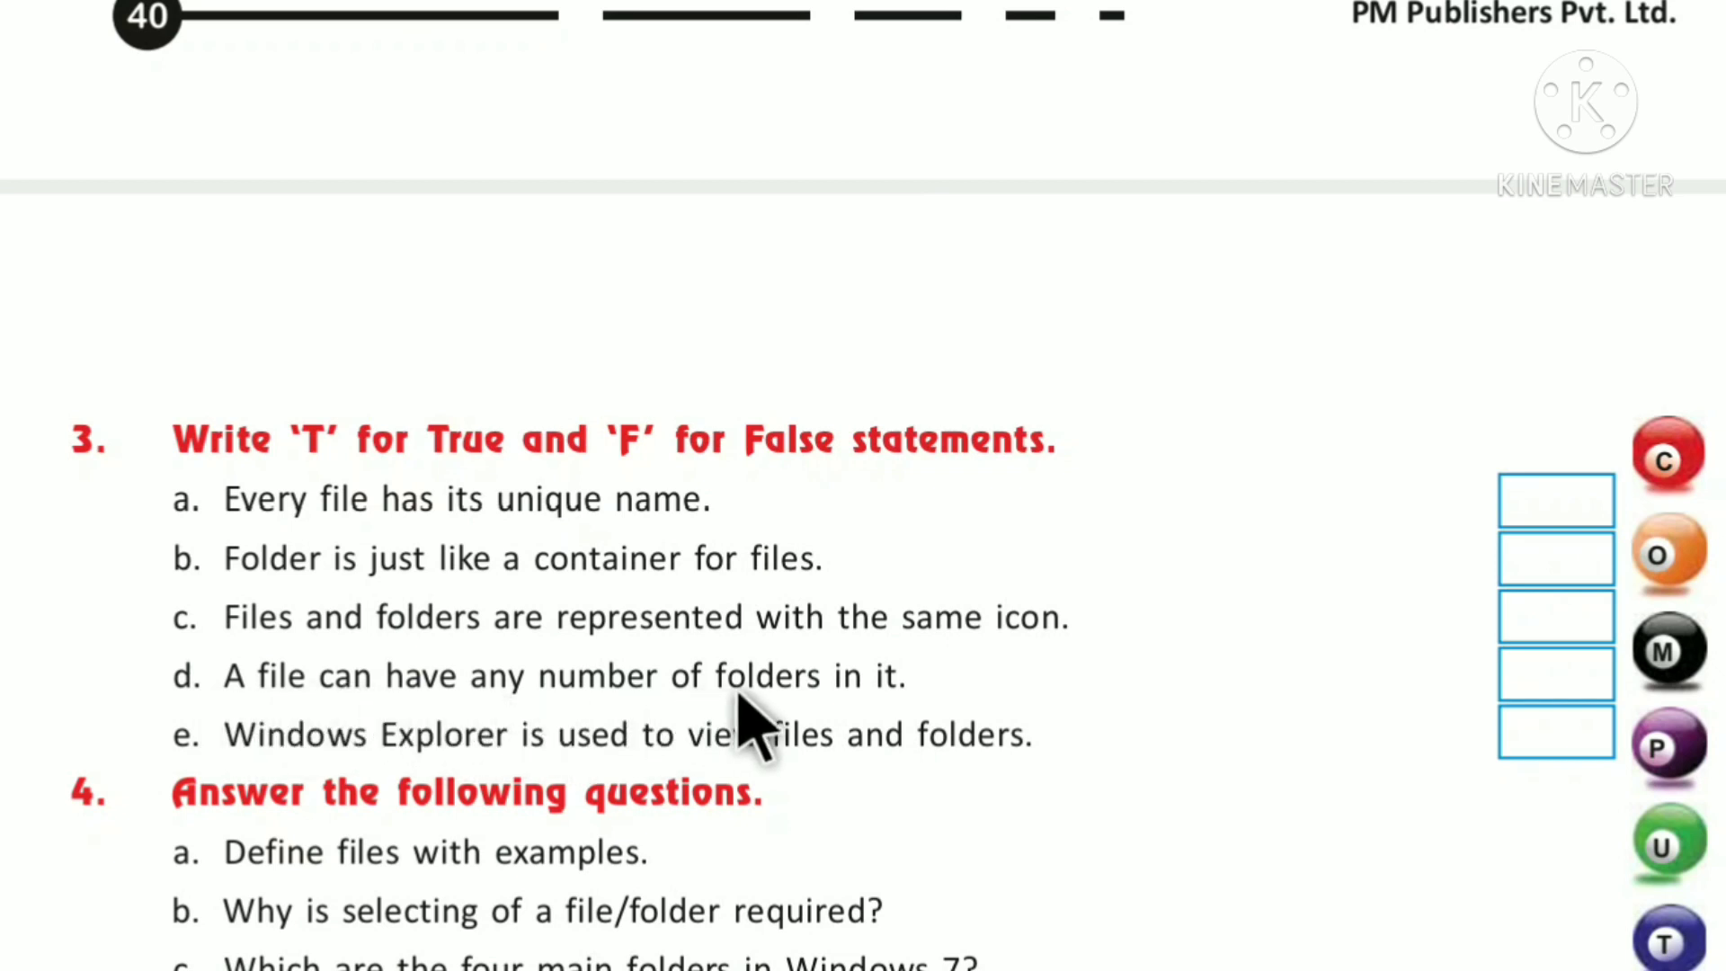
pyautogui.moveTo(913, 711)
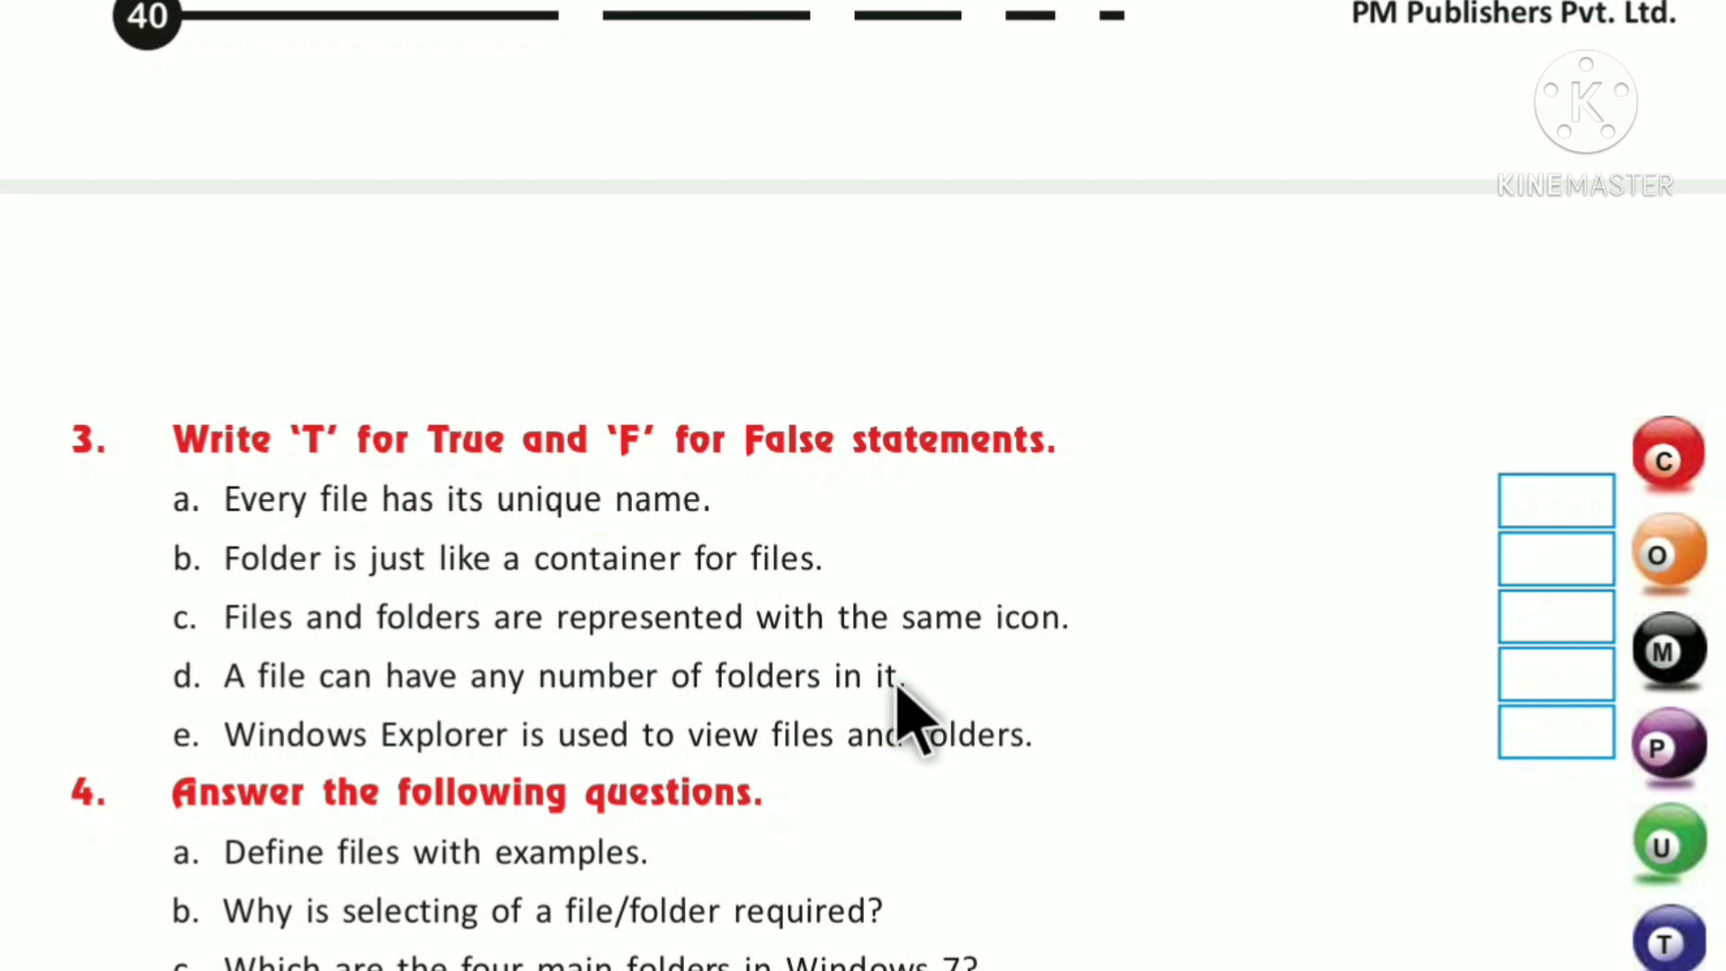
pyautogui.moveTo(1095, 710)
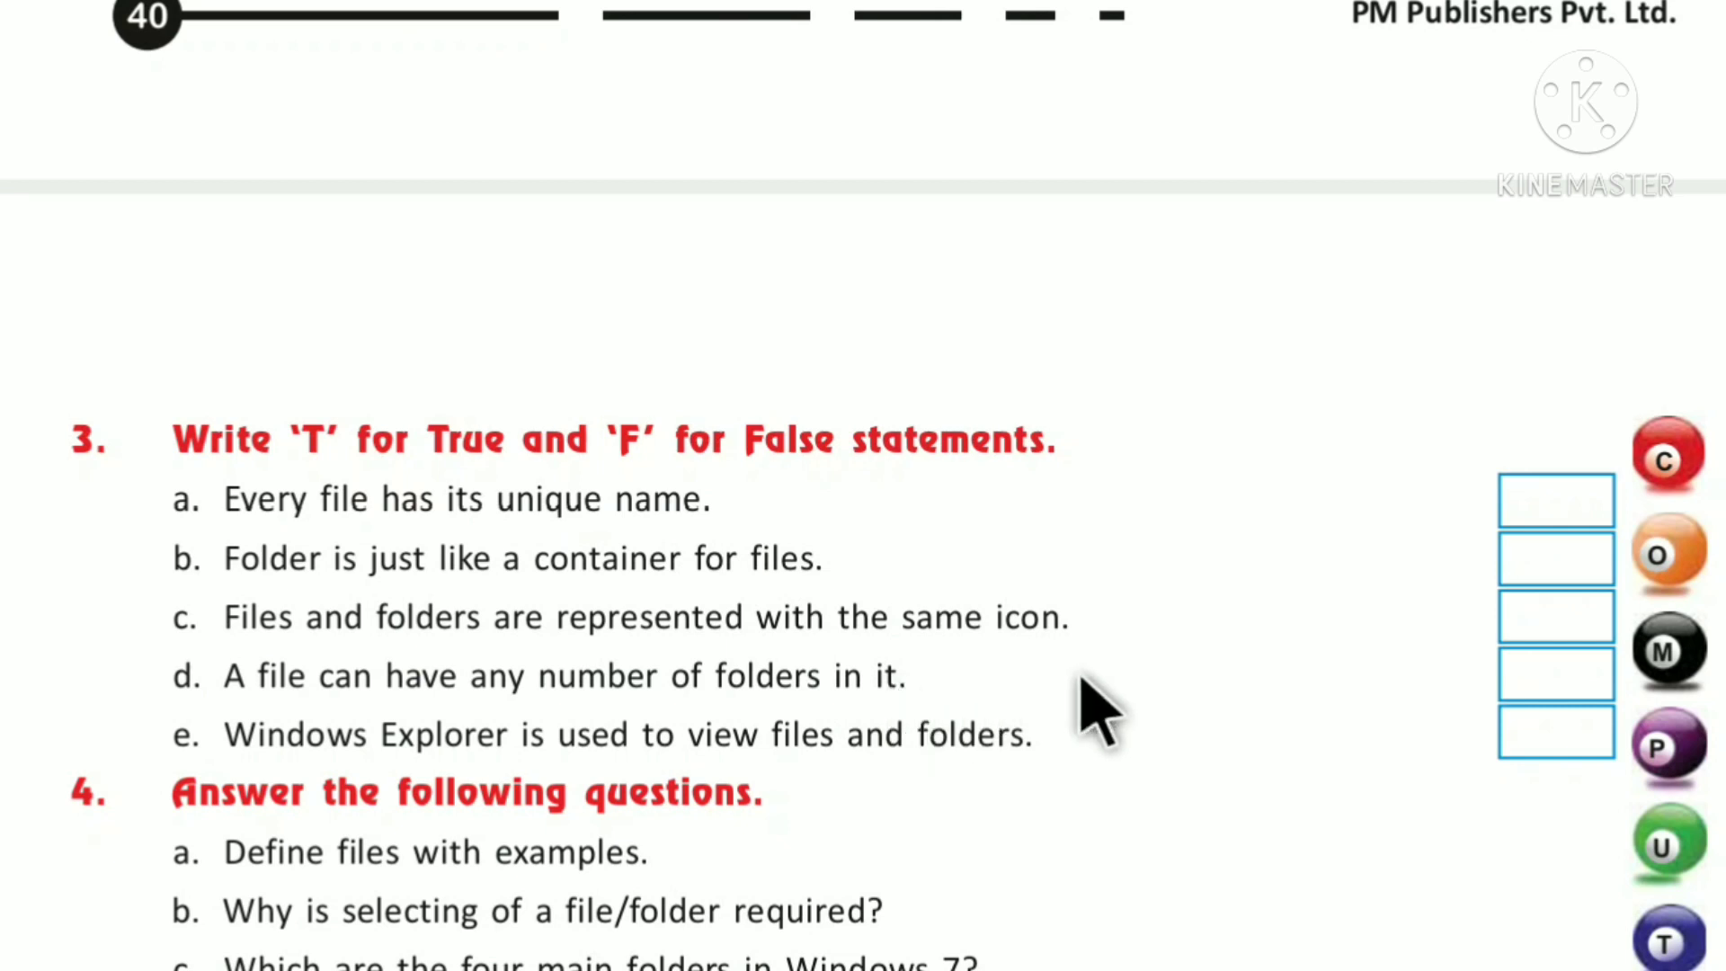
pyautogui.moveTo(1563, 737)
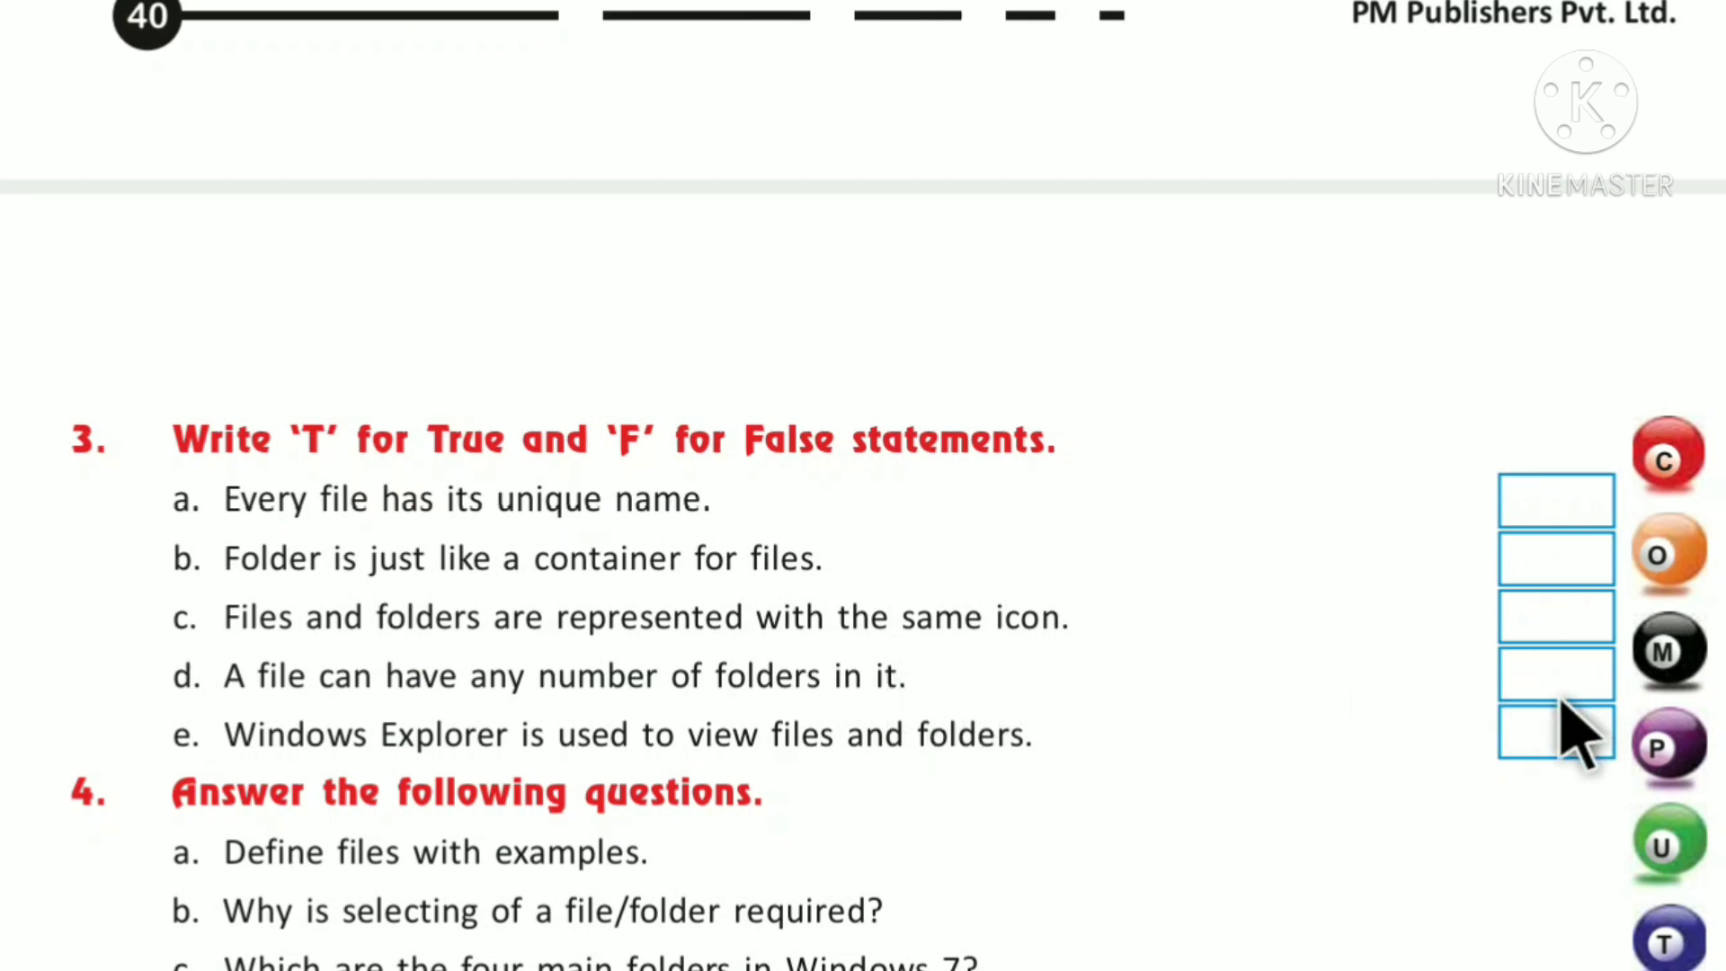
pyautogui.moveTo(208, 788)
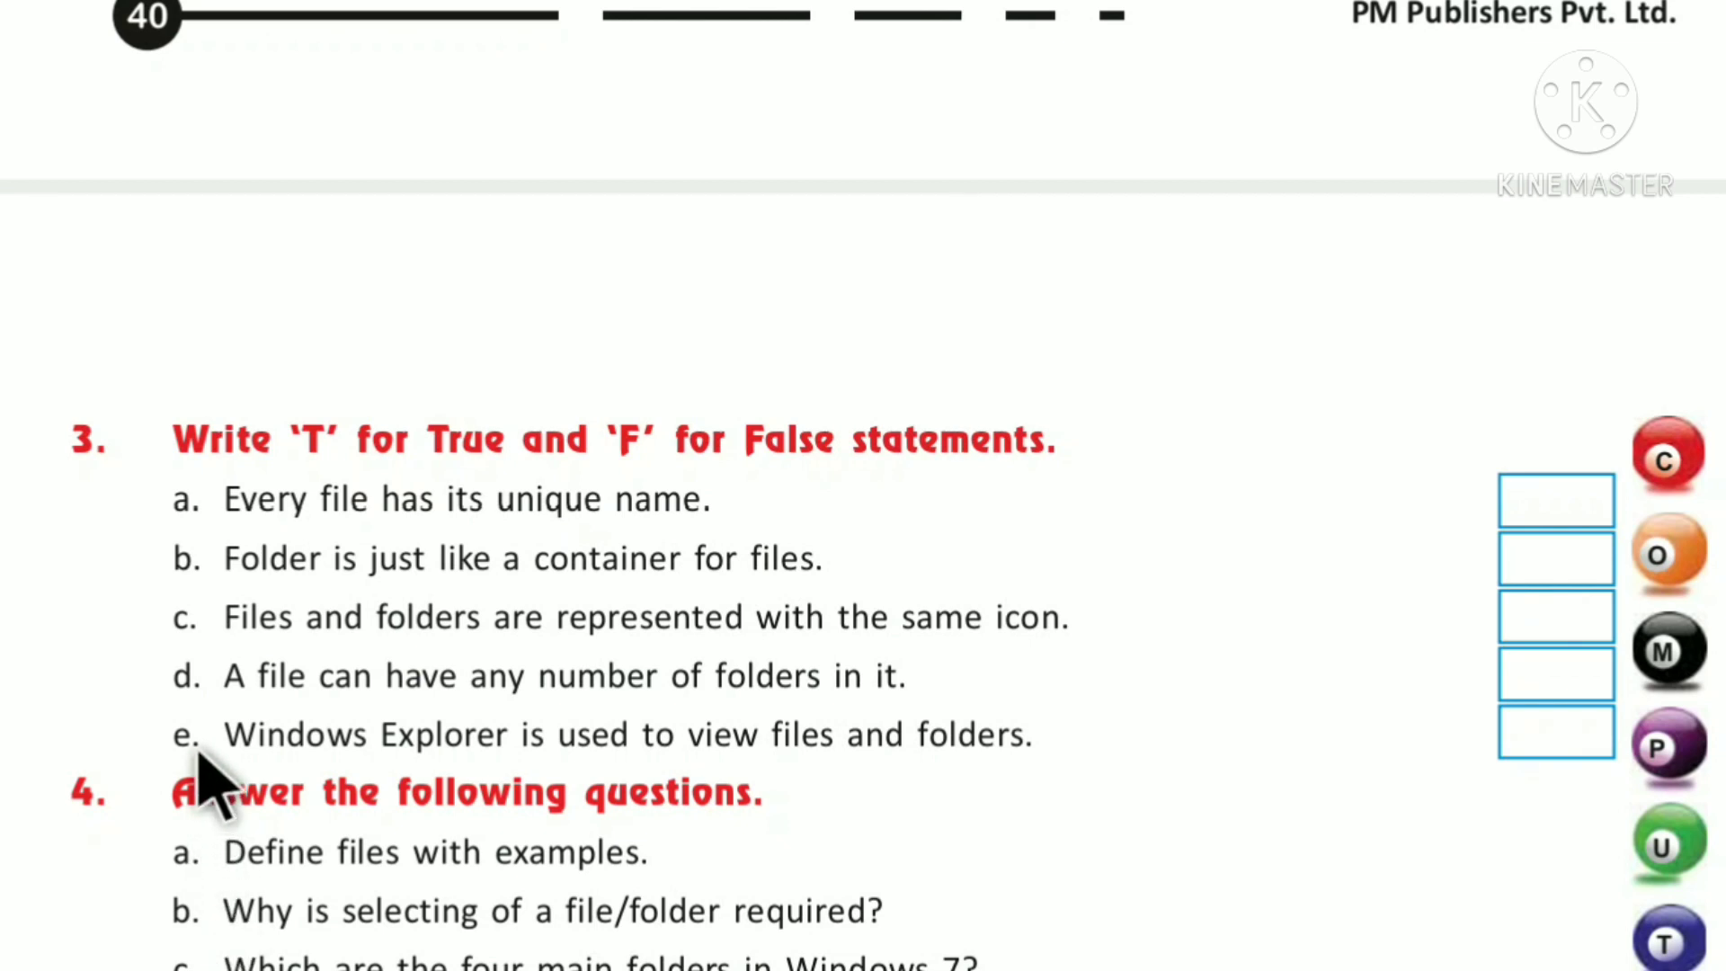
pyautogui.moveTo(462, 783)
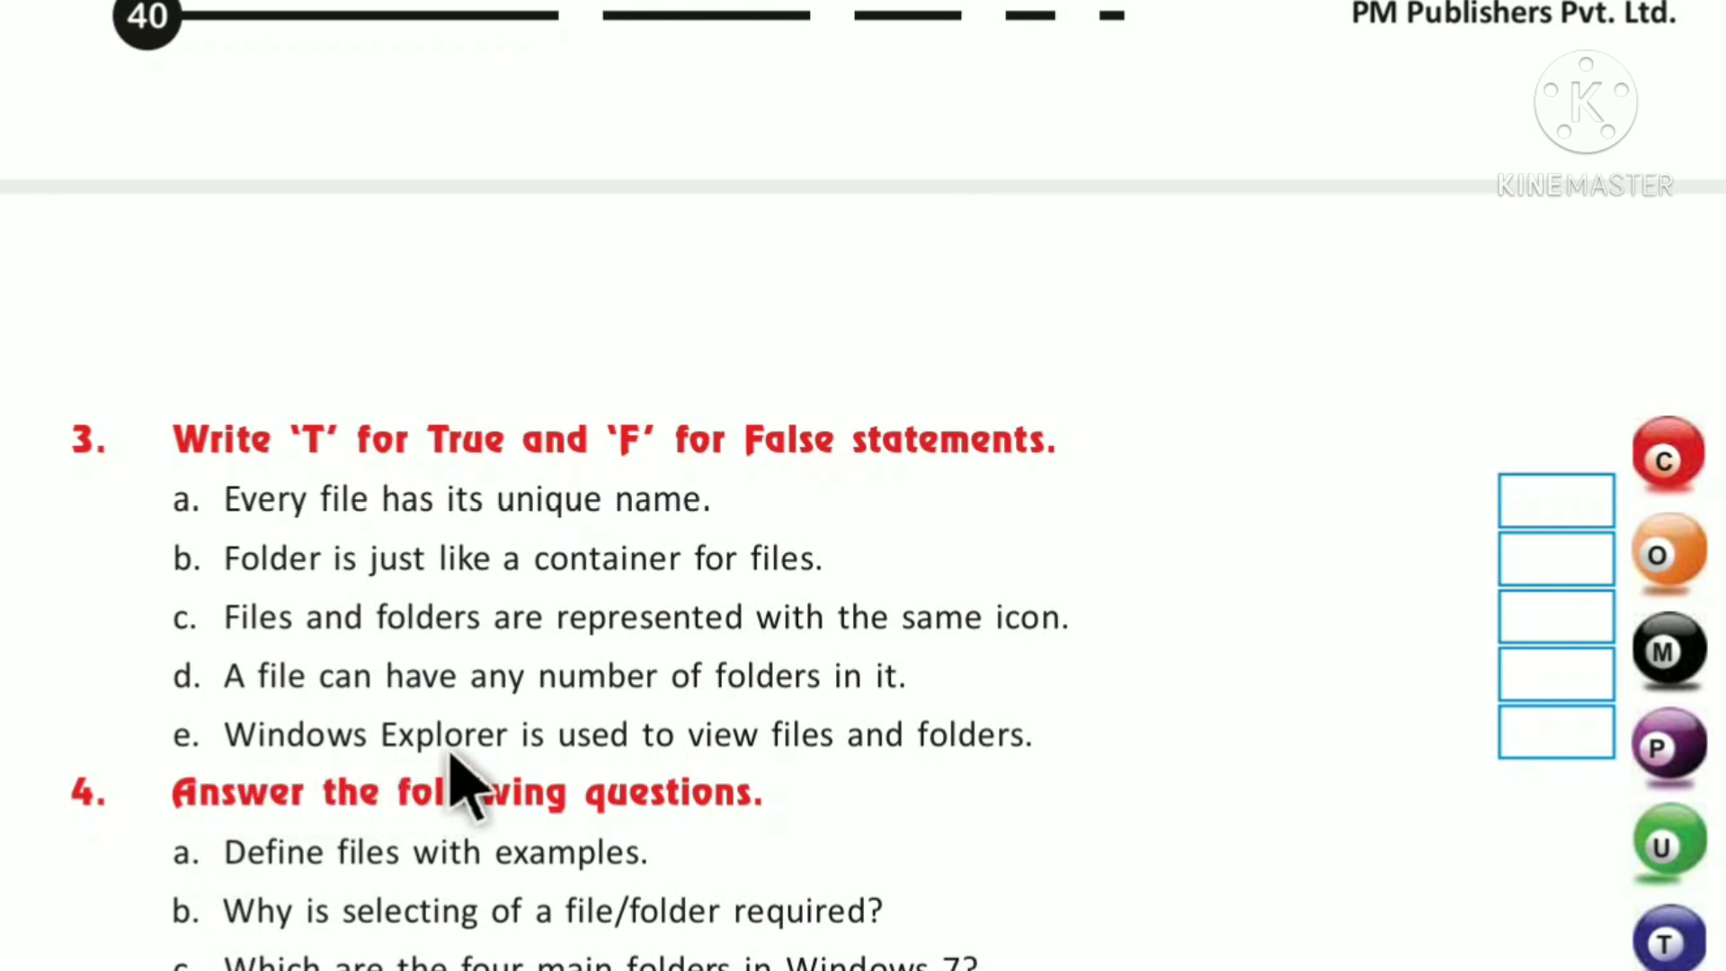
pyautogui.moveTo(831, 793)
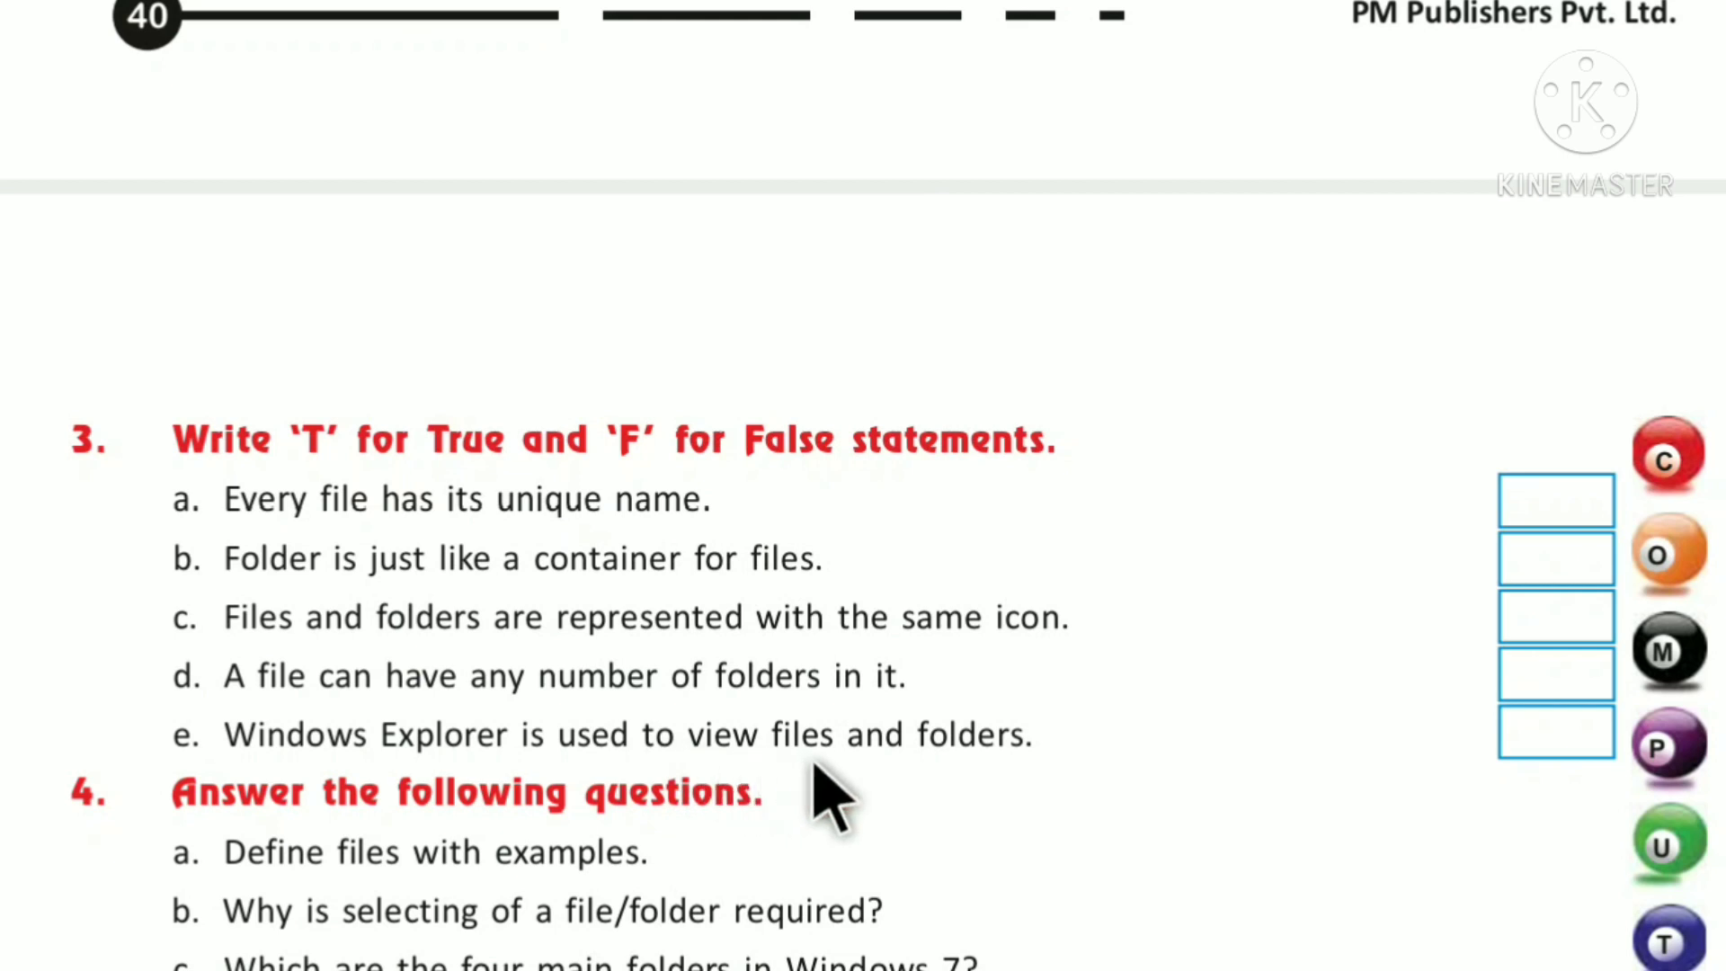
pyautogui.moveTo(1002, 783)
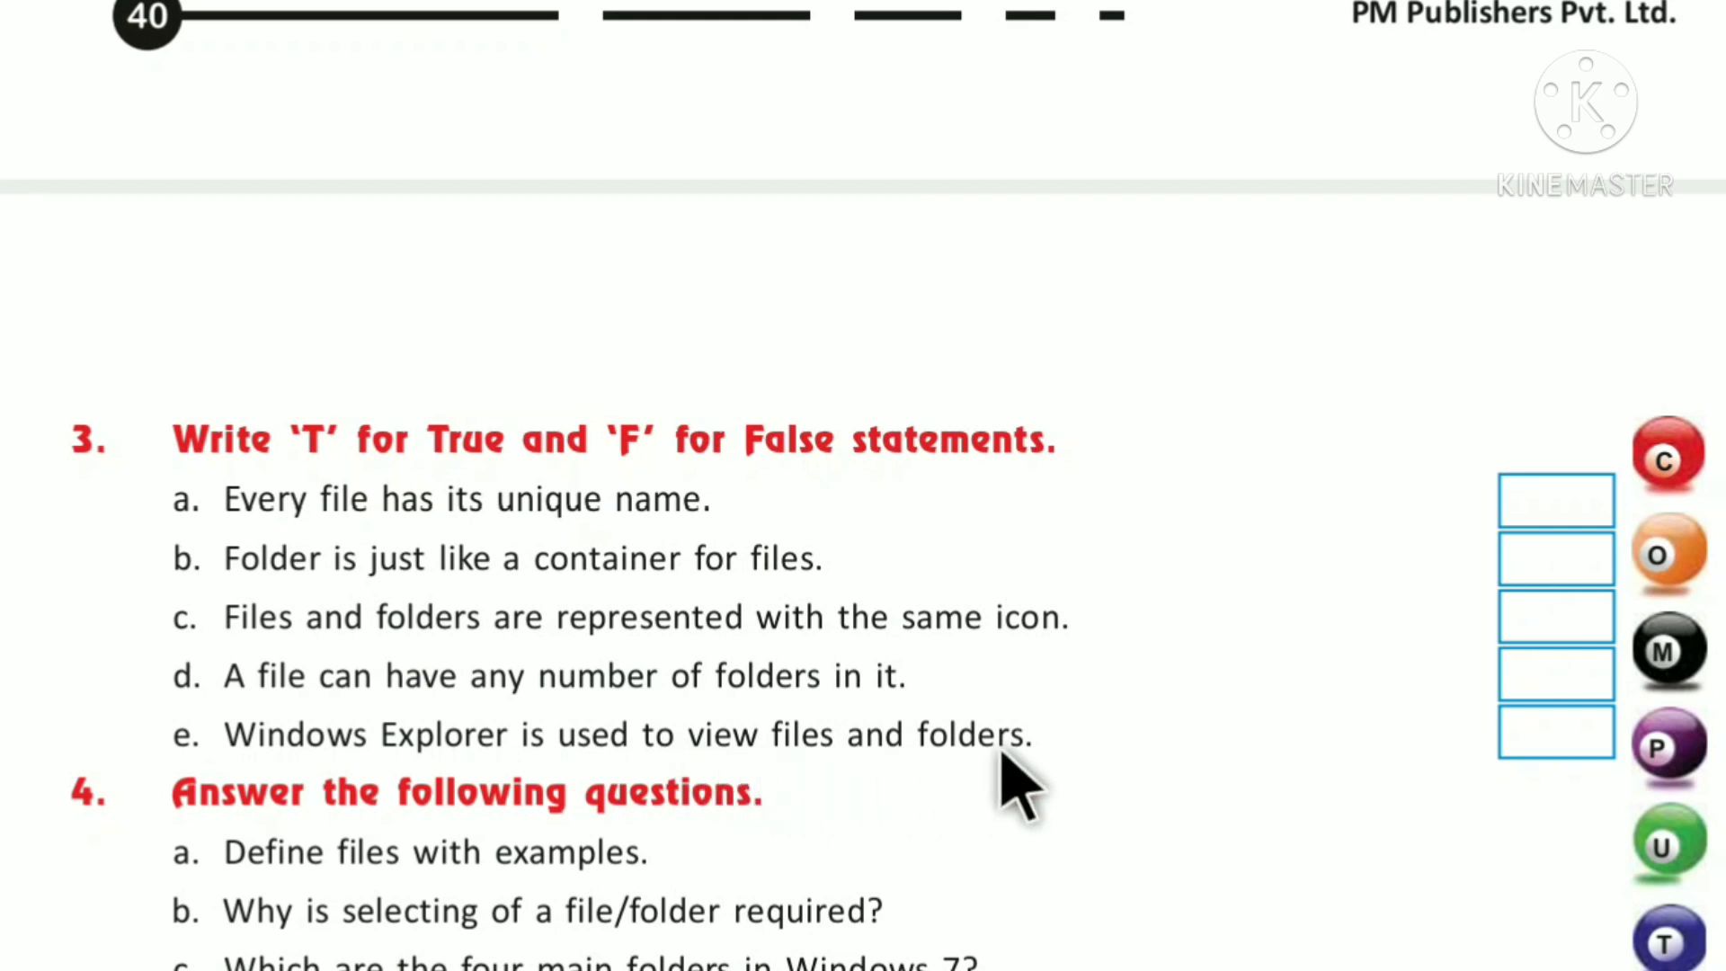
pyautogui.moveTo(1585, 782)
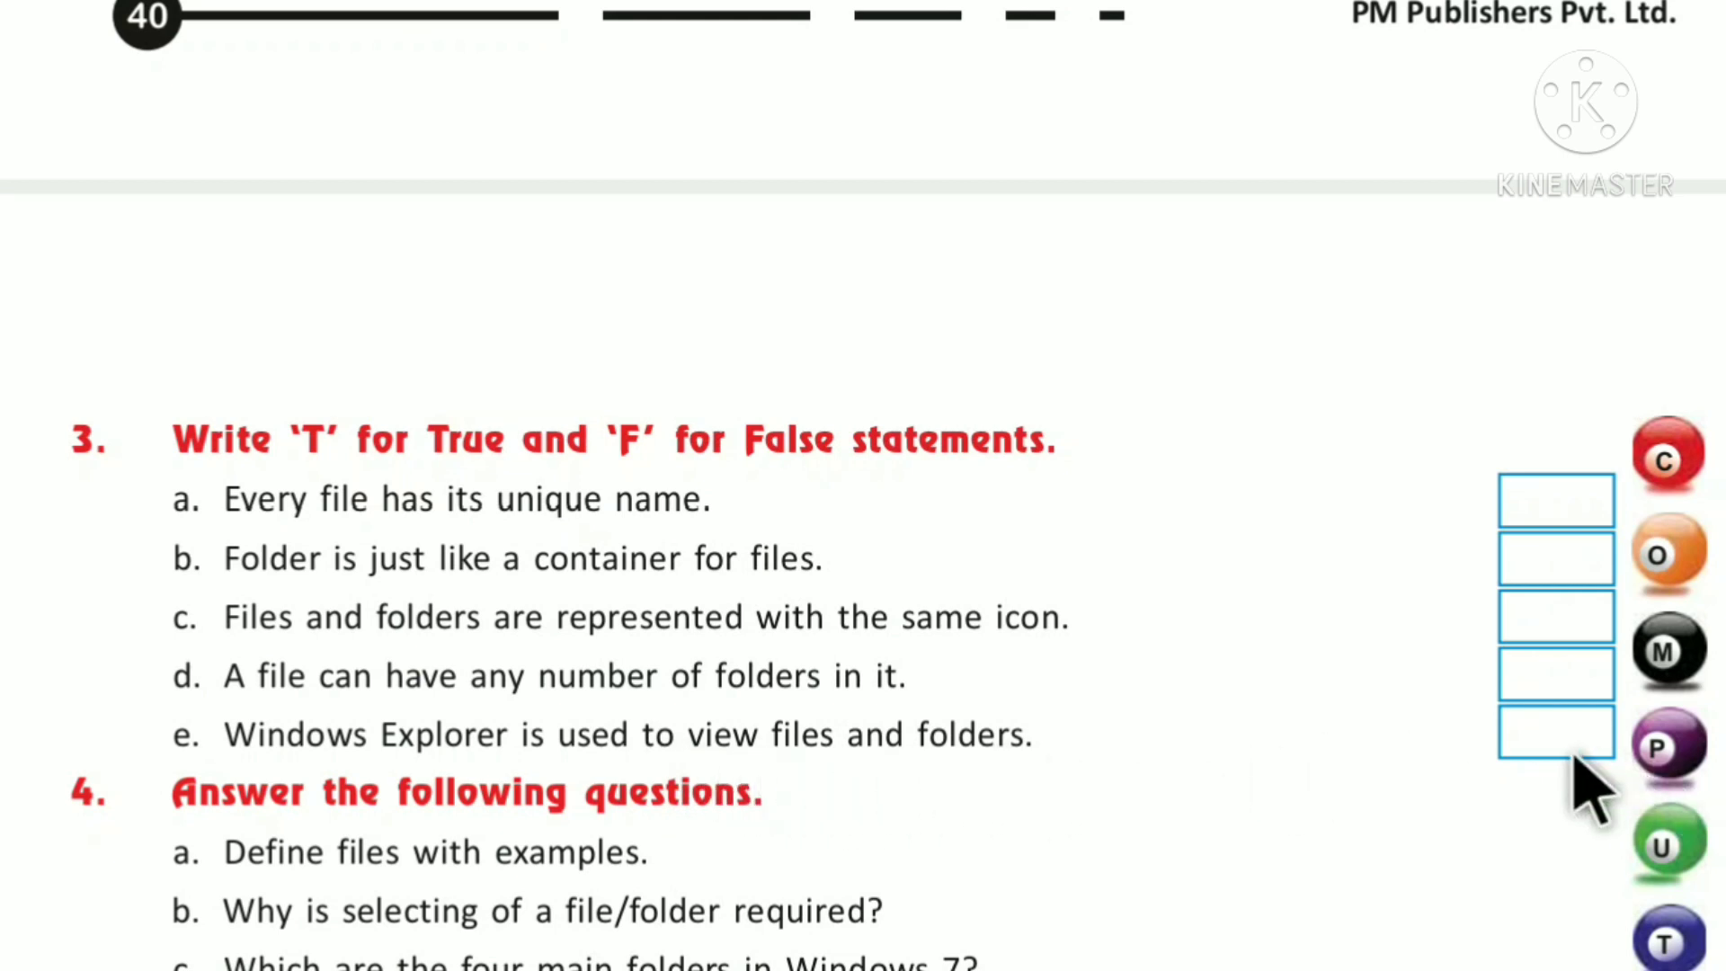